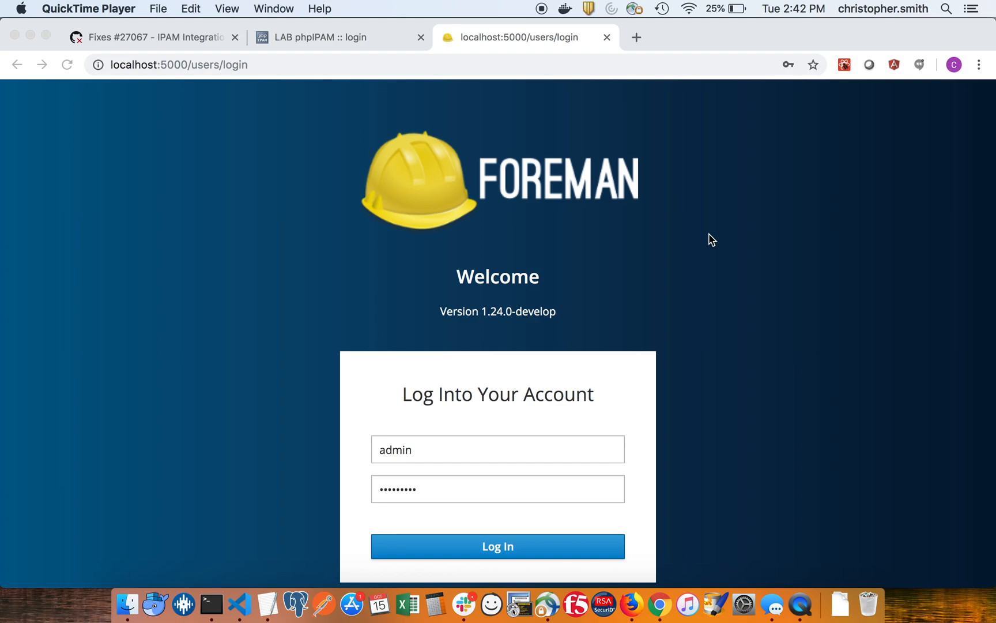
mouse_move(615, 129)
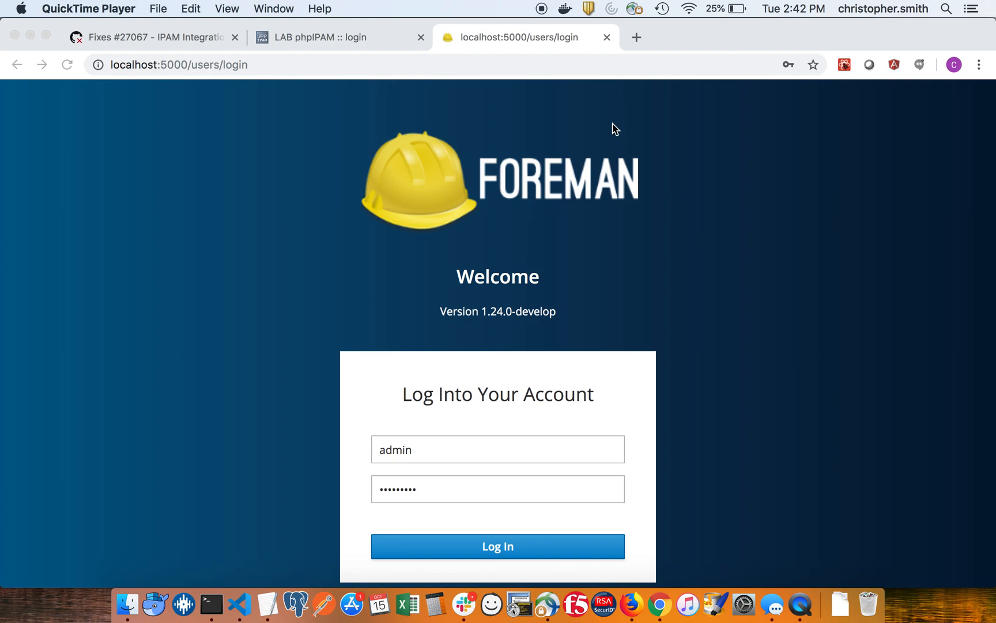
mouse_move(326, 72)
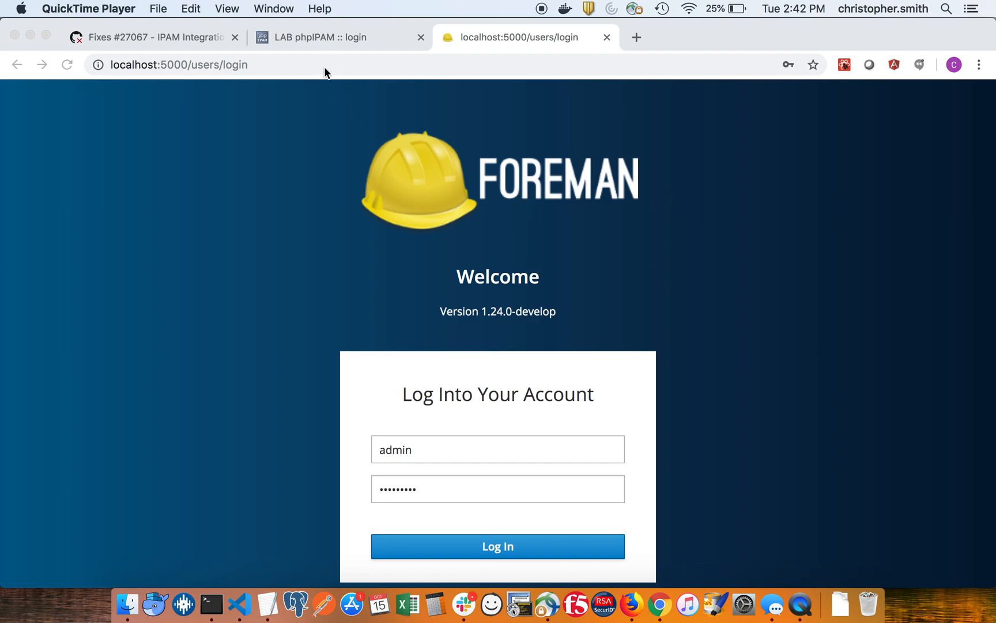
mouse_move(312, 161)
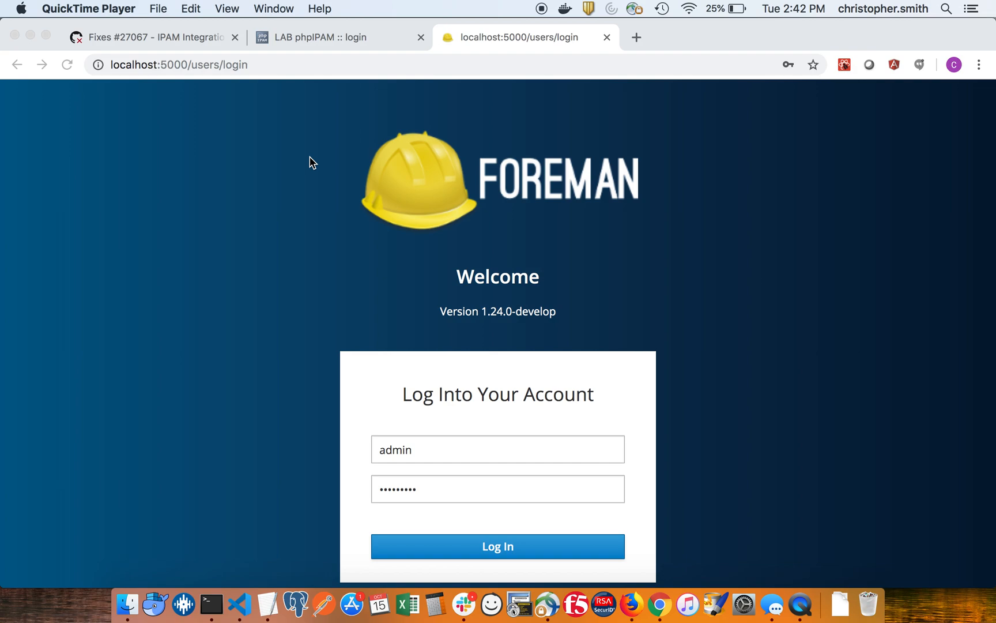
mouse_move(597, 495)
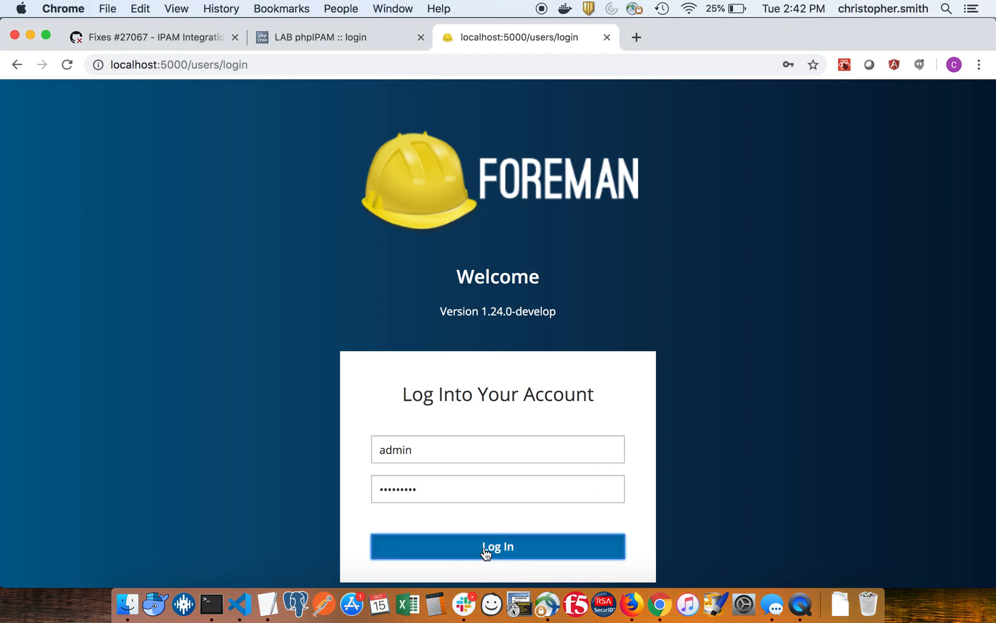
- Log in to Foreman as admin and open the Infrastructure IPAM Dashboard
left_click(497, 546)
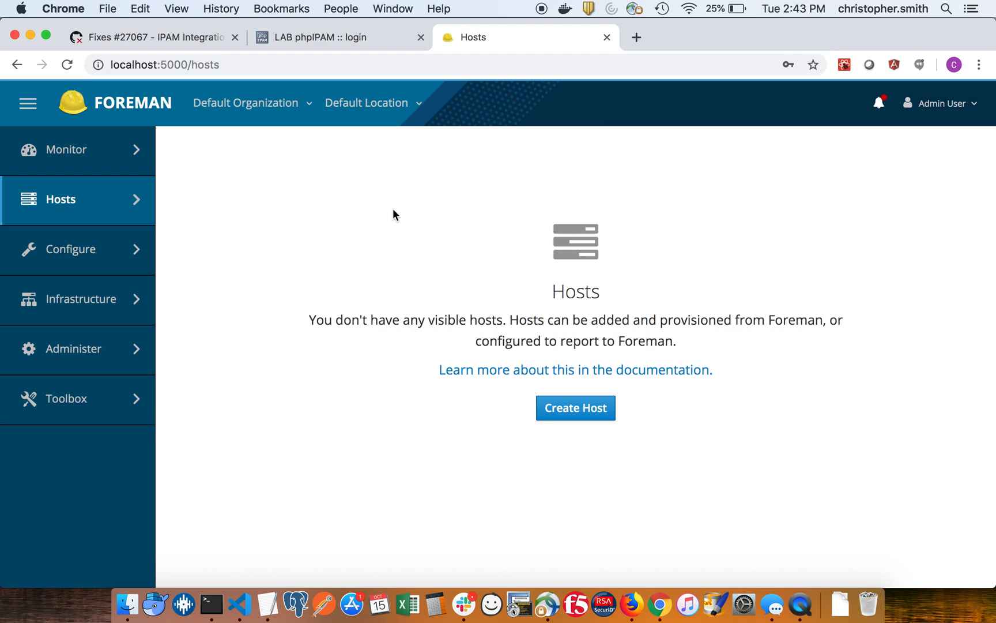
mouse_move(311, 312)
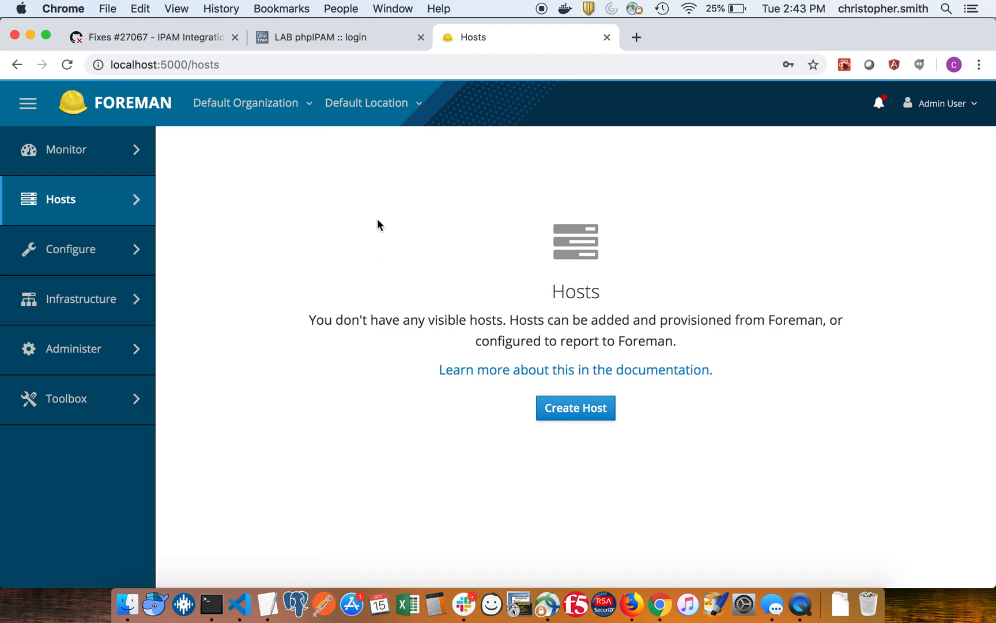
left_click(81, 299)
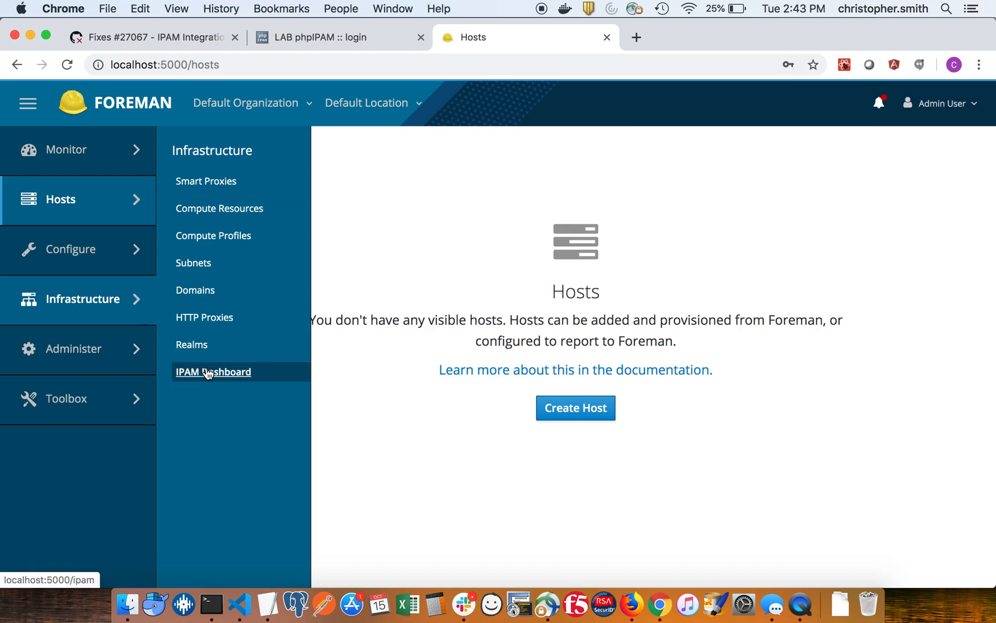
mouse_move(210, 379)
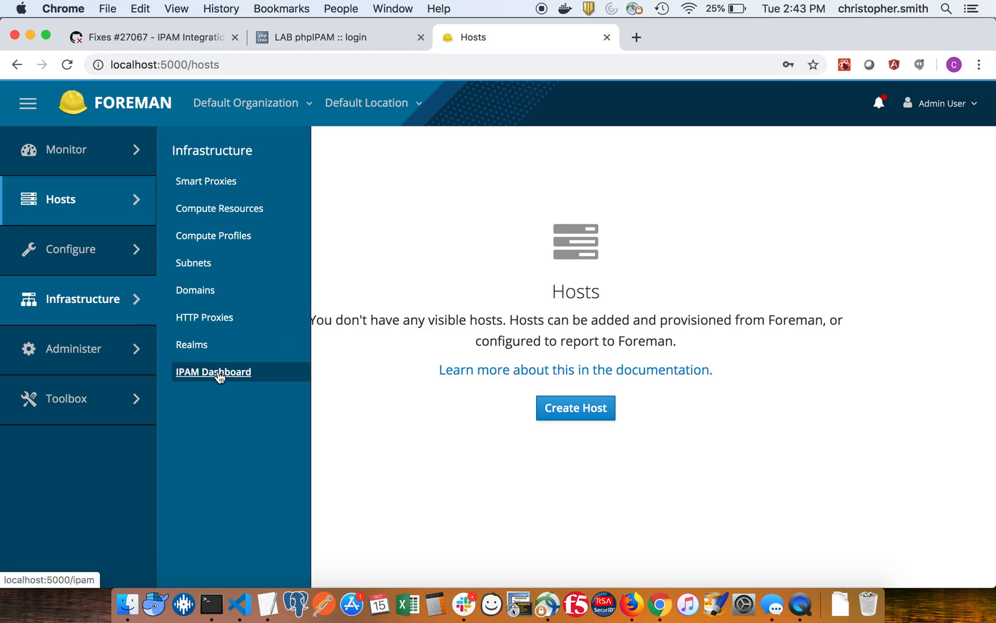
left_click(213, 371)
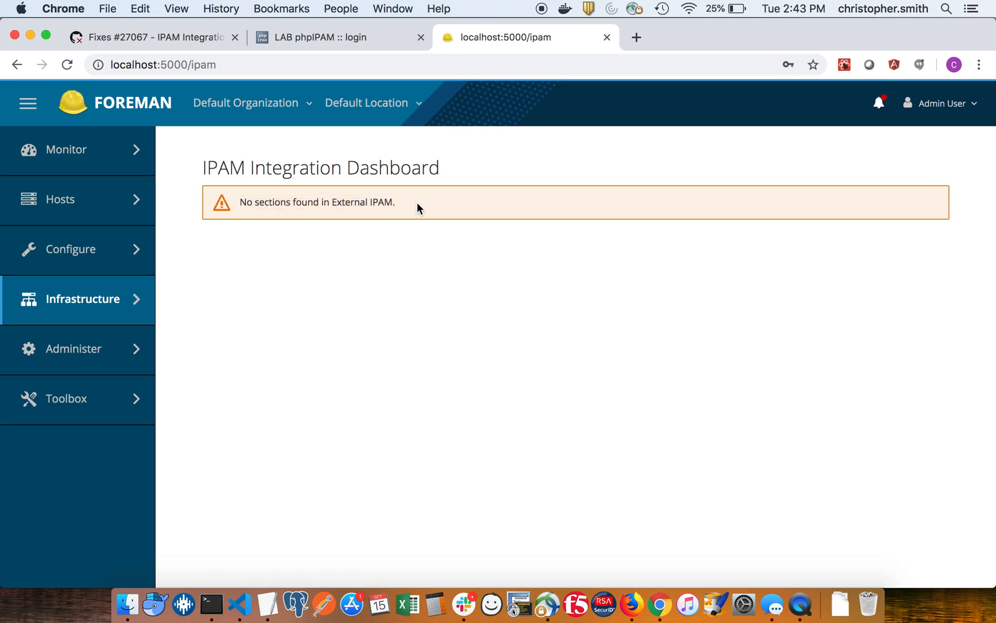
- Log in to phpIPAM as admin using the saved autofill credentials
left_click(321, 37)
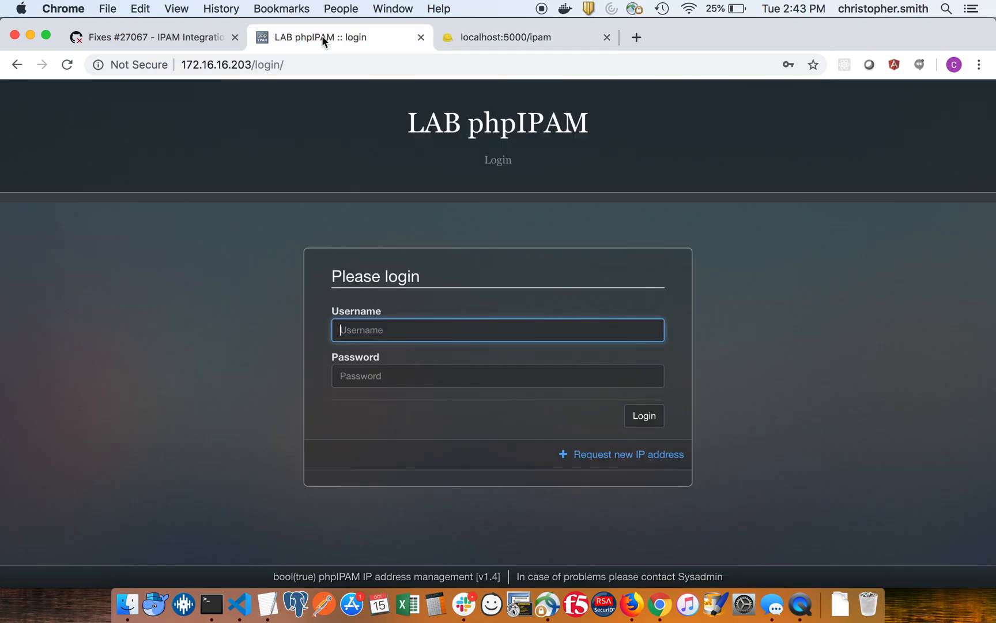
type("admin")
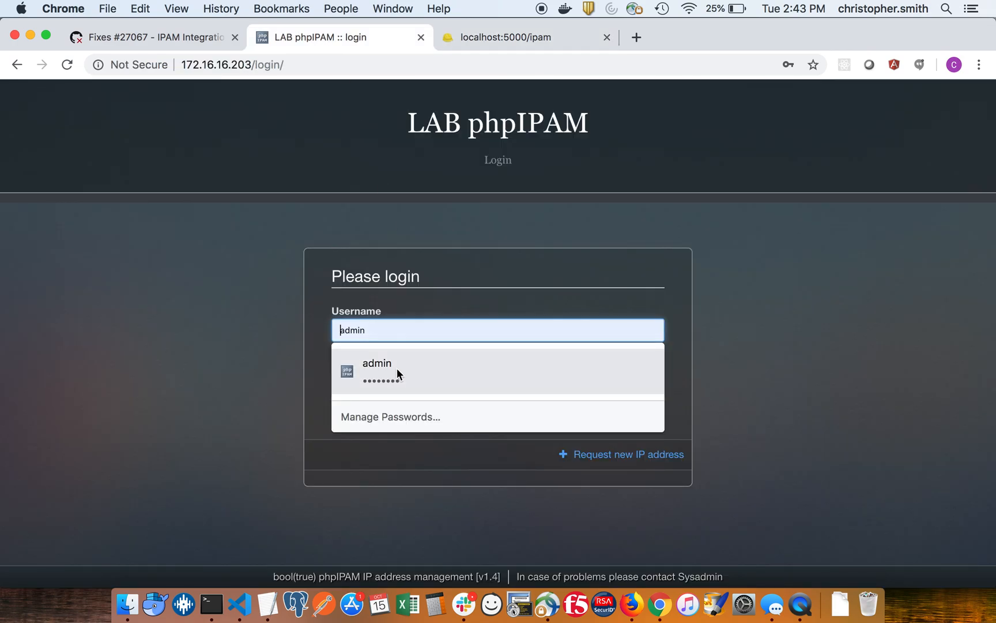
left_click(377, 372)
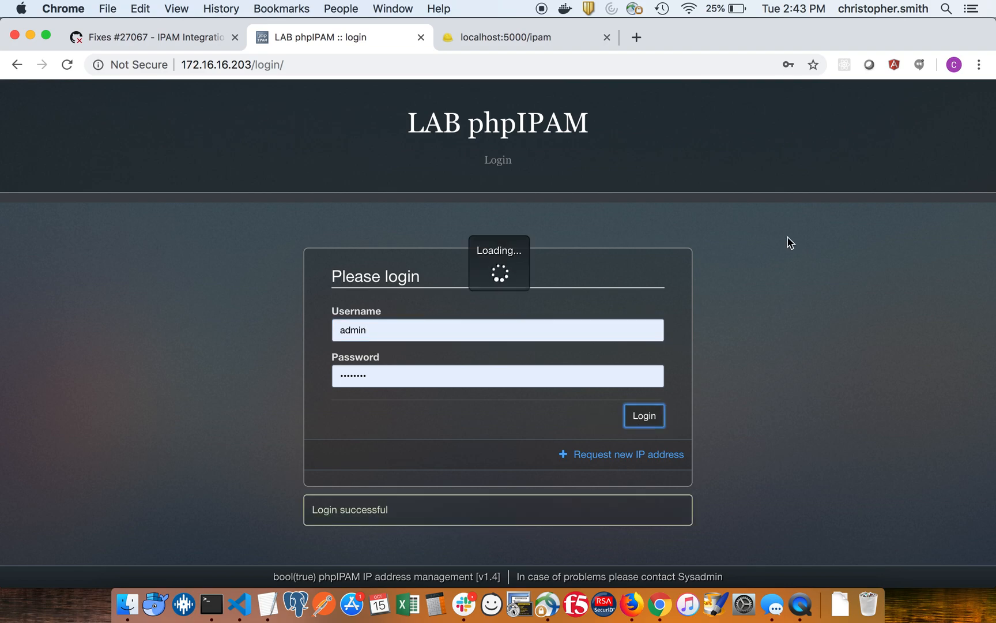
left_click(643, 416)
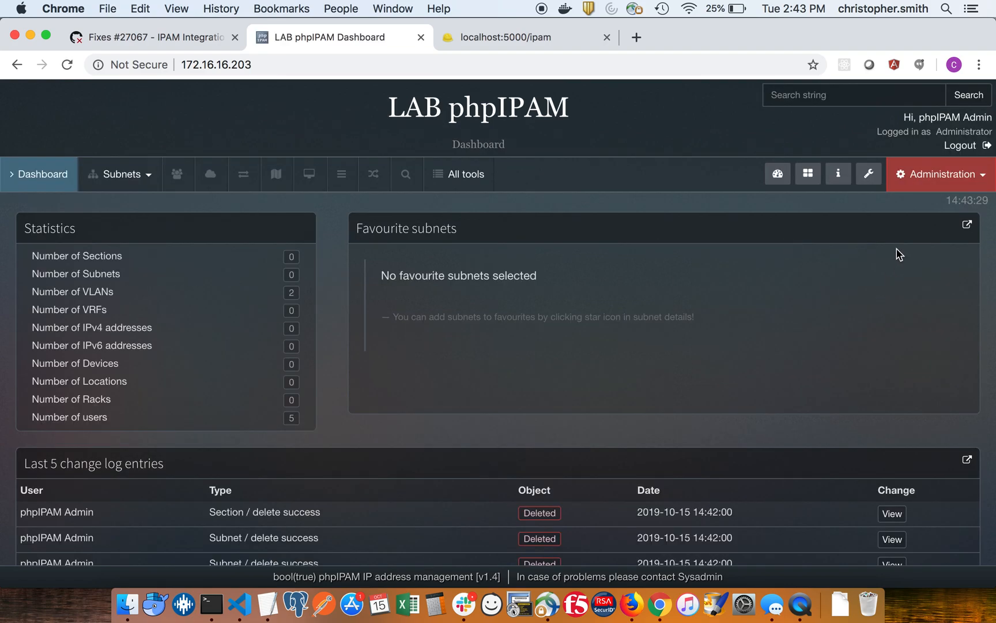
- Add a 'Development' section under Administration > Sections and open its subnet page
left_click(940, 173)
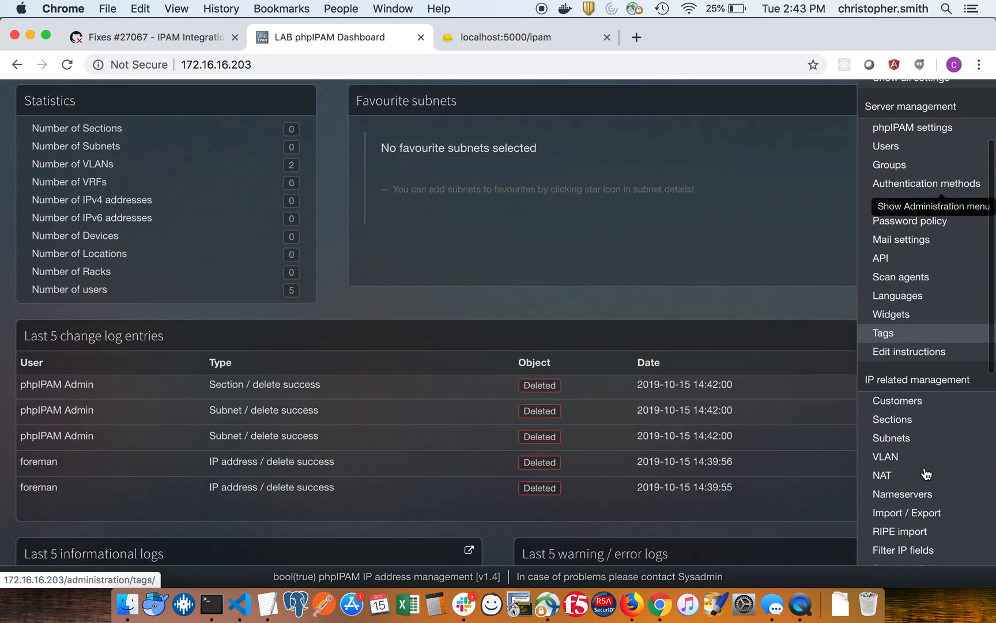
left_click(891, 419)
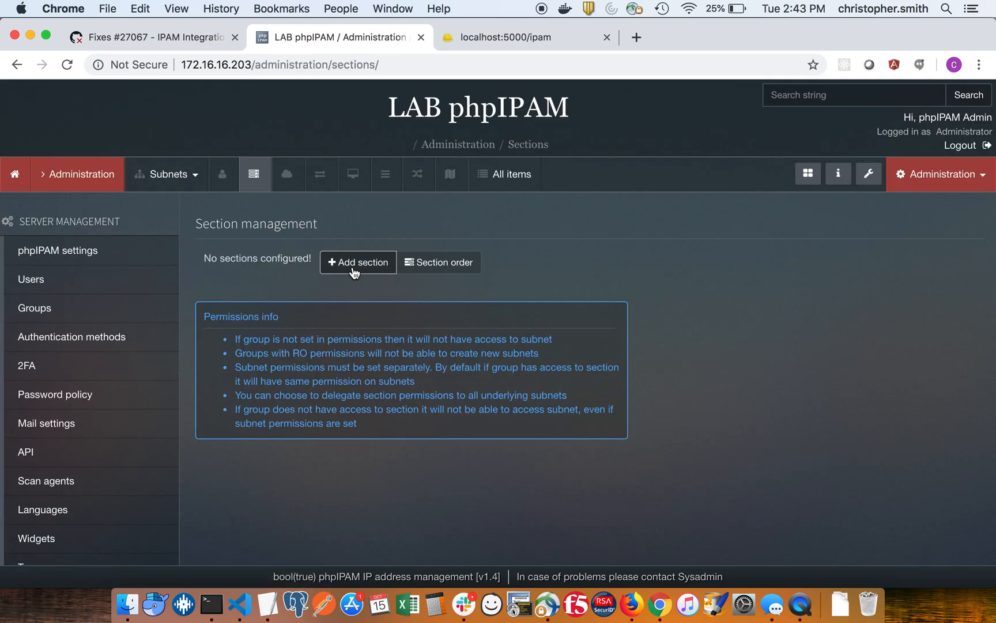
left_click(357, 262)
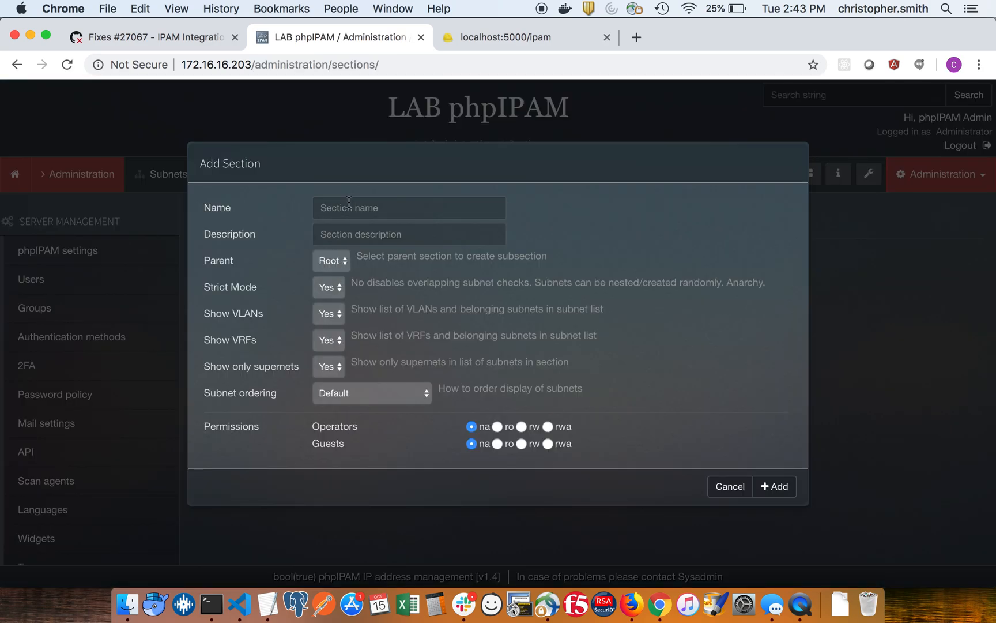
type("Development")
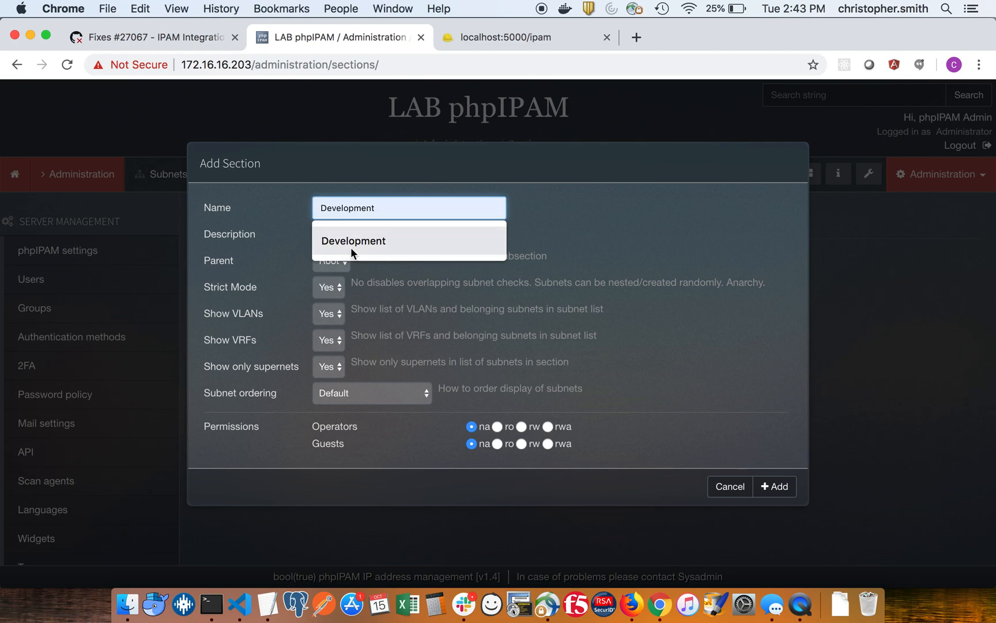
left_click(773, 486)
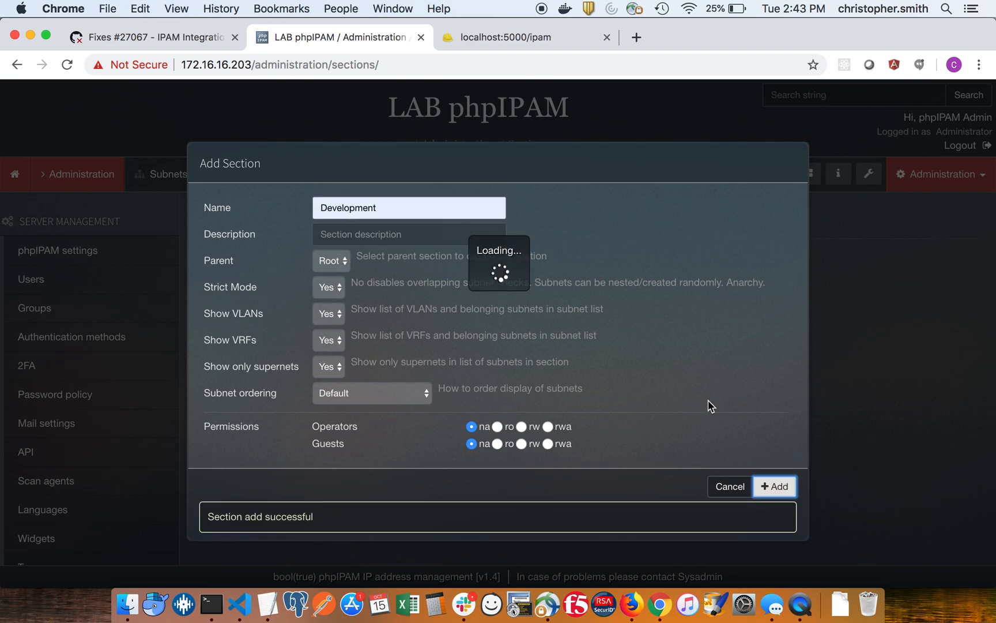
left_click(774, 486)
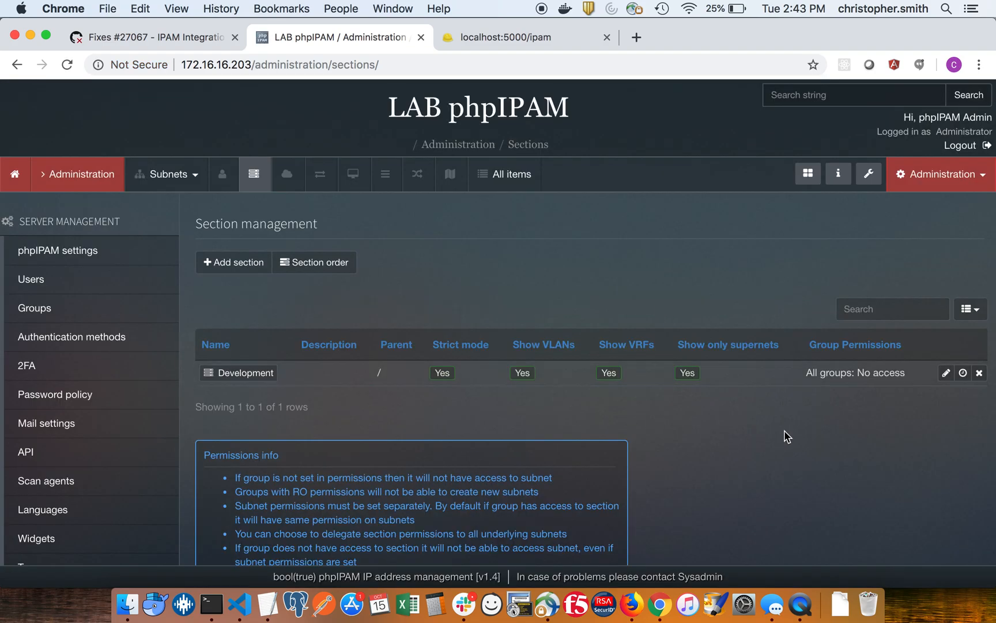
left_click(166, 174)
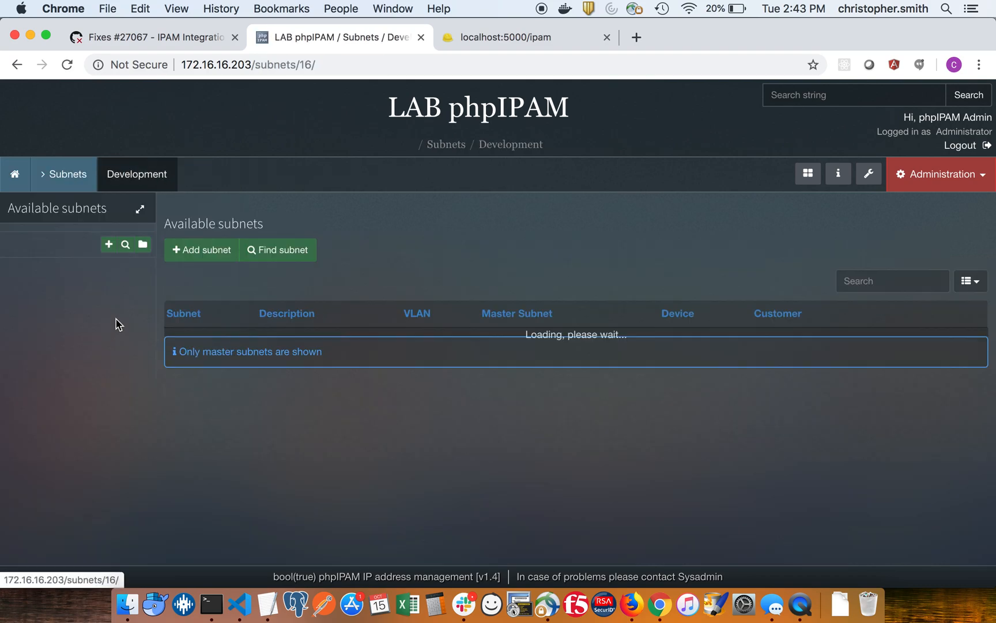
- Add subnet 10.10.10.0/29 described as 'Available Subnet' to Development
left_click(202, 249)
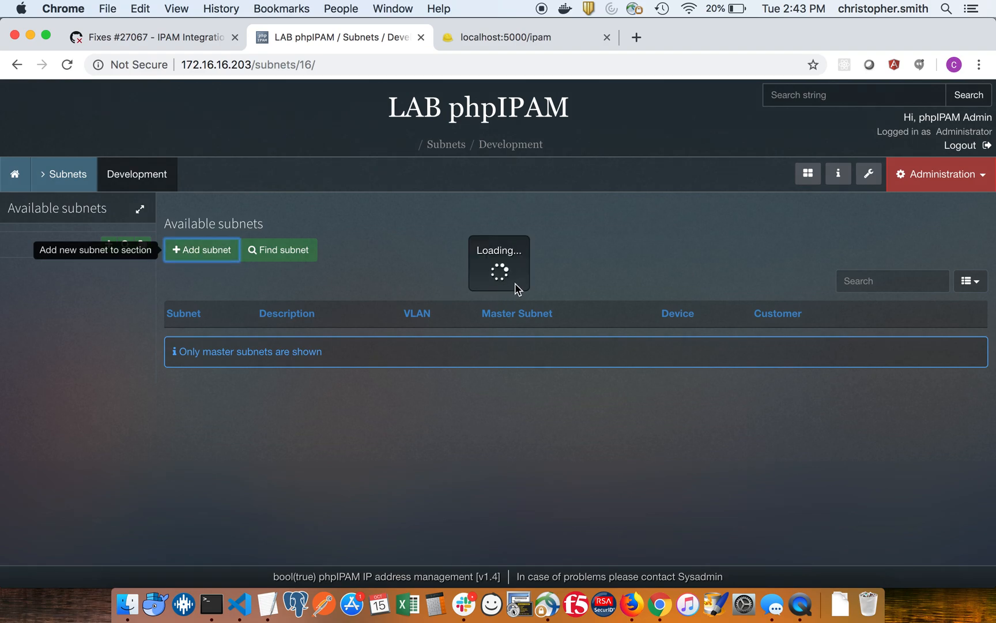
left_click(200, 249)
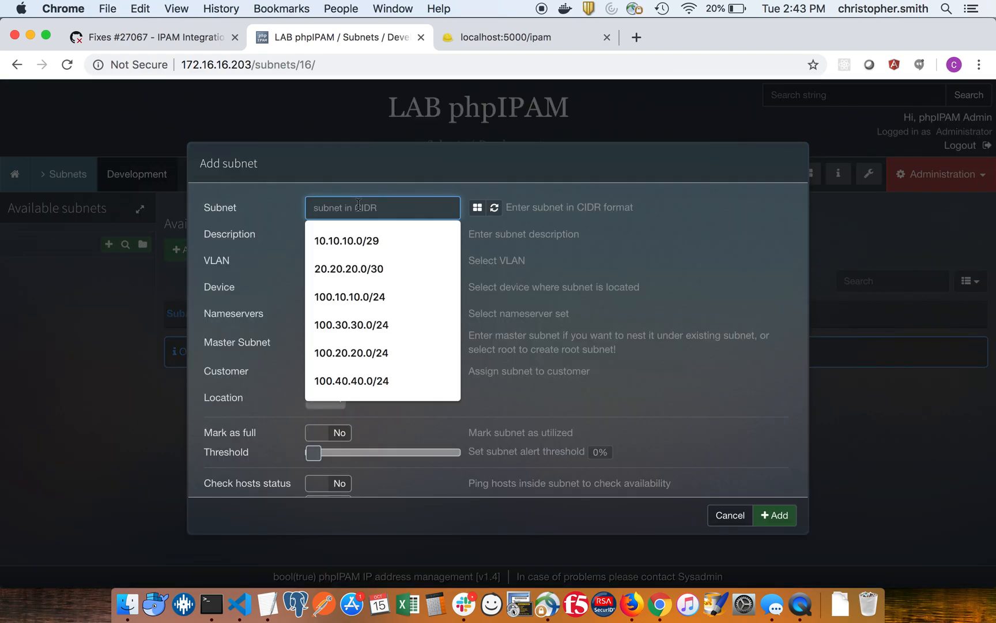
left_click(347, 241)
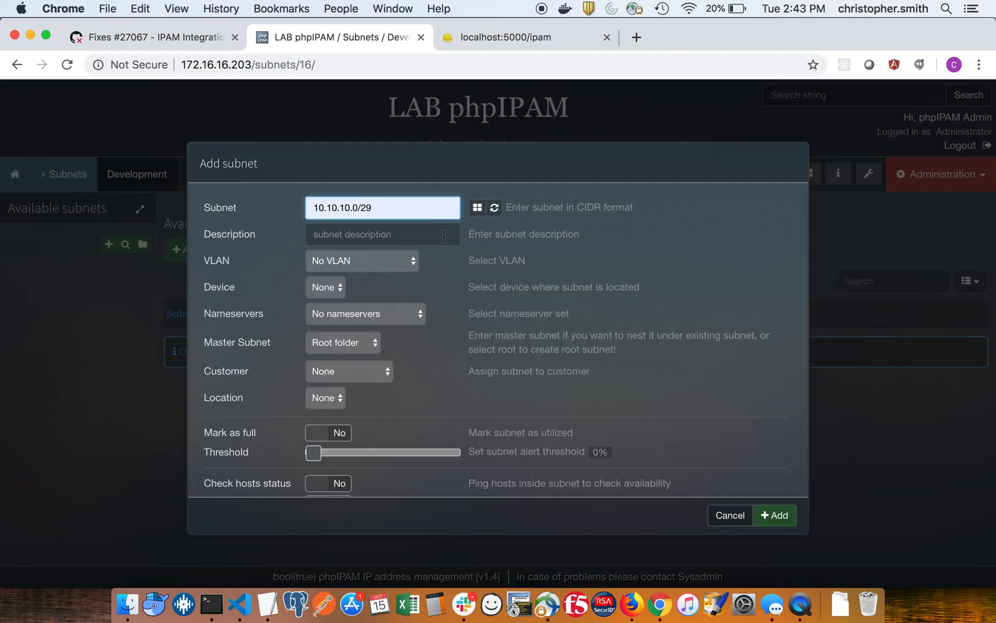
type("A")
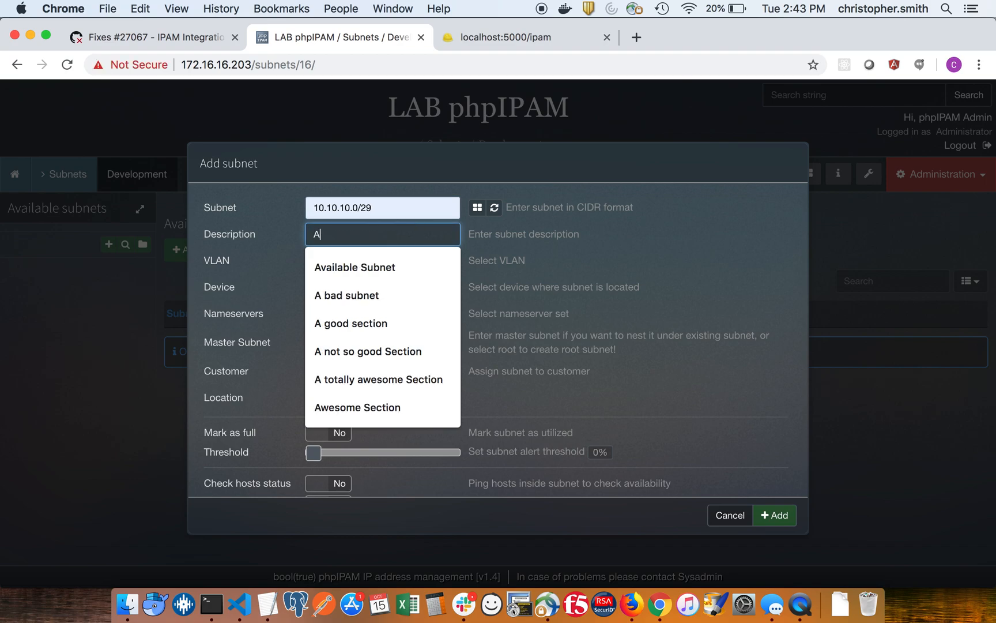
type("vailable Subnet")
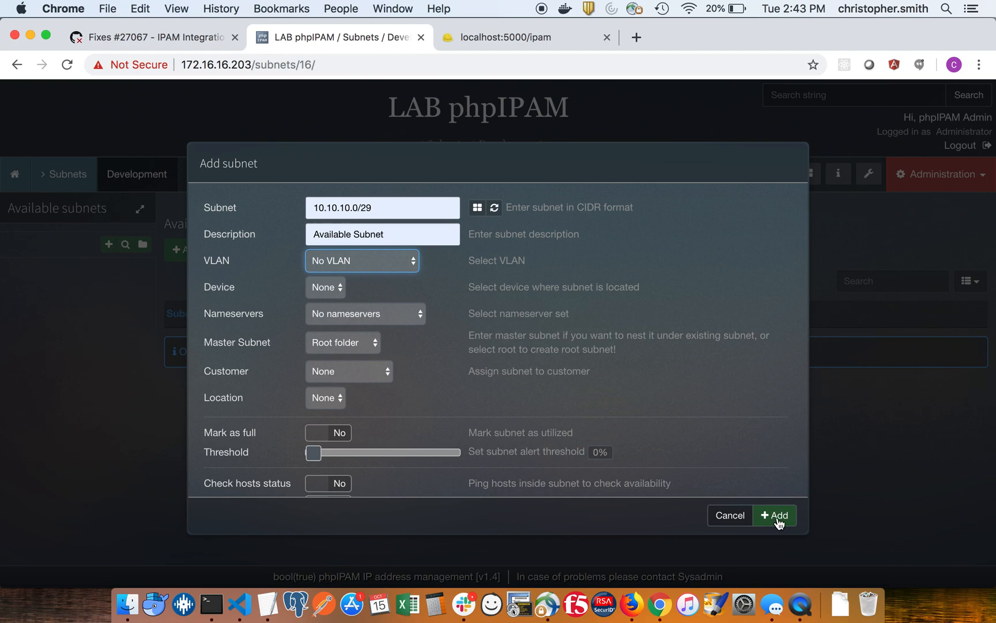
left_click(773, 515)
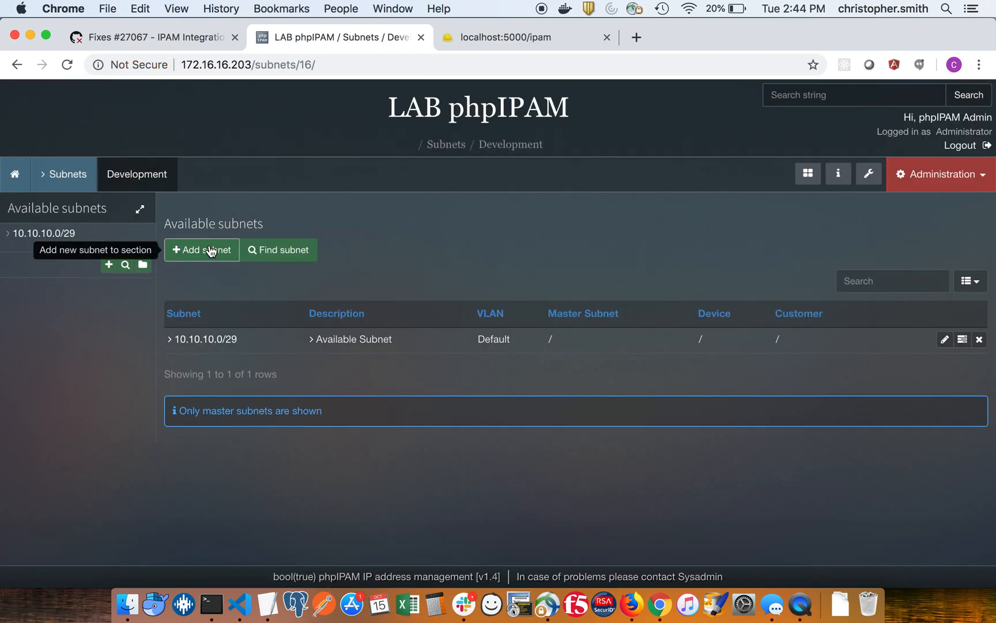
- Add subnet 20.20.20.0/30 described as 'Full Subnet' and view Development's subnets
left_click(201, 250)
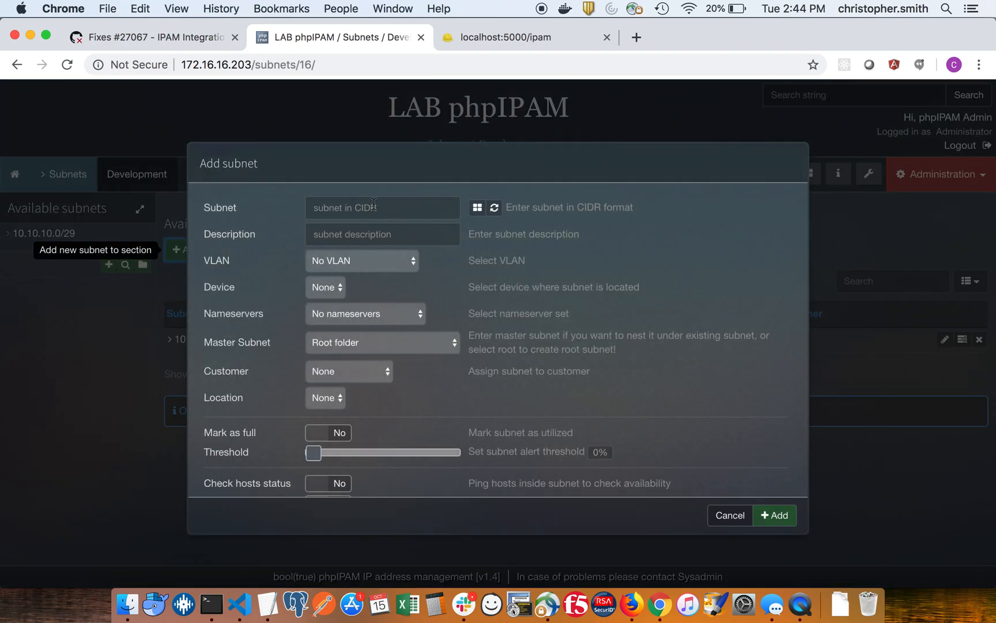
type("20.20")
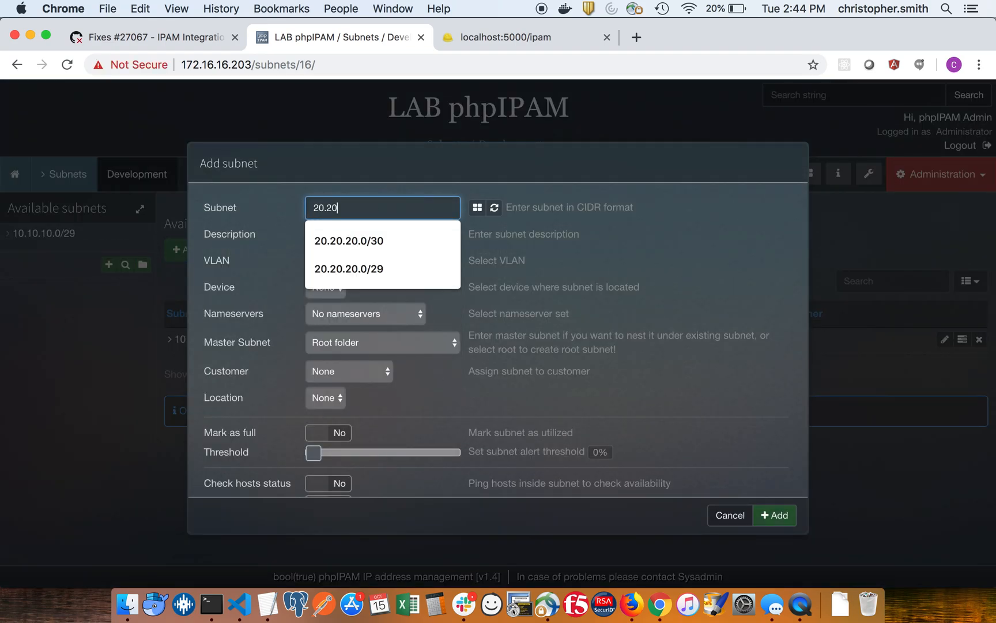
left_click(348, 240)
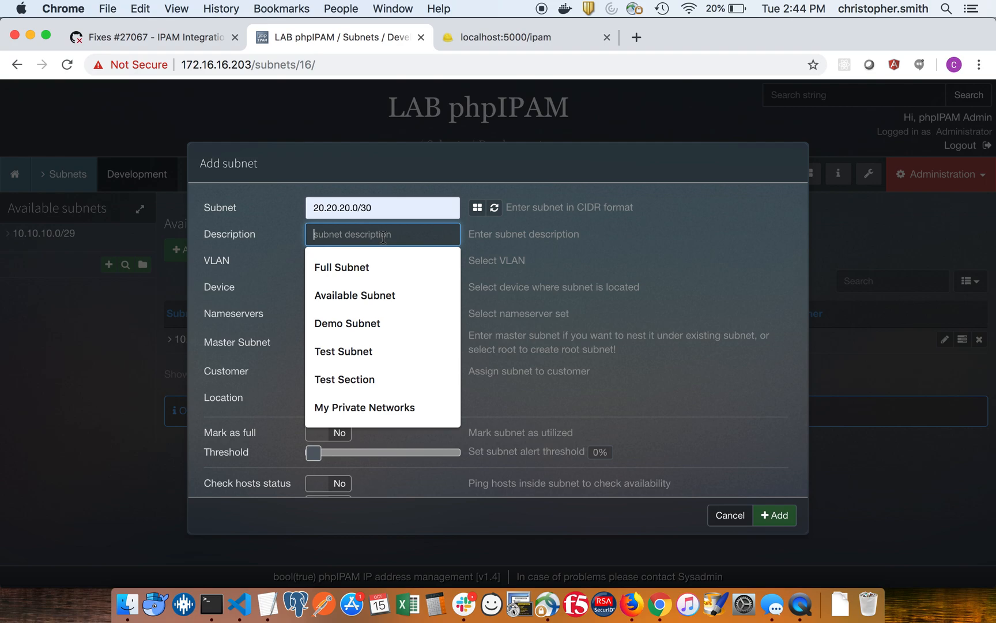
type("Full Subnet")
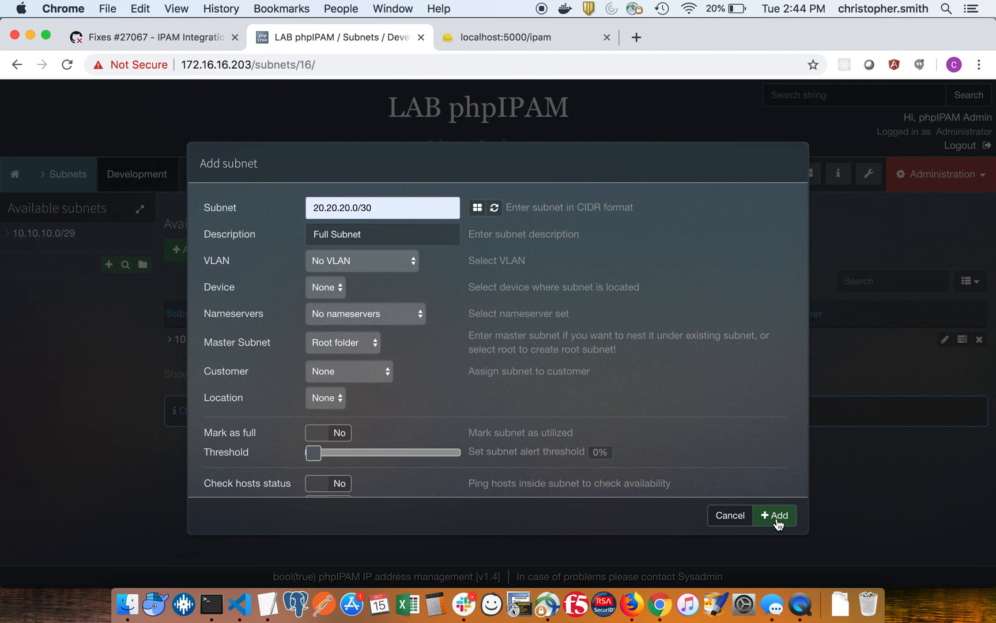
left_click(774, 515)
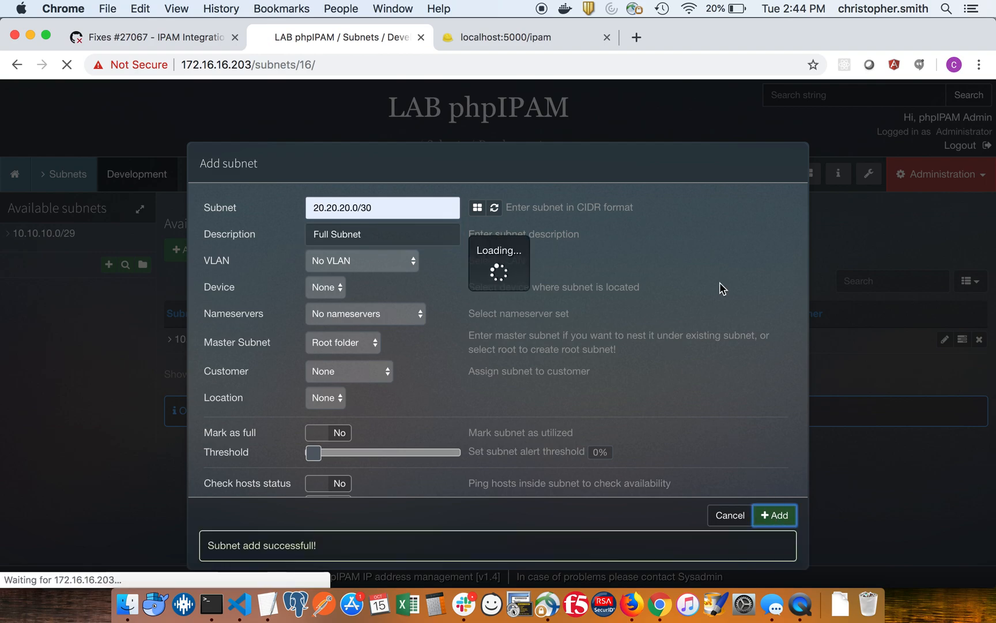
left_click(774, 515)
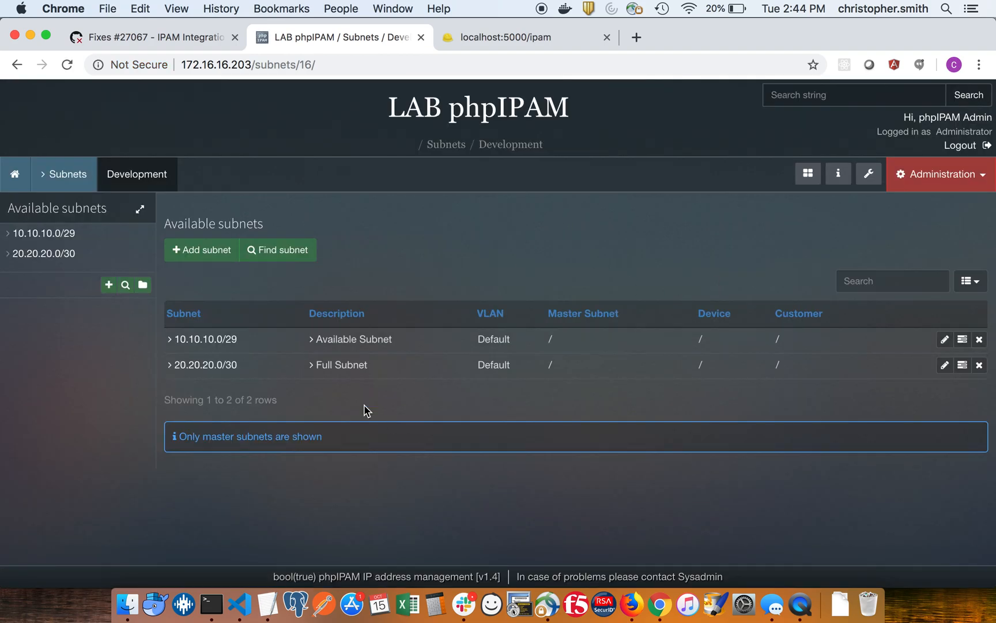
mouse_move(658, 248)
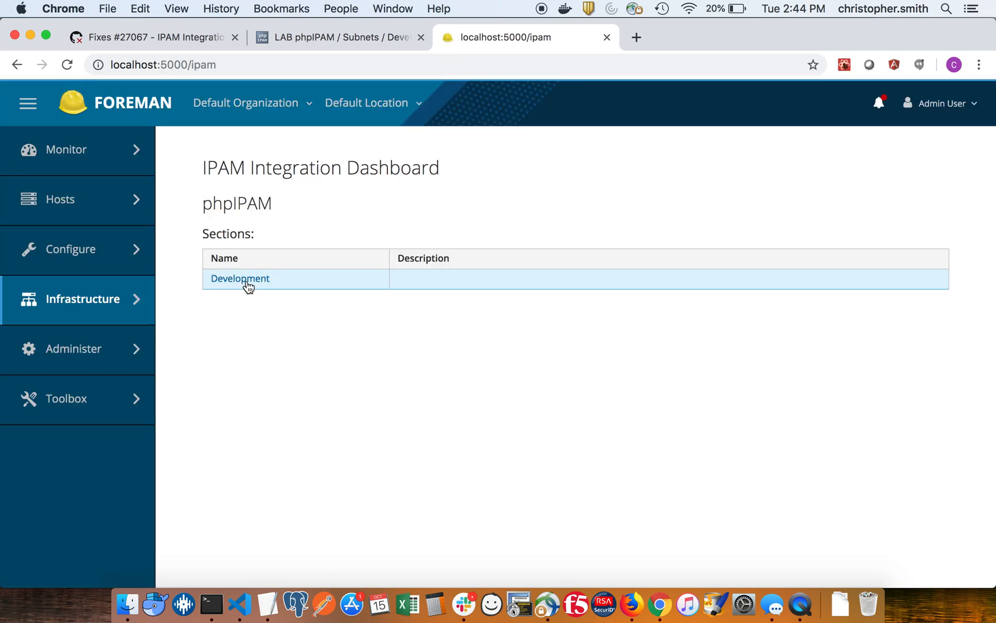
- Show Development on the IPAM Dashboard and review subnets 10.10.10.0/29 and 20.20.20.0/30
left_click(240, 278)
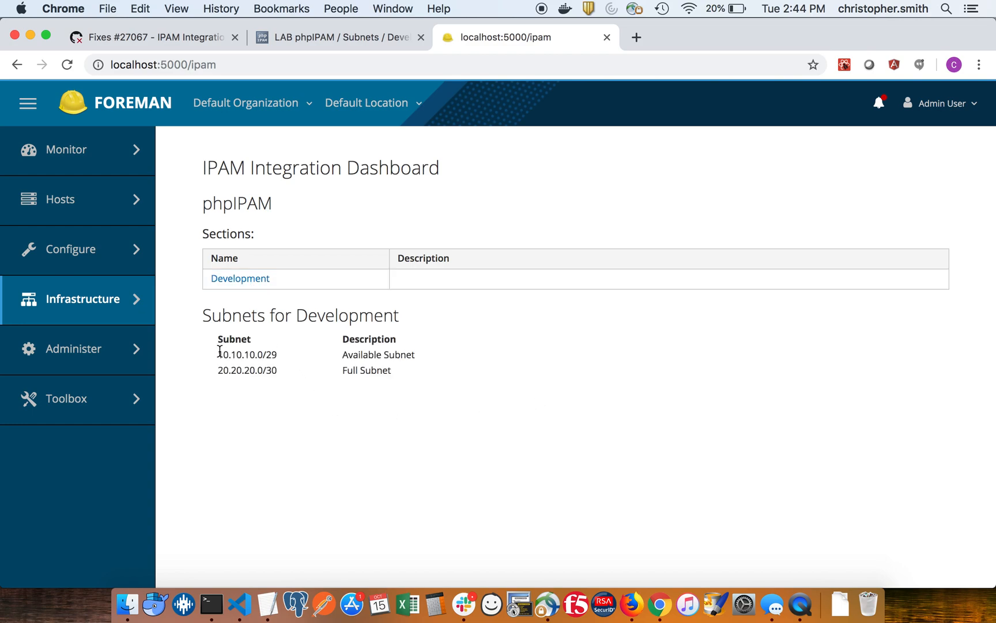
left_click_drag(201, 312, 702, 347)
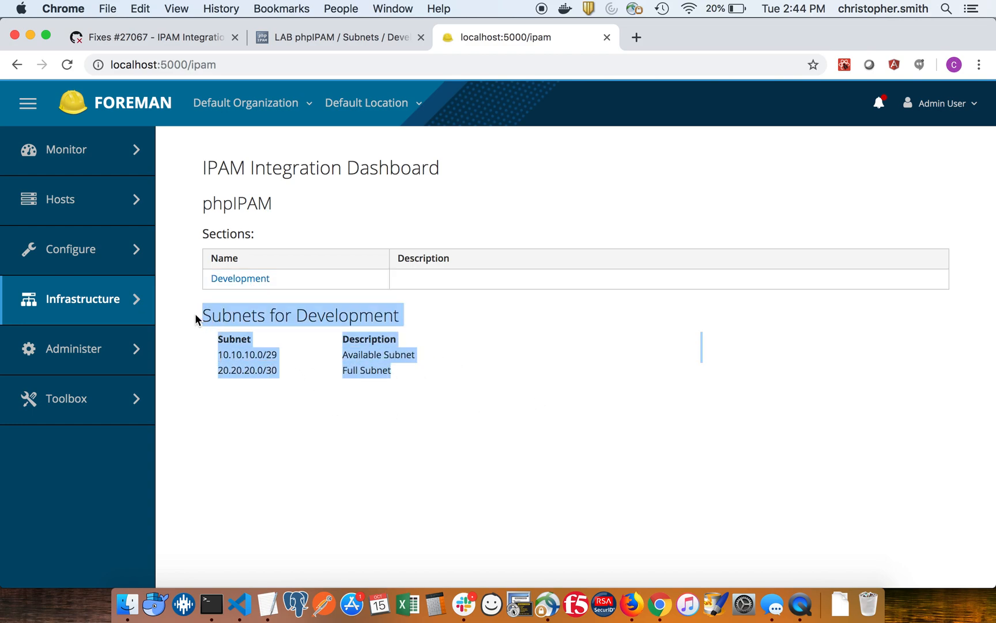
left_click(513, 216)
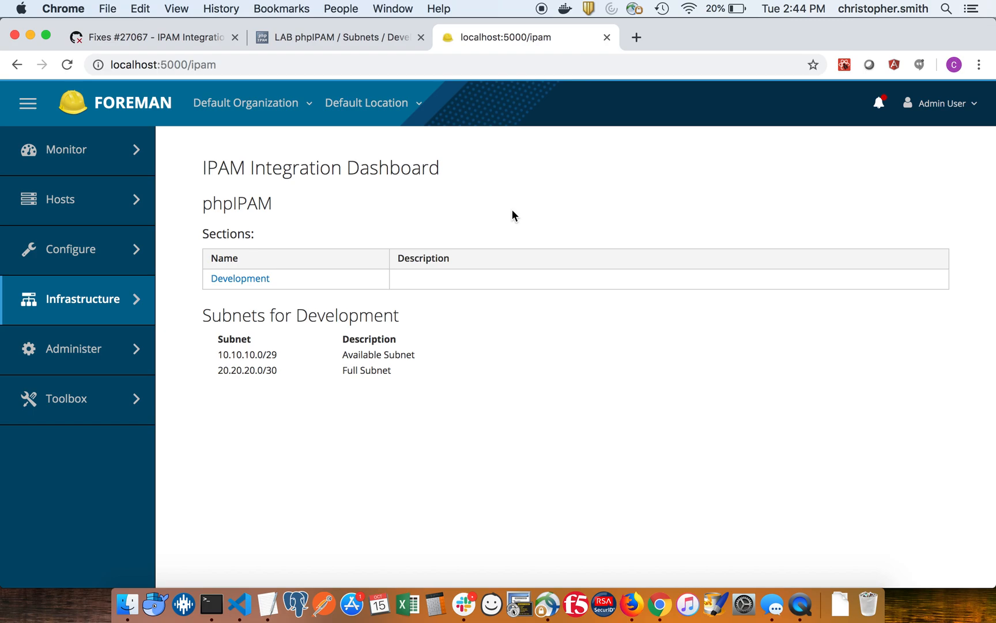
mouse_move(482, 411)
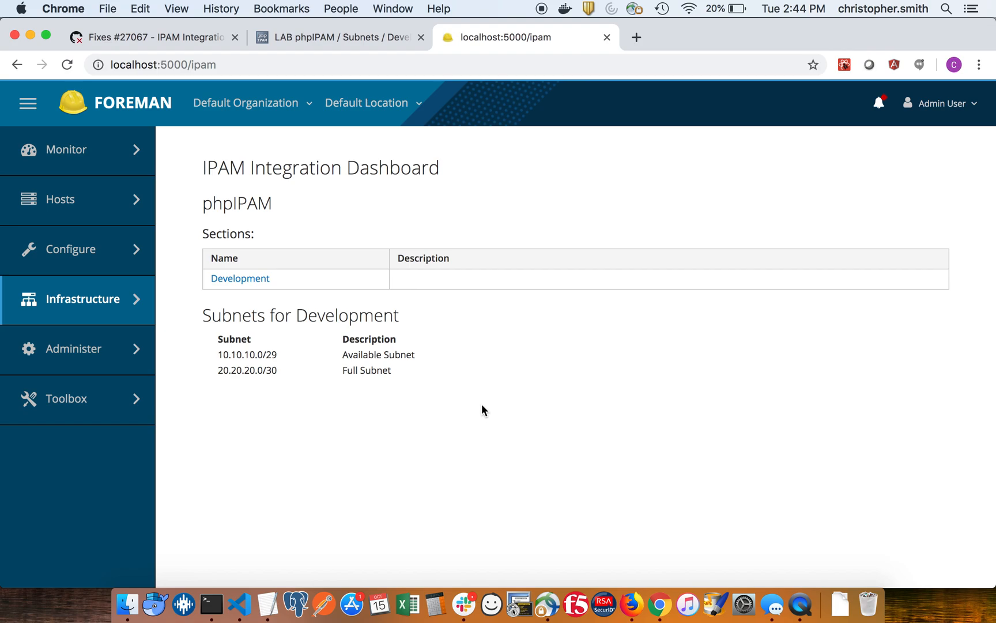
mouse_move(523, 209)
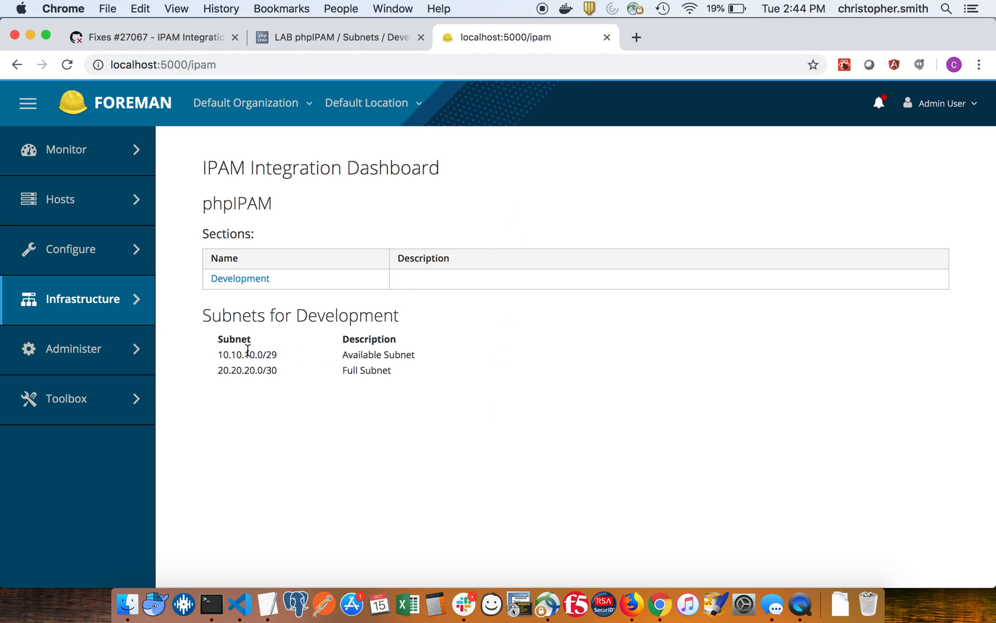
mouse_move(448, 479)
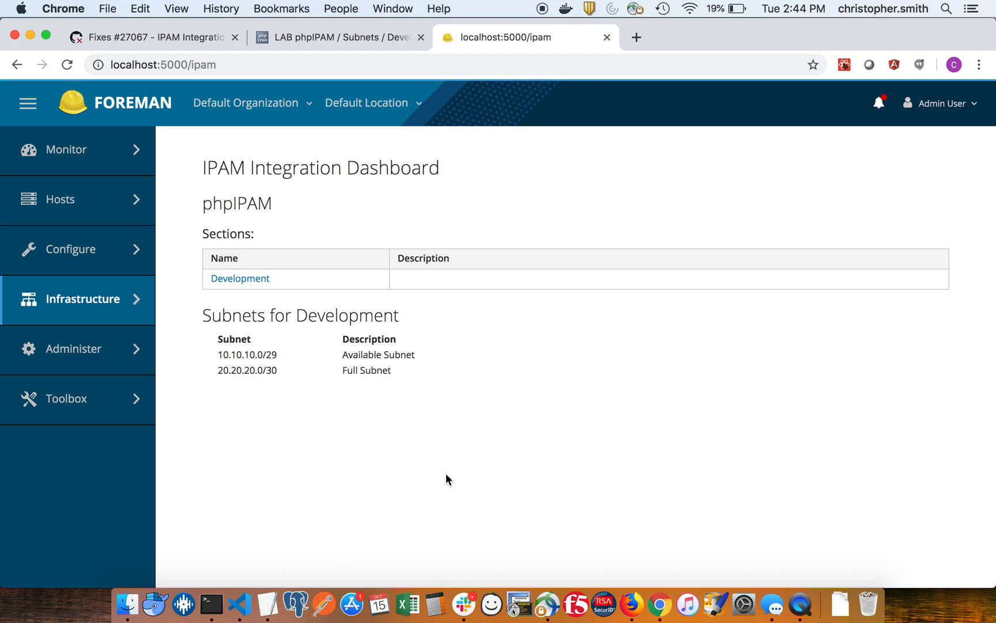
mouse_move(548, 247)
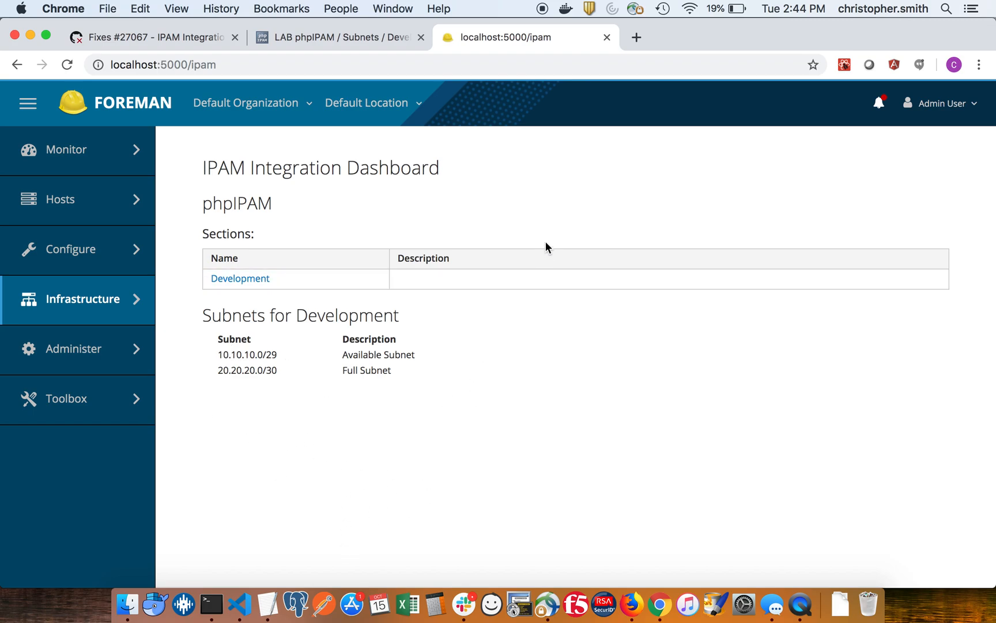
mouse_move(585, 309)
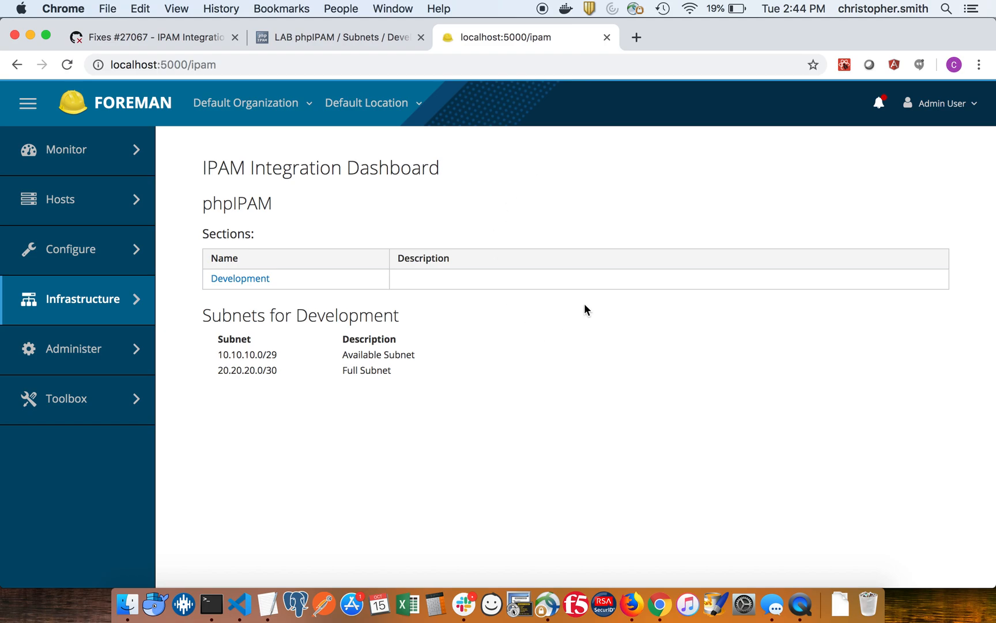
mouse_move(524, 265)
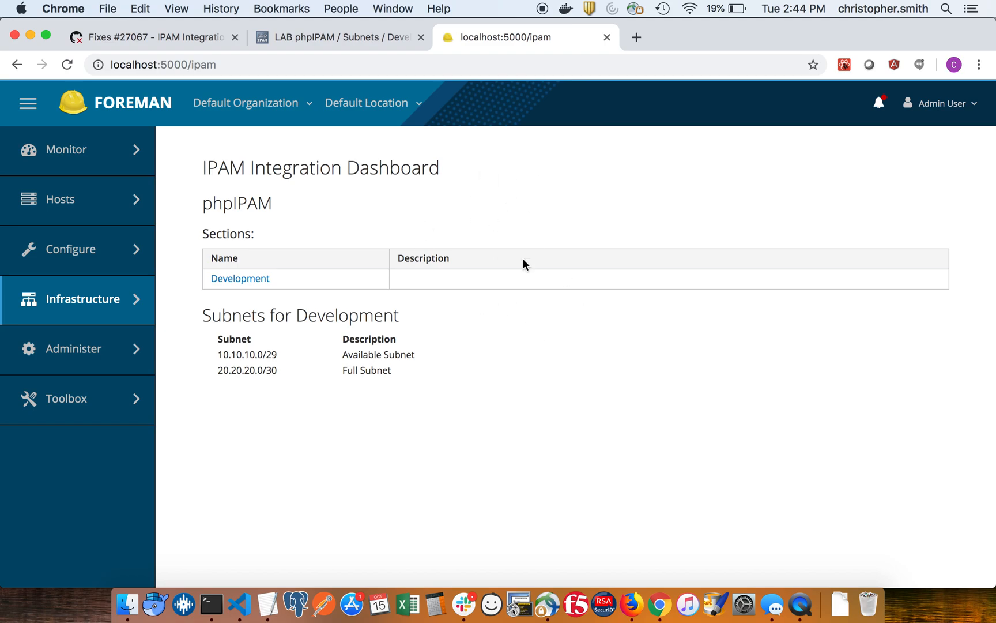
mouse_move(562, 263)
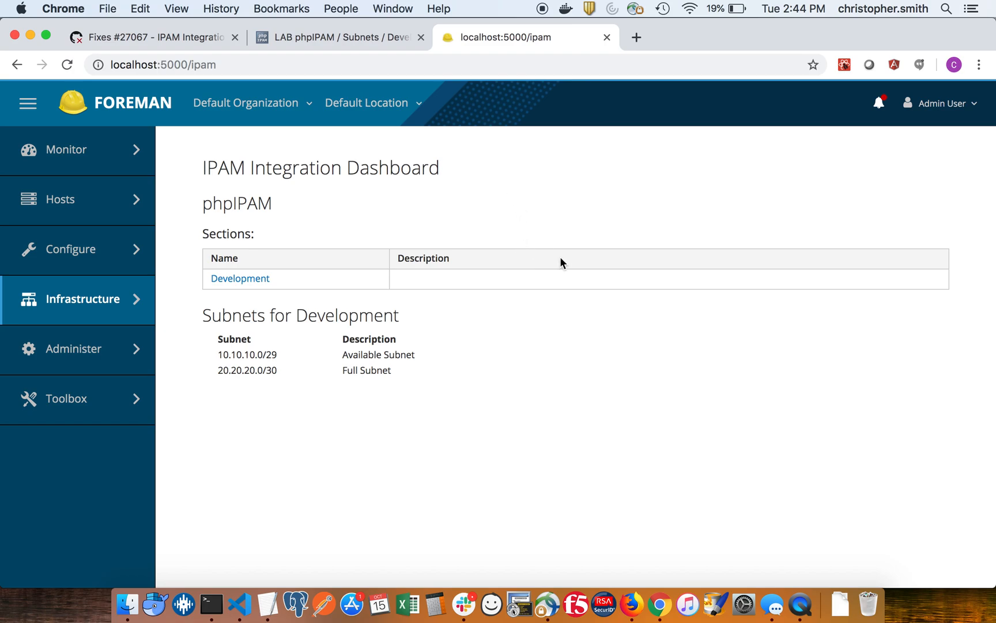
mouse_move(500, 236)
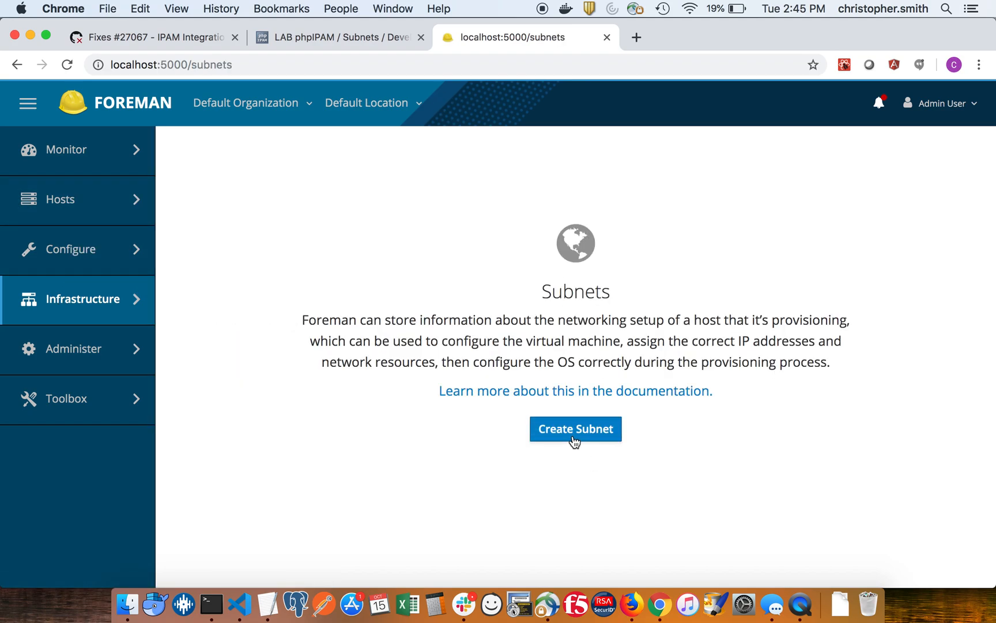
- Start a new subnet named 'Available Subnet' with network address 10.10.10.0
left_click(574, 429)
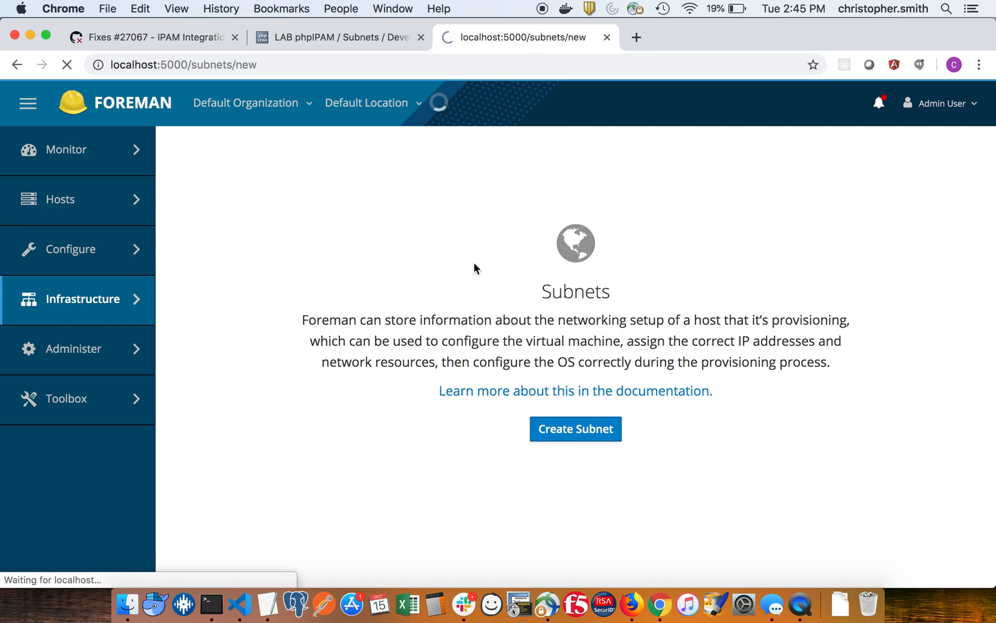
left_click(574, 429)
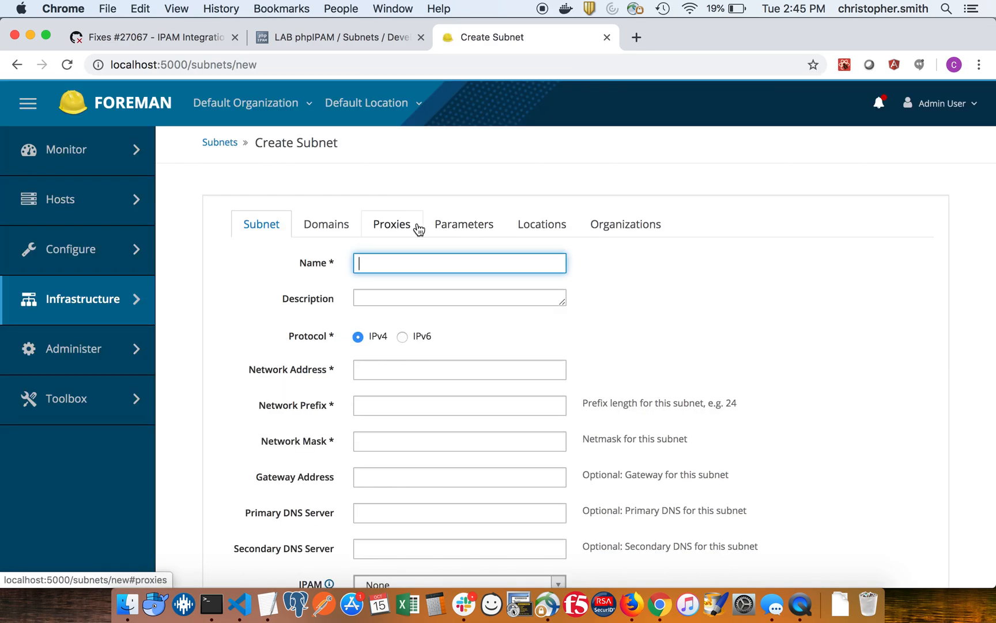
left_click(459, 262)
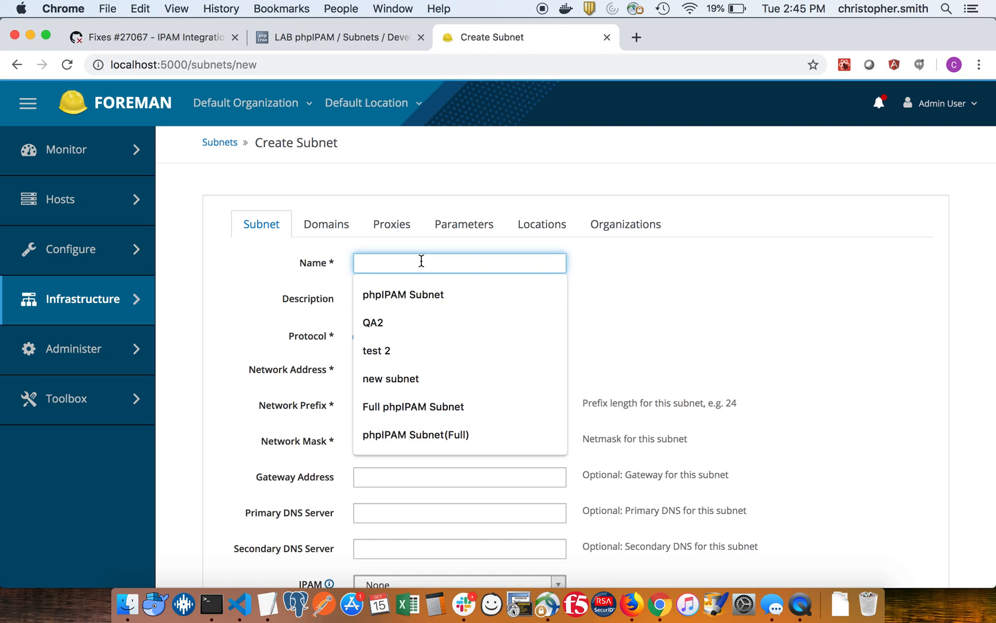
type("Availa")
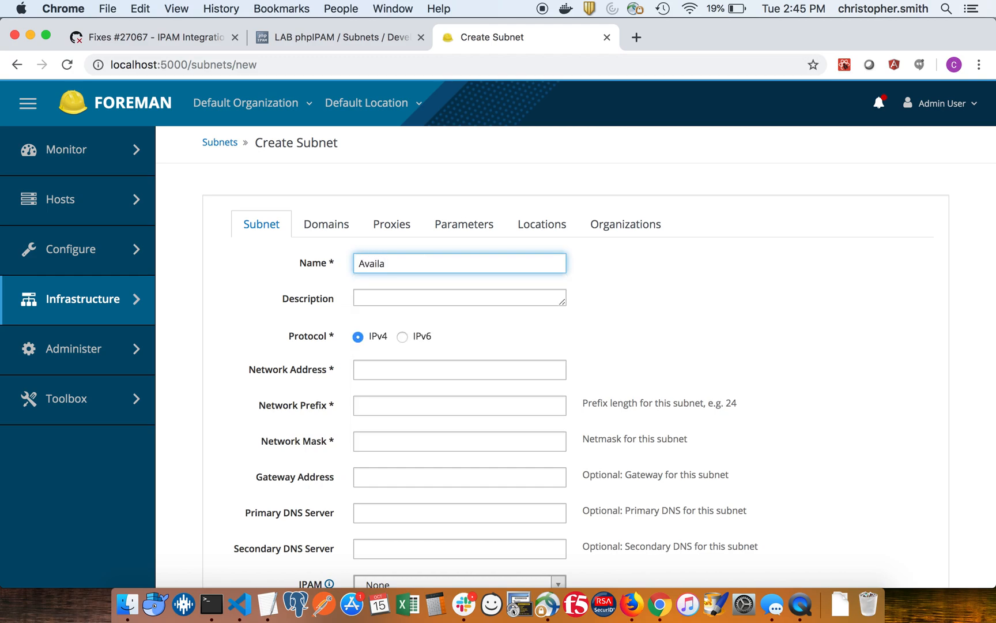
type("ble Subnet")
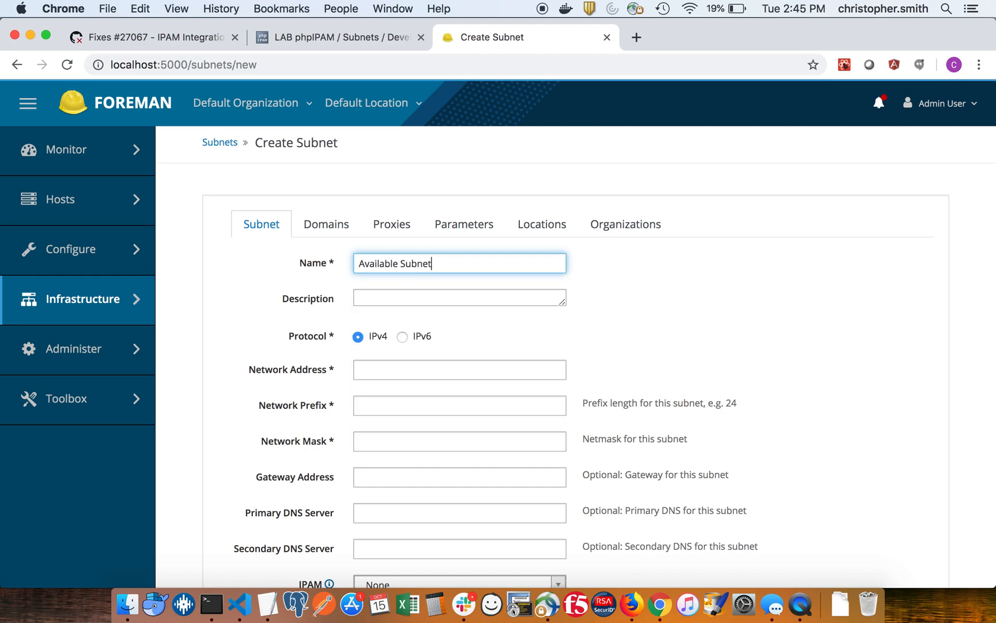
scroll("down", 3)
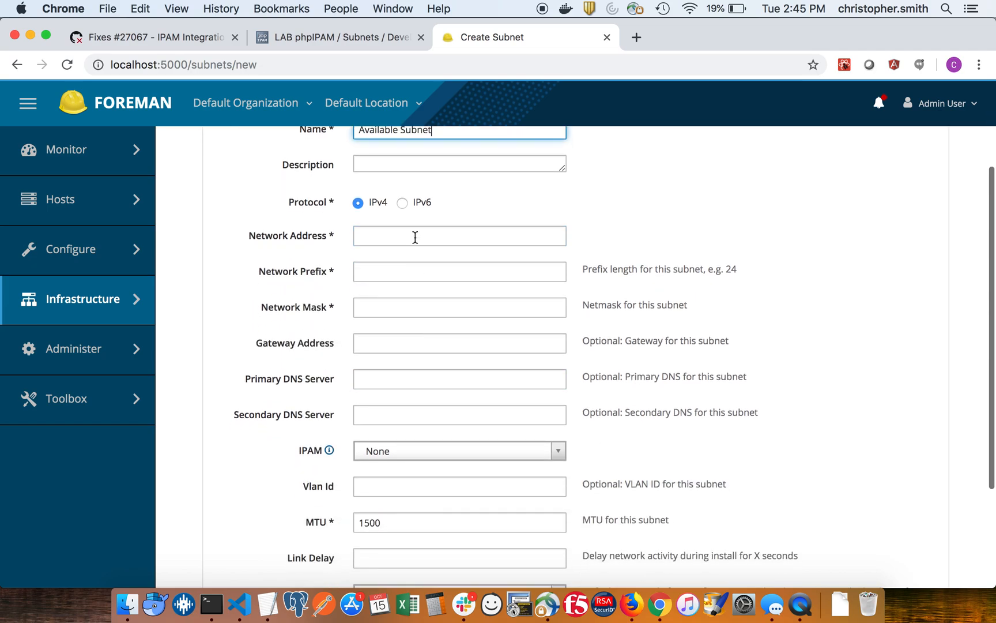
type("10.10.10.0")
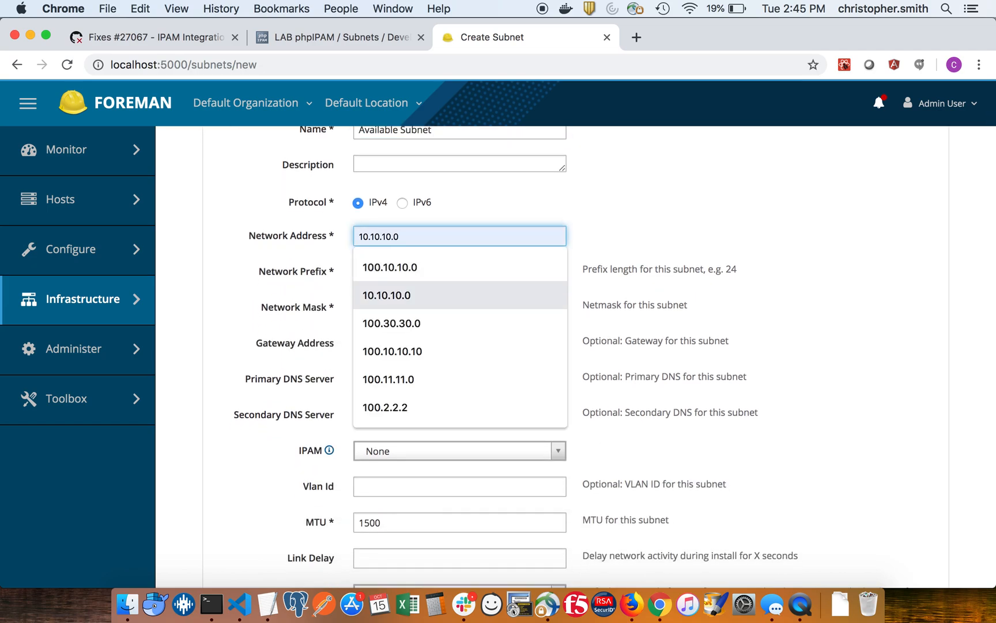
- Set the prefix to 29 and the IPAM mode to External IPAM
left_click(458, 272)
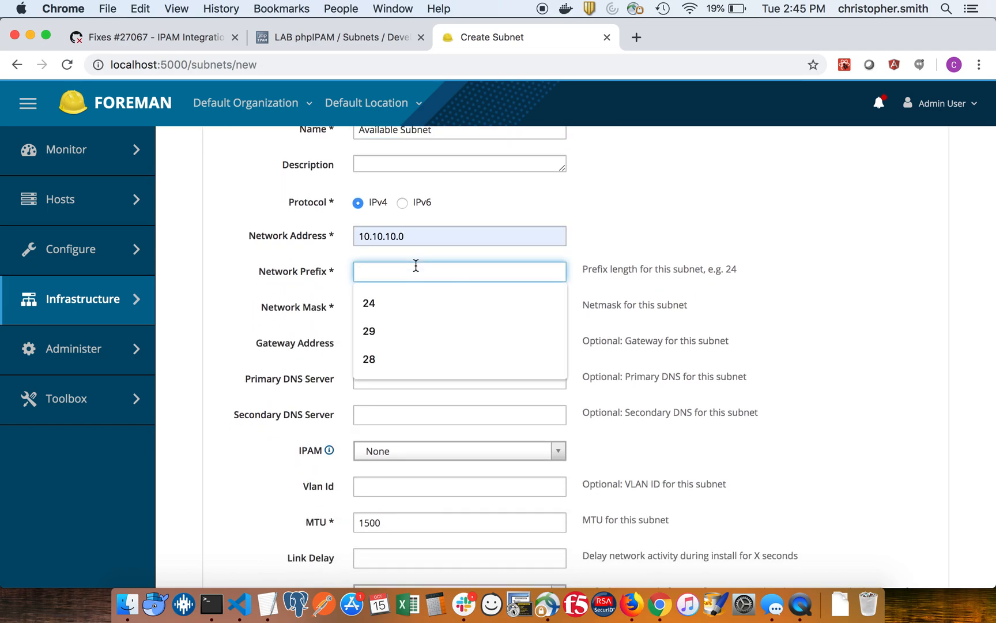
left_click(368, 331)
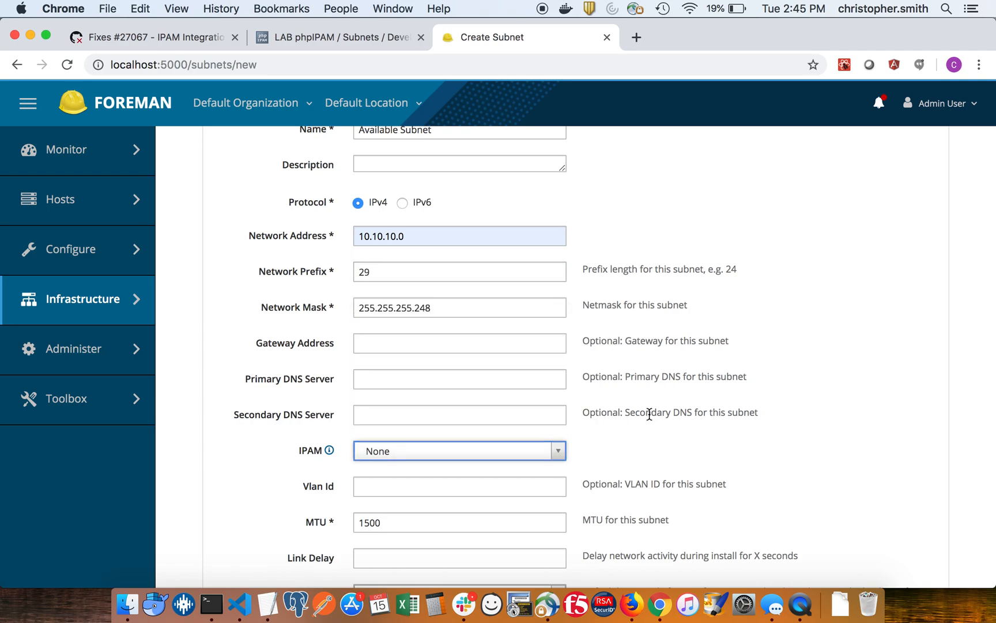
scroll("down", 3)
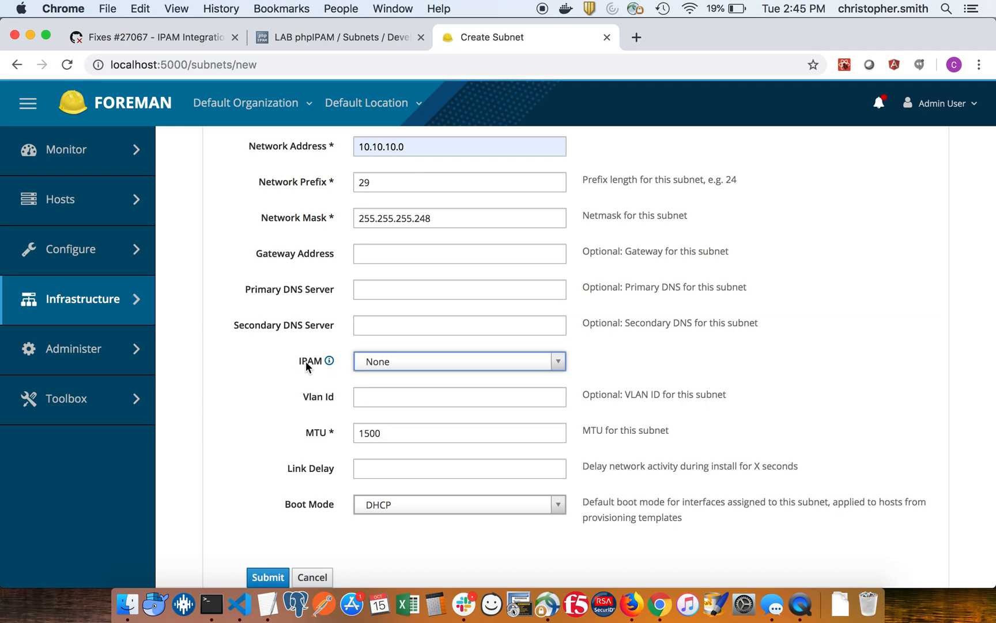
left_click(459, 361)
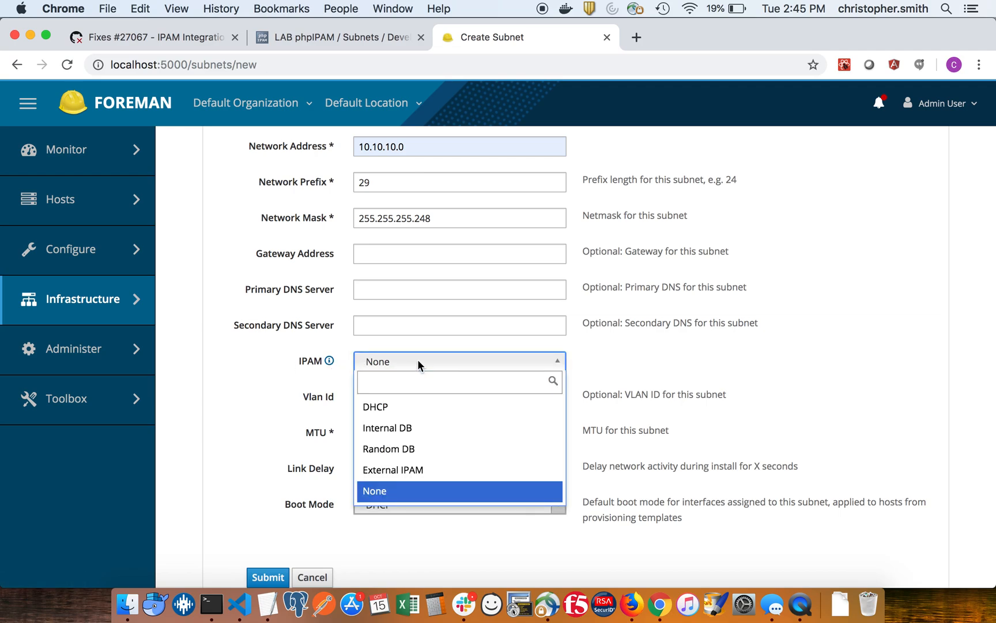
mouse_move(393, 469)
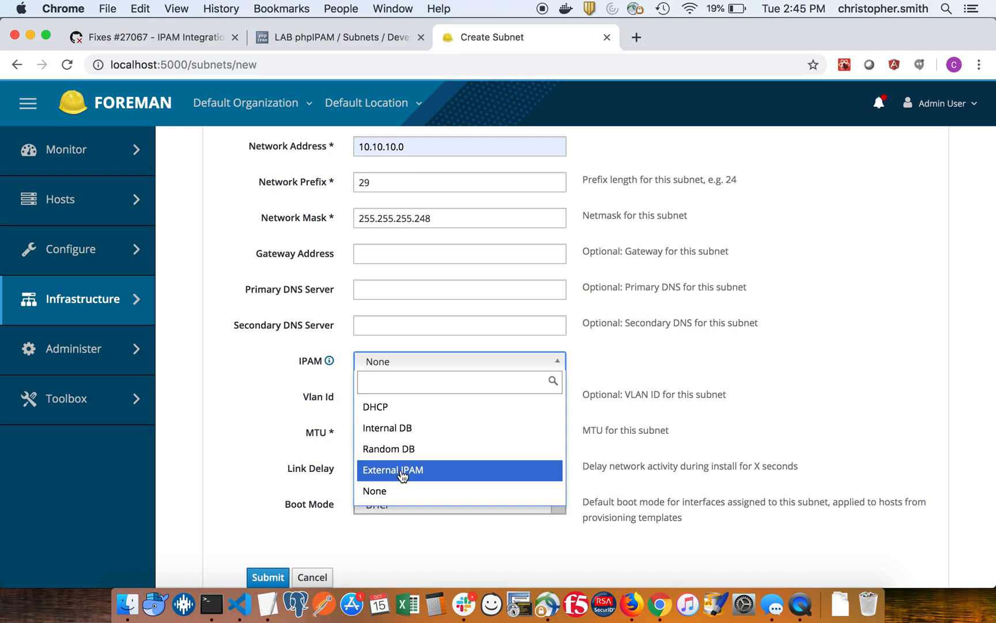
left_click(392, 470)
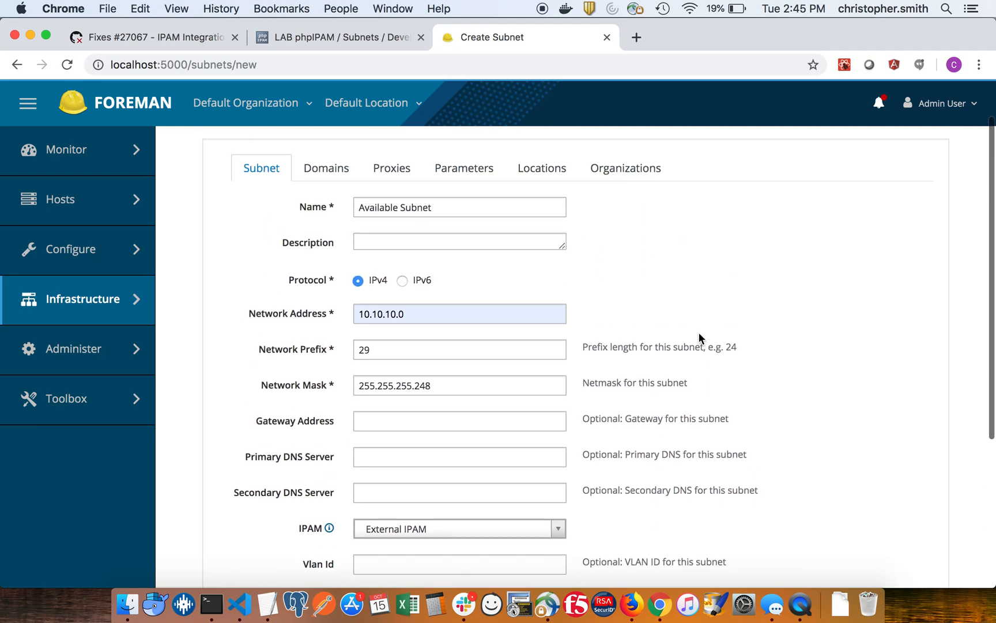
- Add domain example.com, review the External IPAM proxy, and submit Available Subnet
left_click(325, 168)
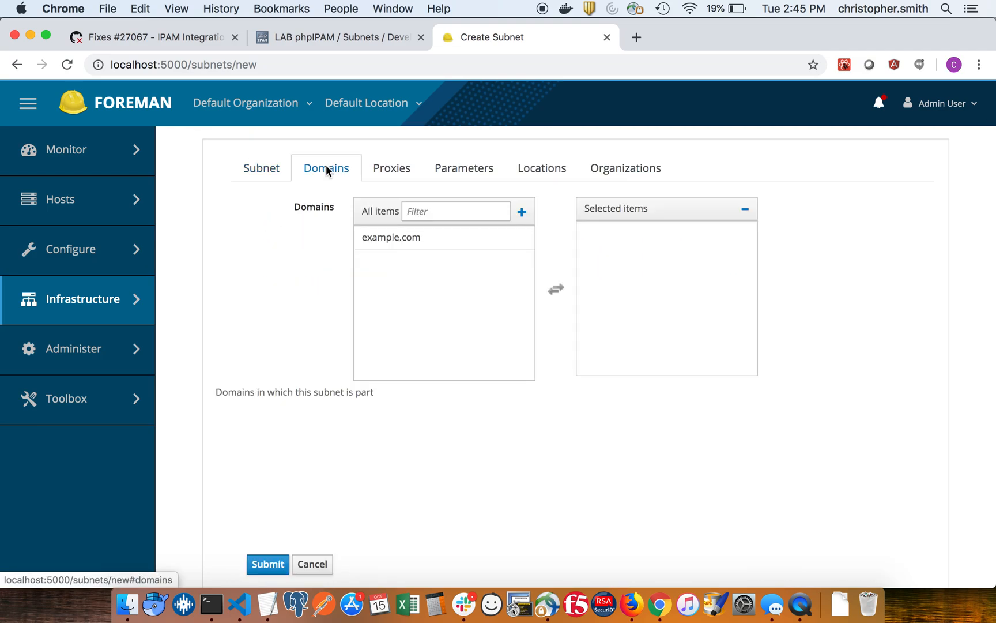
double_click(391, 236)
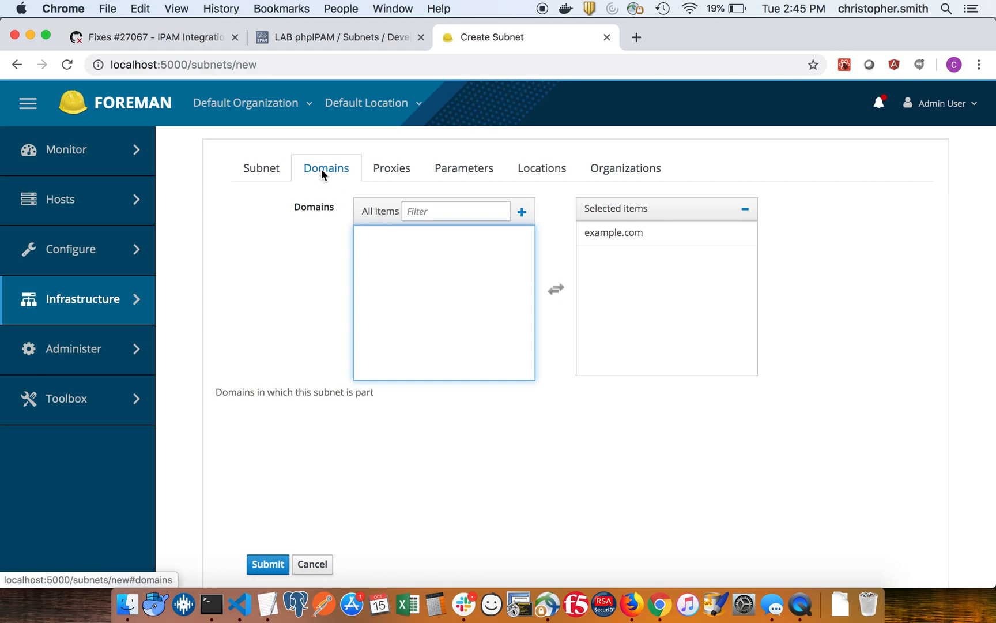
left_click(391, 168)
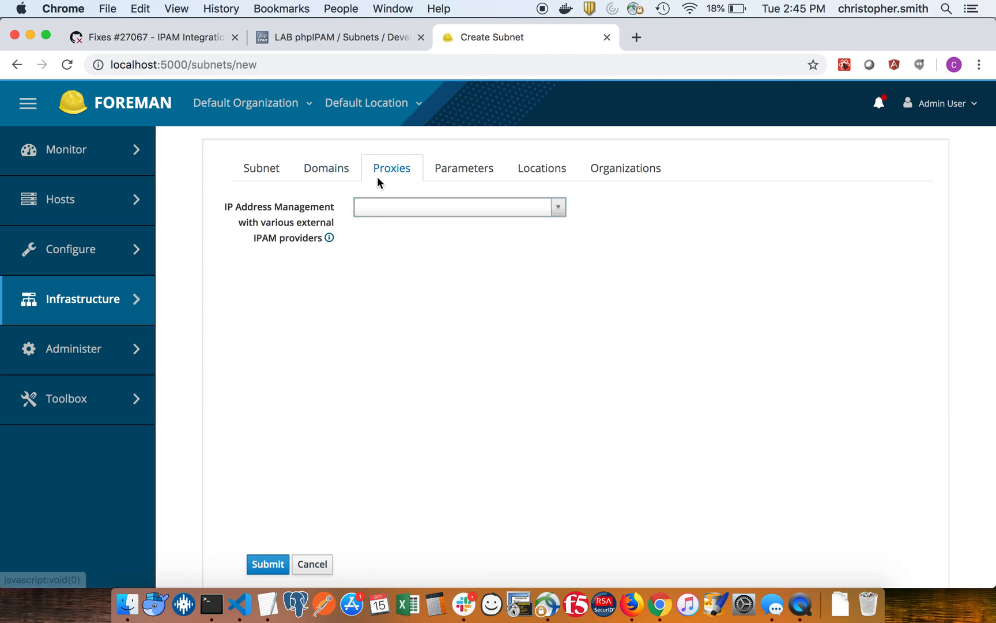
mouse_move(424, 265)
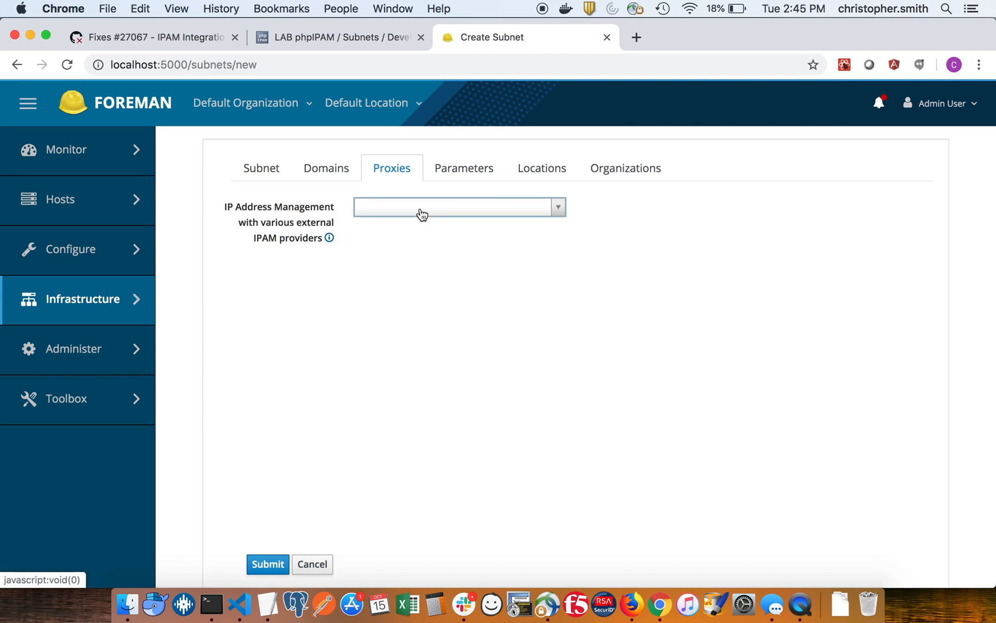
mouse_move(446, 260)
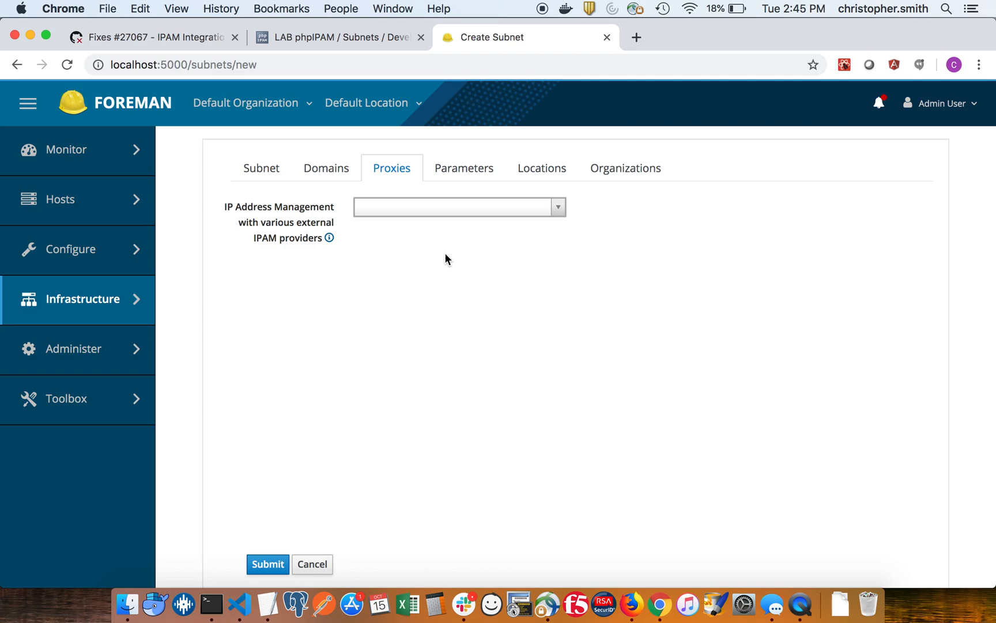
mouse_move(425, 243)
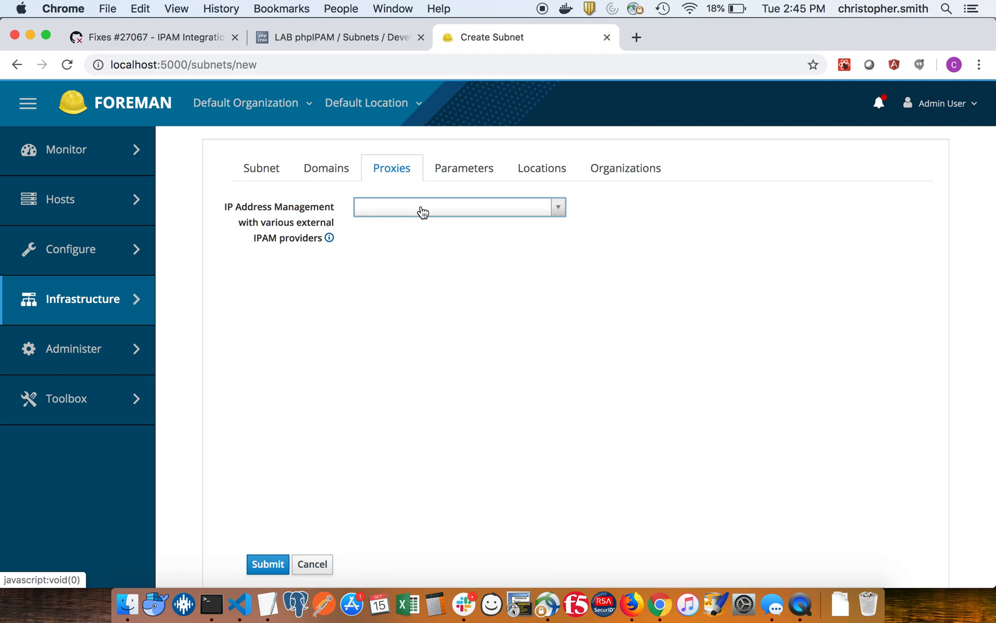
left_click(454, 207)
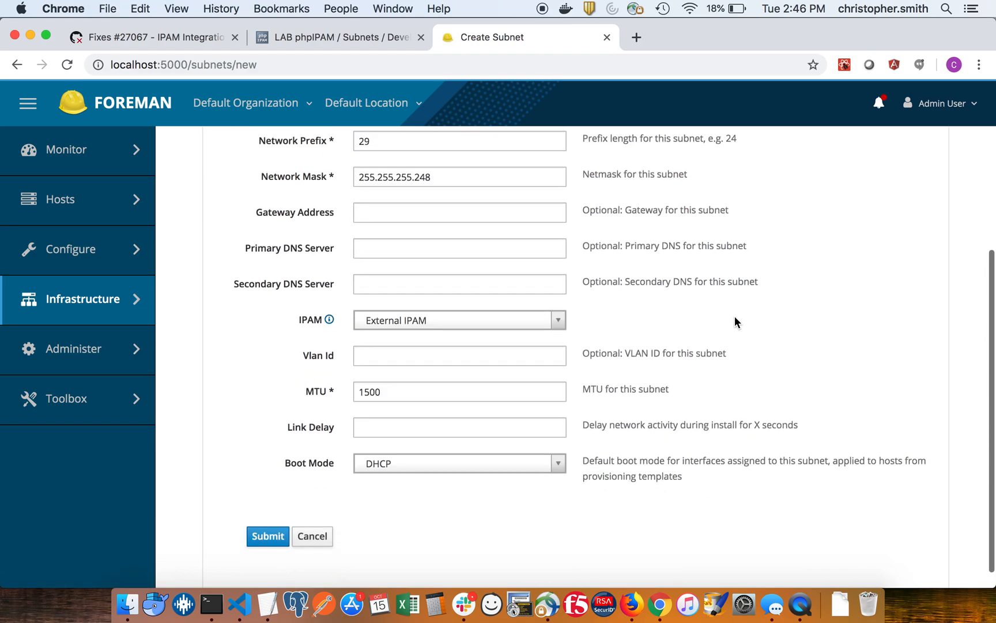
scroll("up", 3)
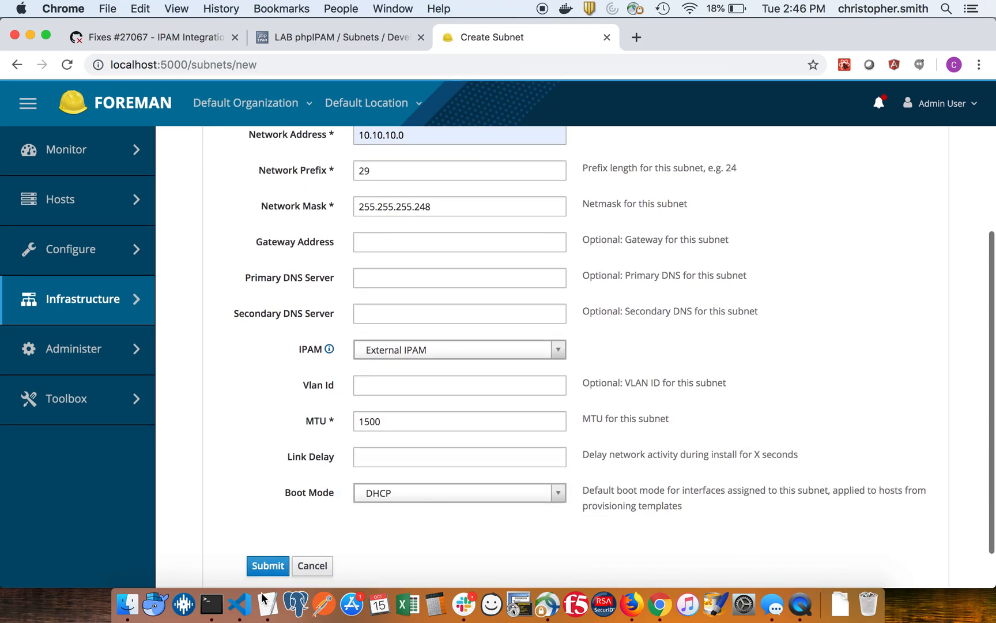
left_click(267, 565)
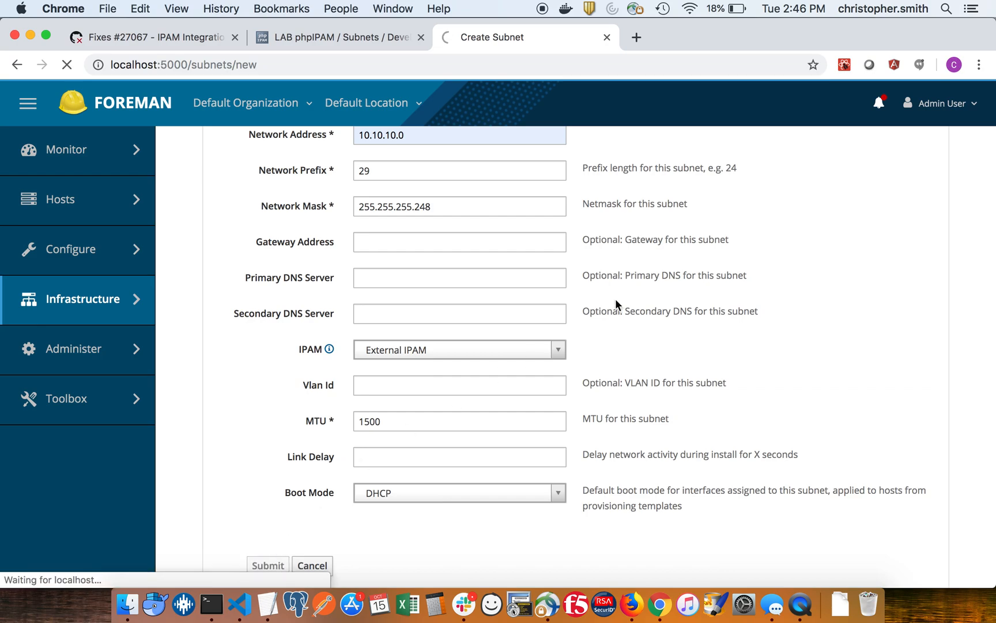
left_click(267, 565)
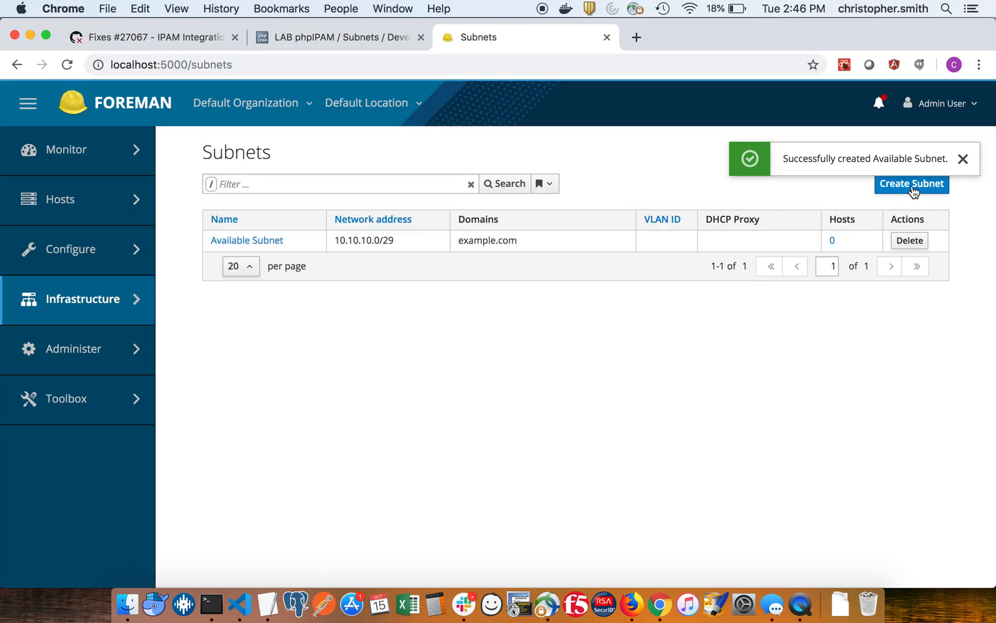
- Fill in 'Full Subnet' as 20.20.20.0/30 with External IPAM managing addresses
left_click(911, 183)
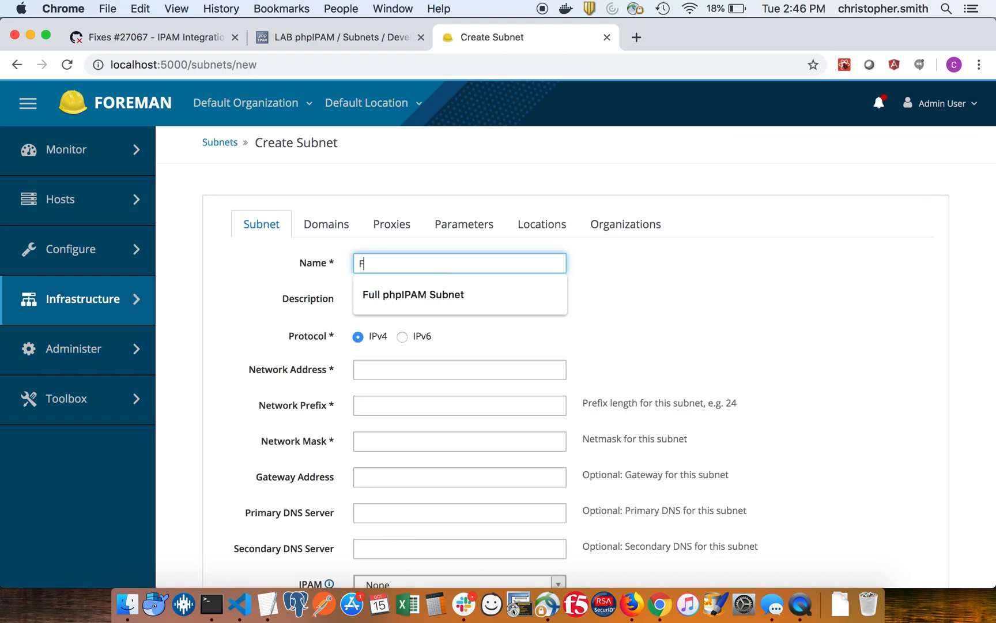
type("ull Sube")
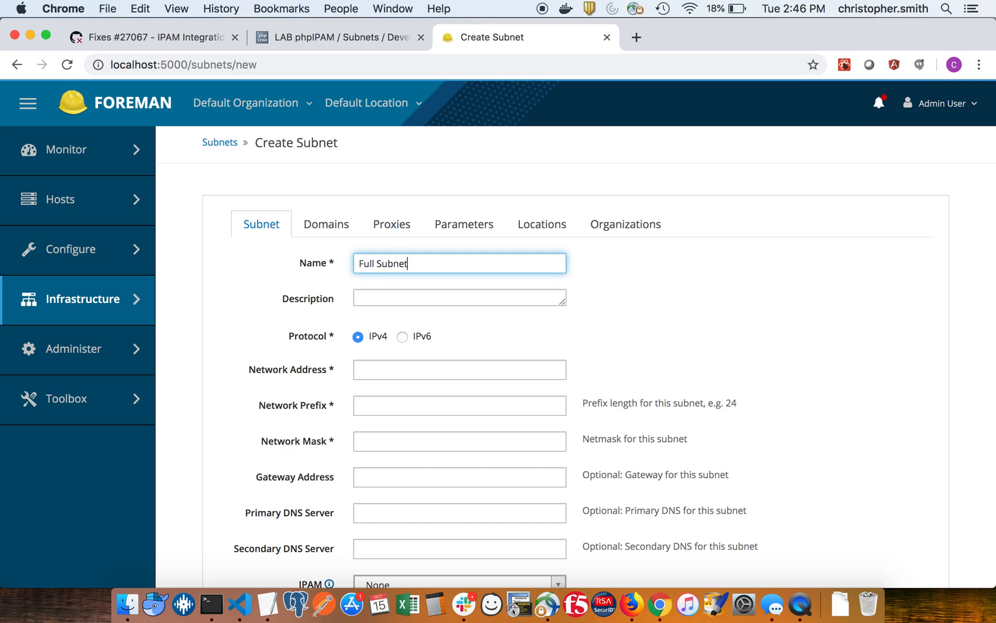
type("20")
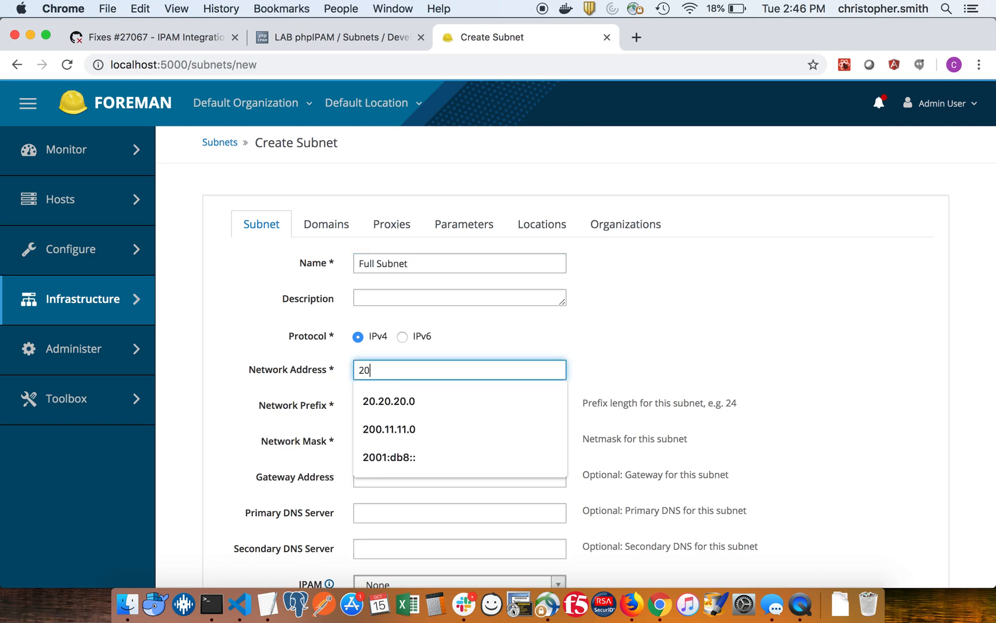
left_click(388, 401)
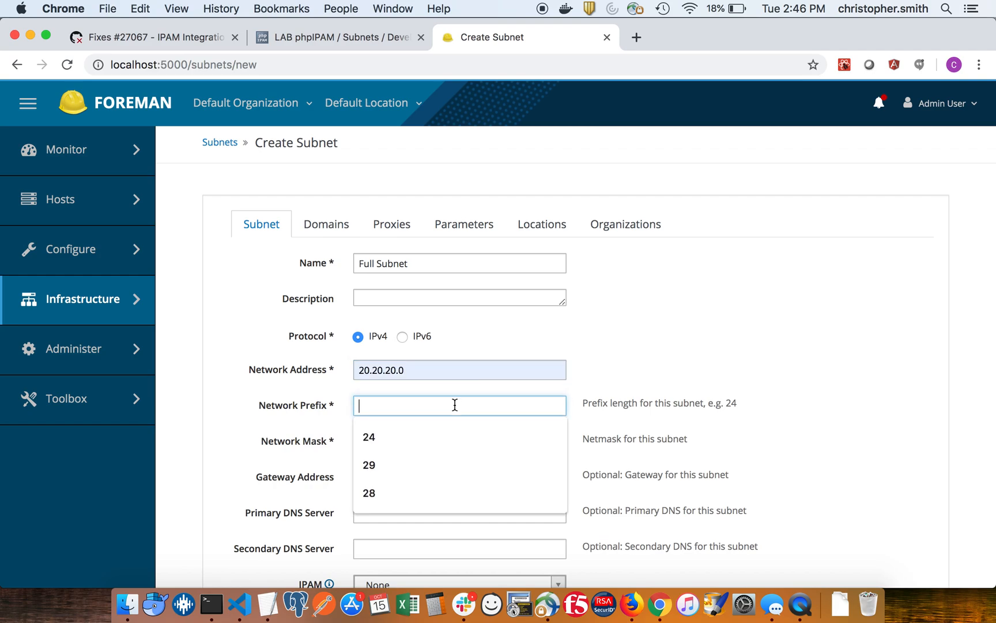
type("30")
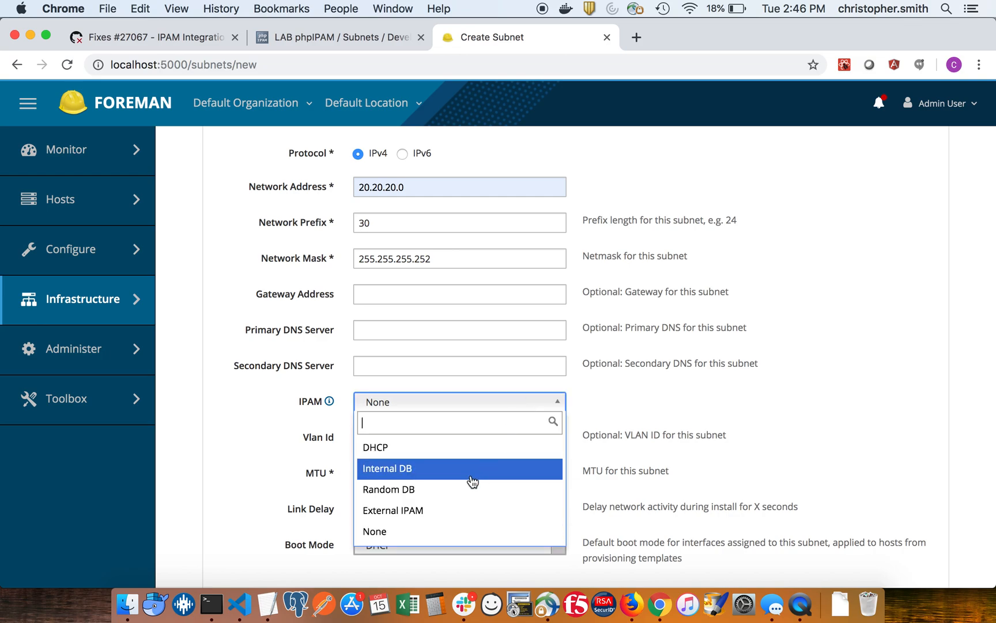
left_click(392, 510)
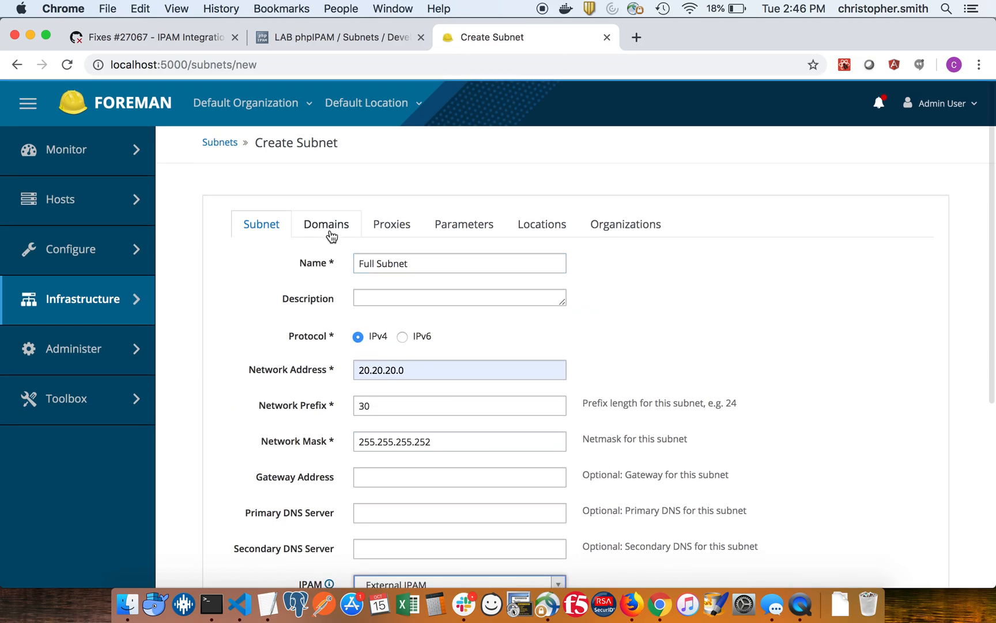
- Check the Domains tab, return to the Subnet tab, and submit Full Subnet
left_click(391, 224)
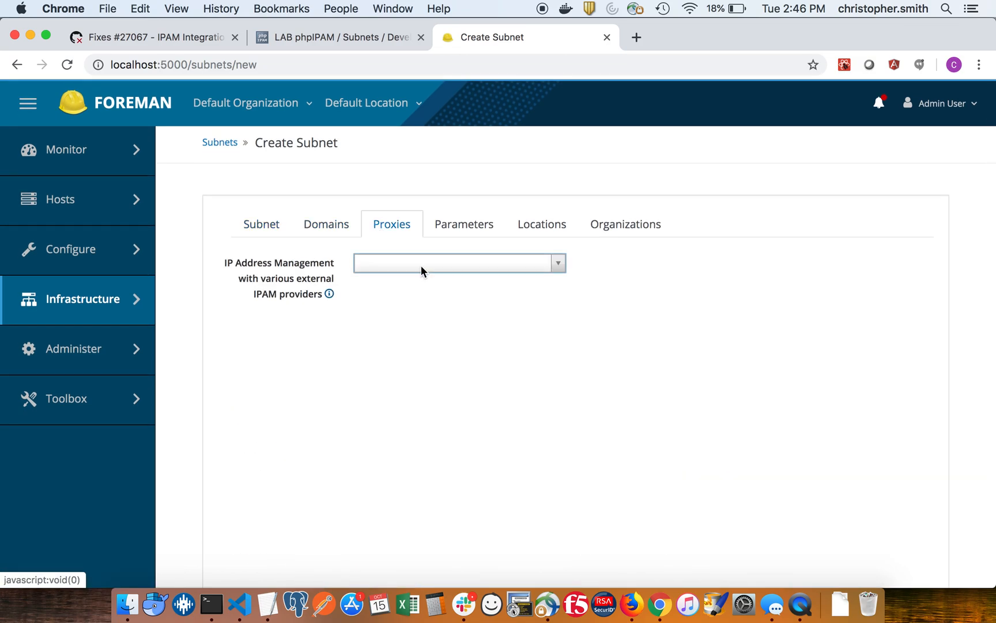
left_click(260, 224)
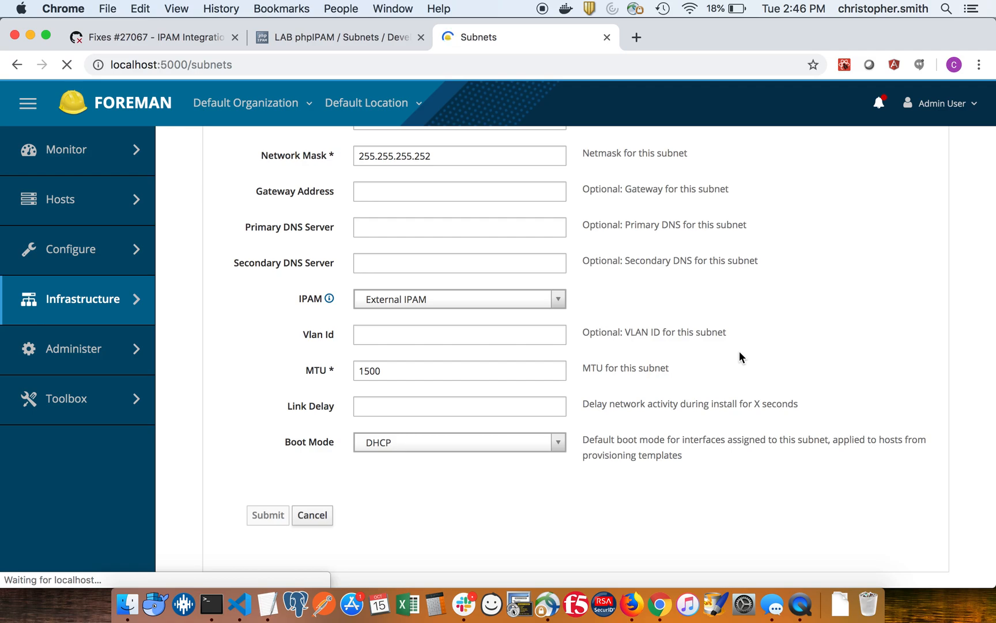
left_click(267, 514)
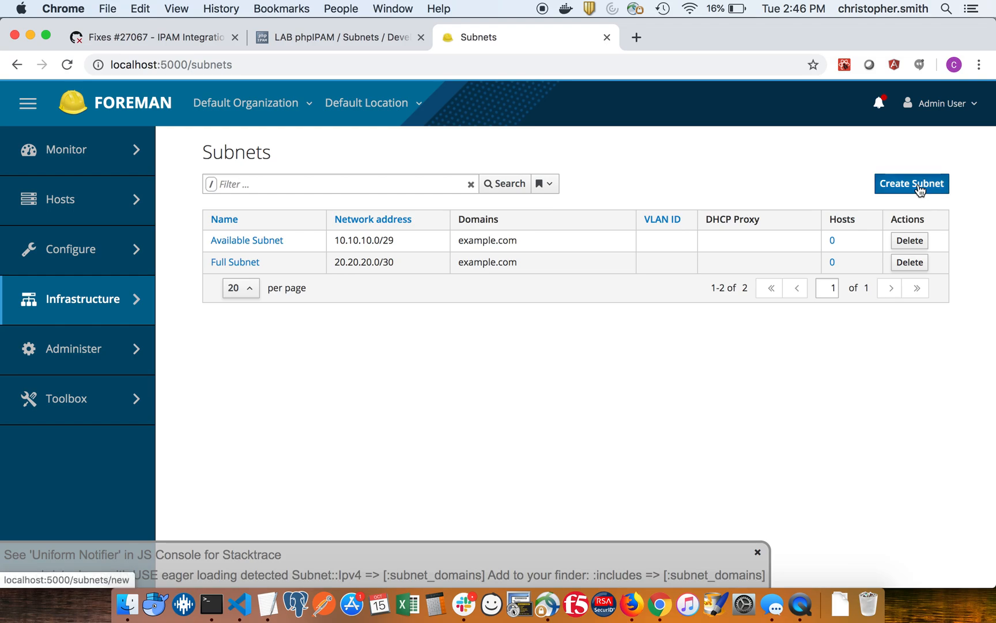
- Try saving Bogus Subnet 1.1.1.1/24 under External IPAM, which is rejected as not found
left_click(911, 183)
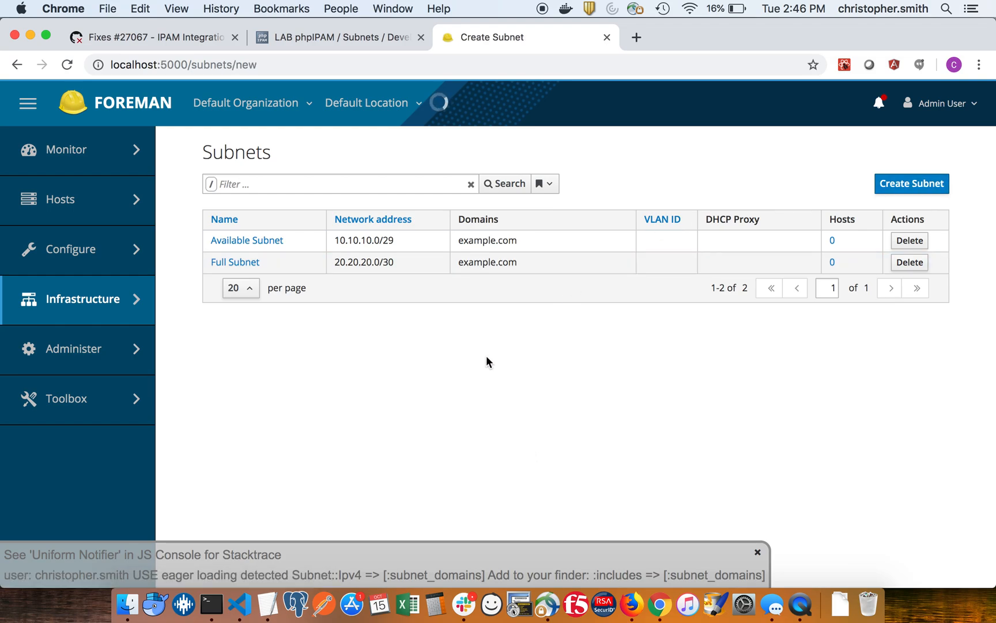
left_click(459, 263)
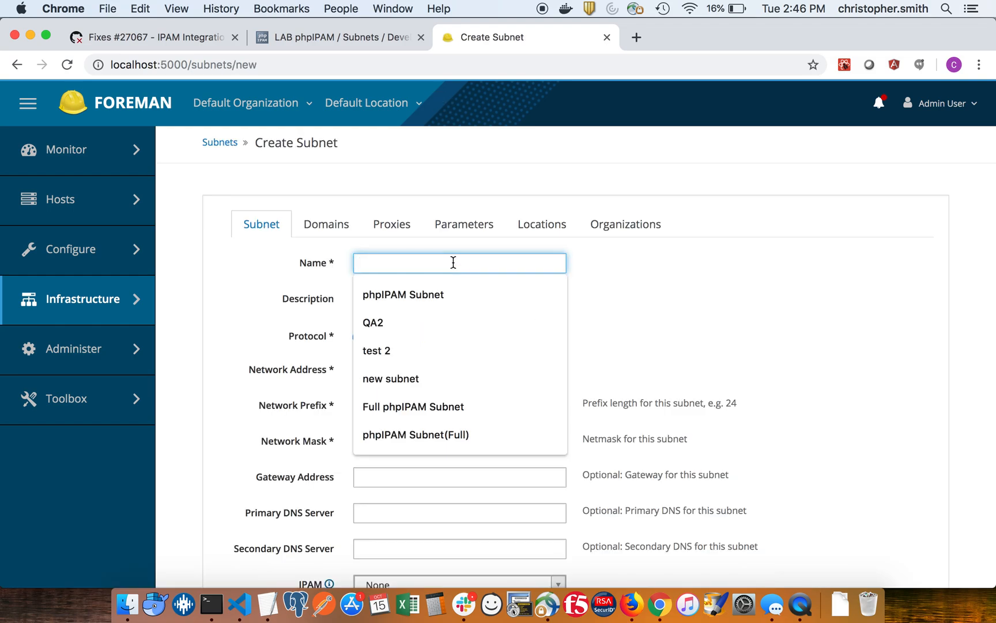
type("Bogus")
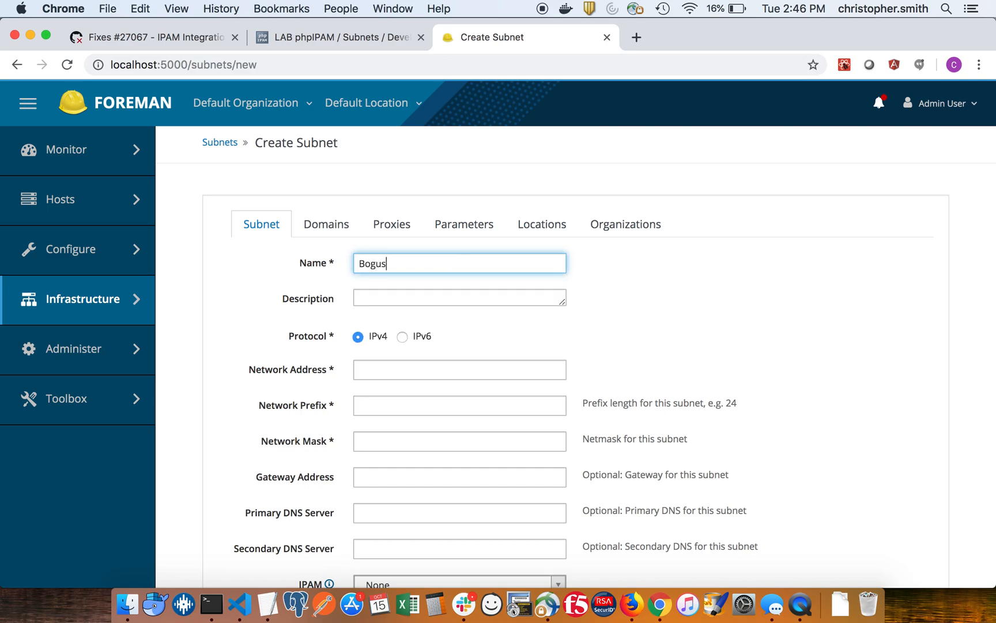
type("Subnet")
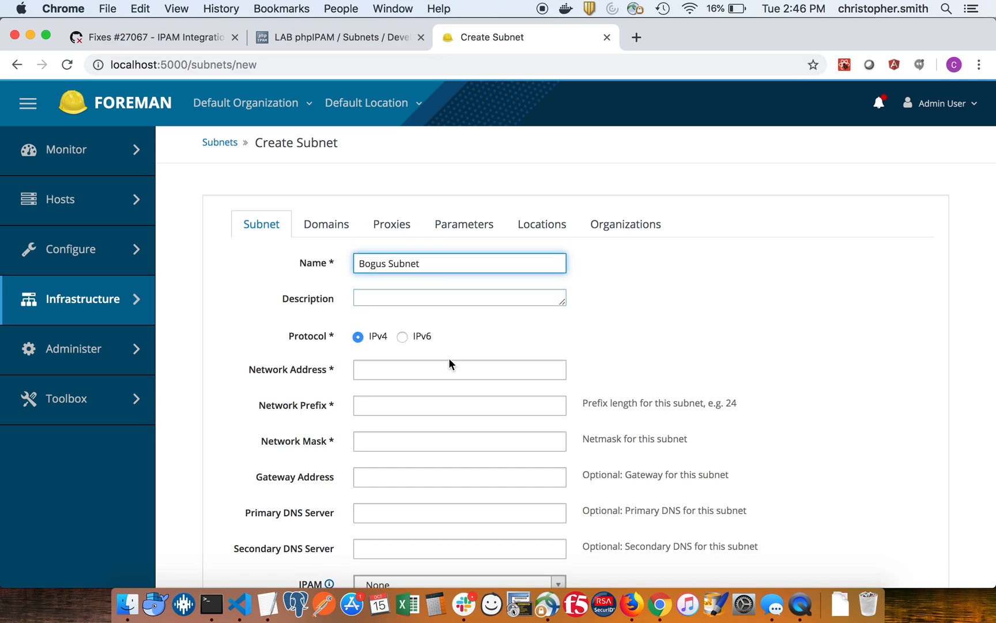
type("1.1.1")
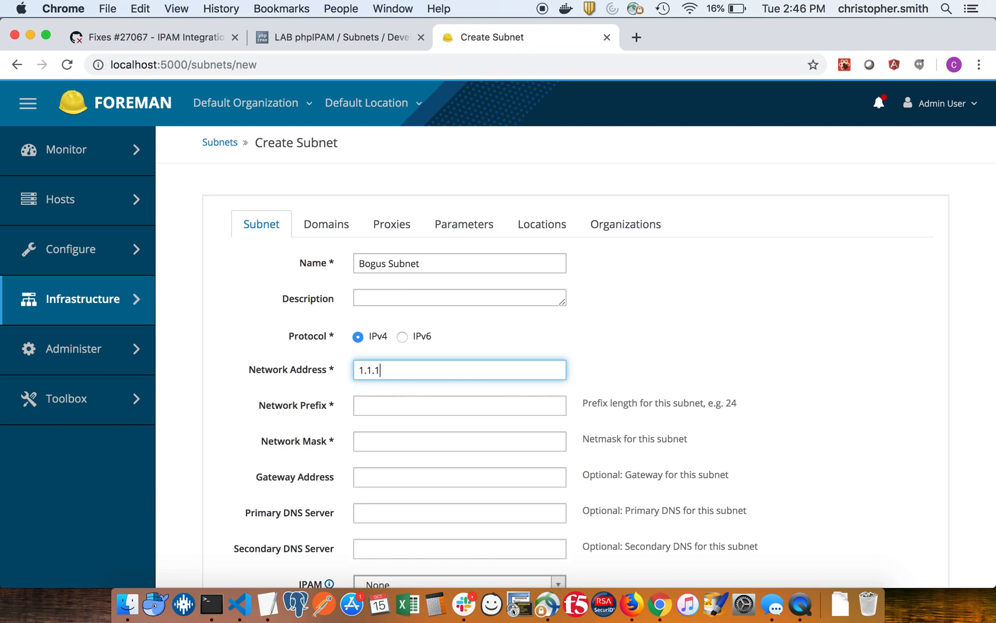
left_click(458, 404)
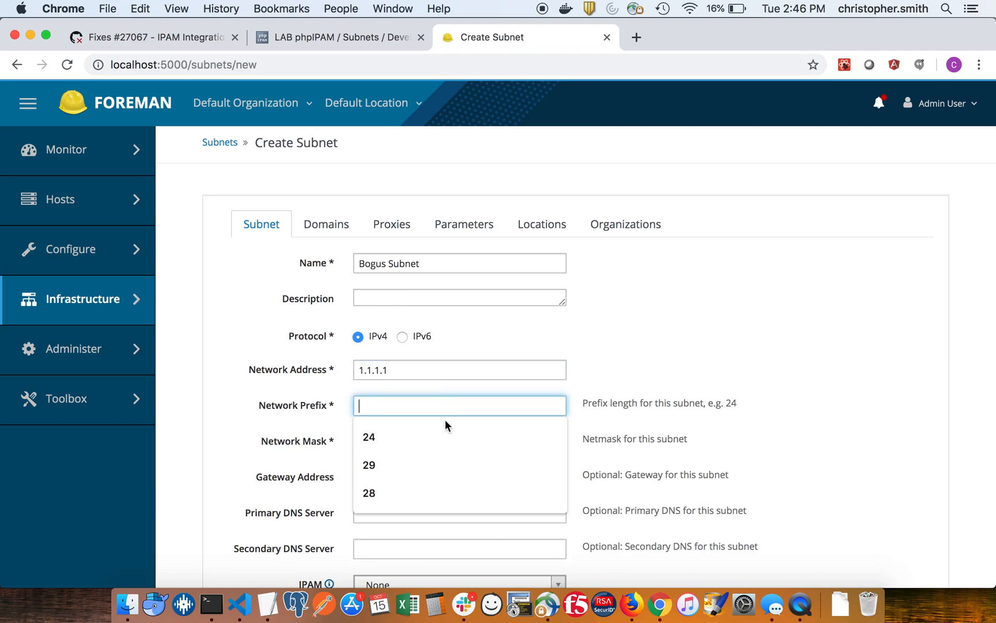
left_click(369, 437)
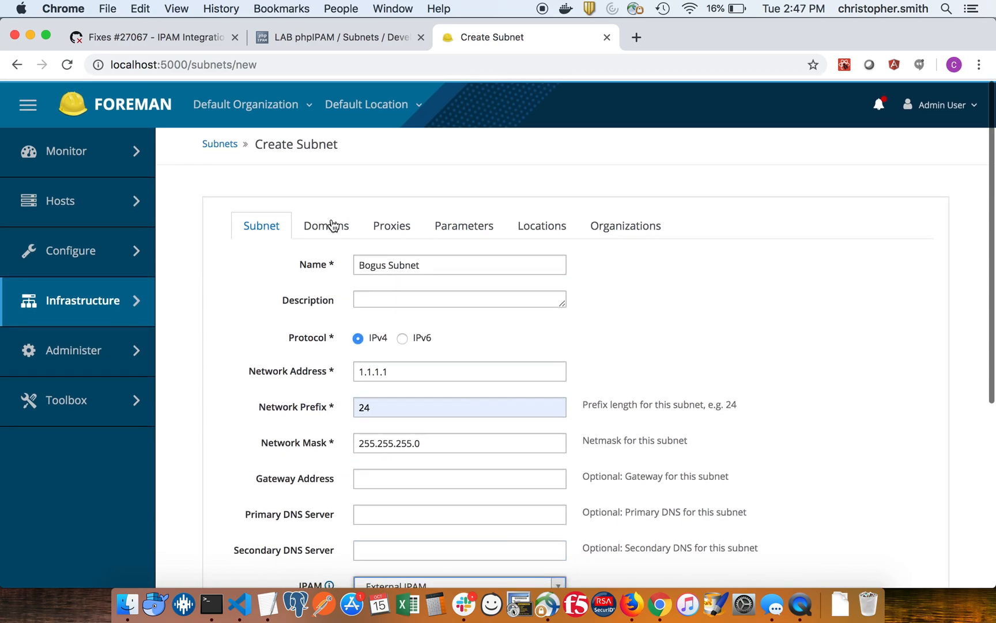
left_click(391, 225)
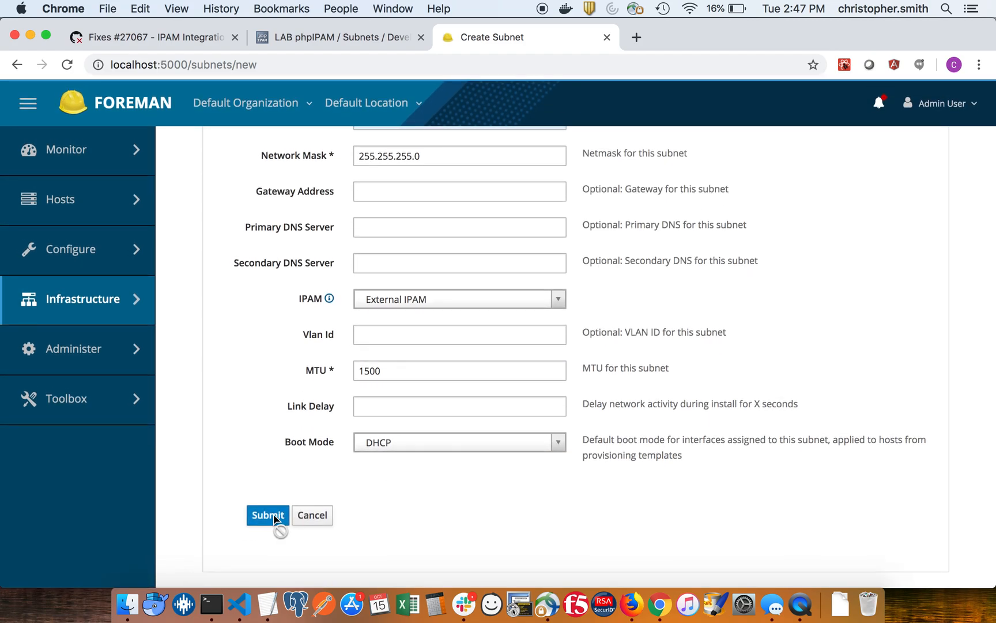
left_click(267, 515)
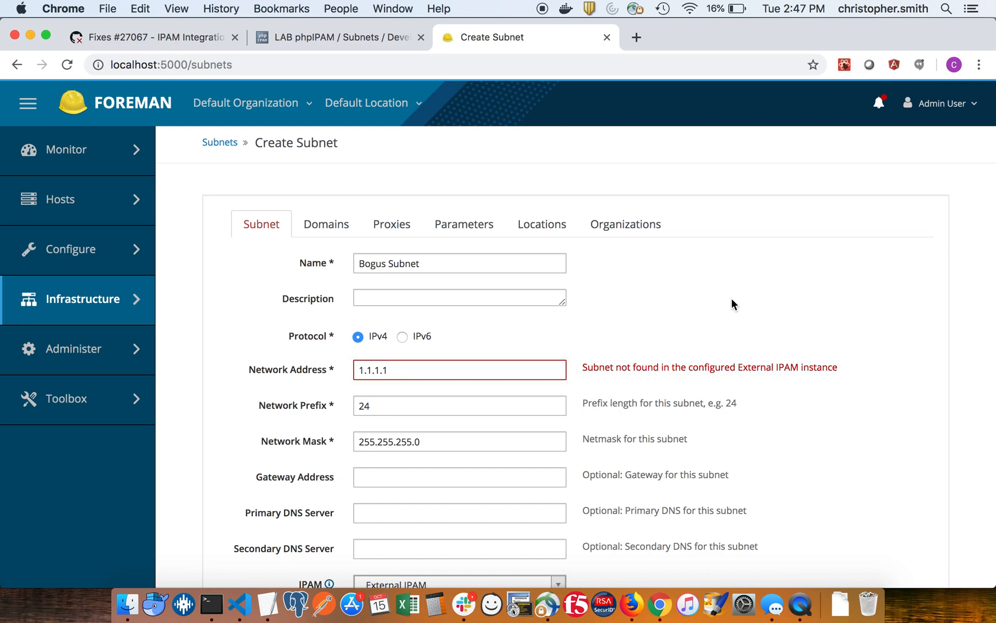
mouse_move(761, 173)
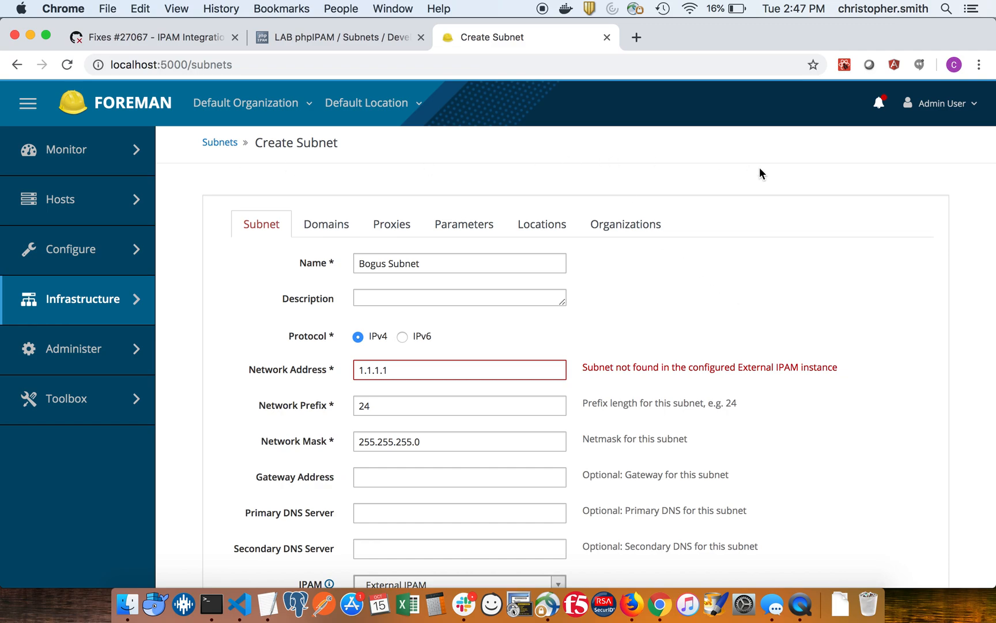
mouse_move(274, 260)
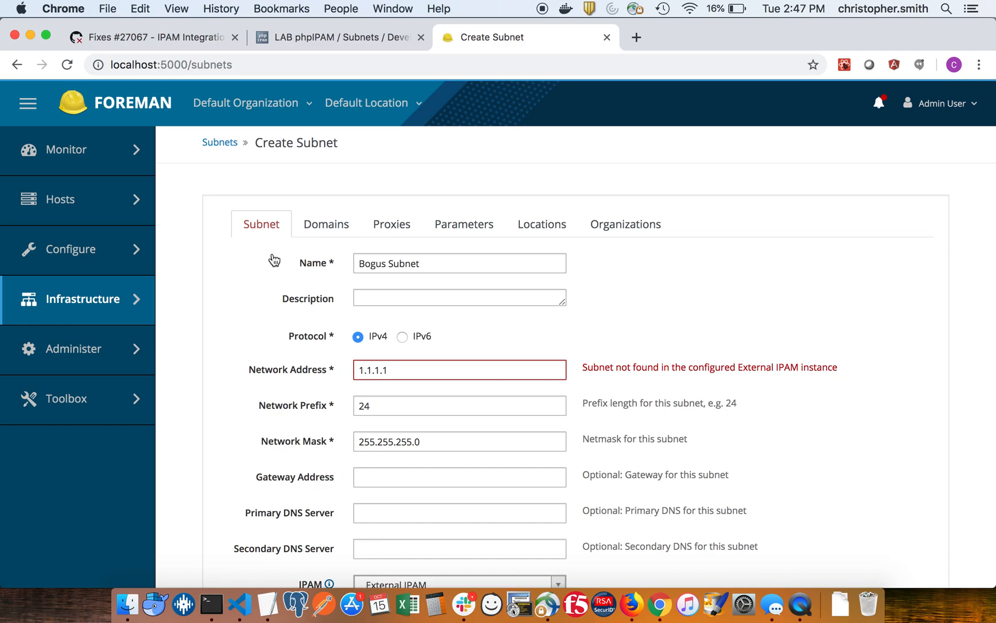
- Start creating a new host and assign it a host group
left_click(61, 199)
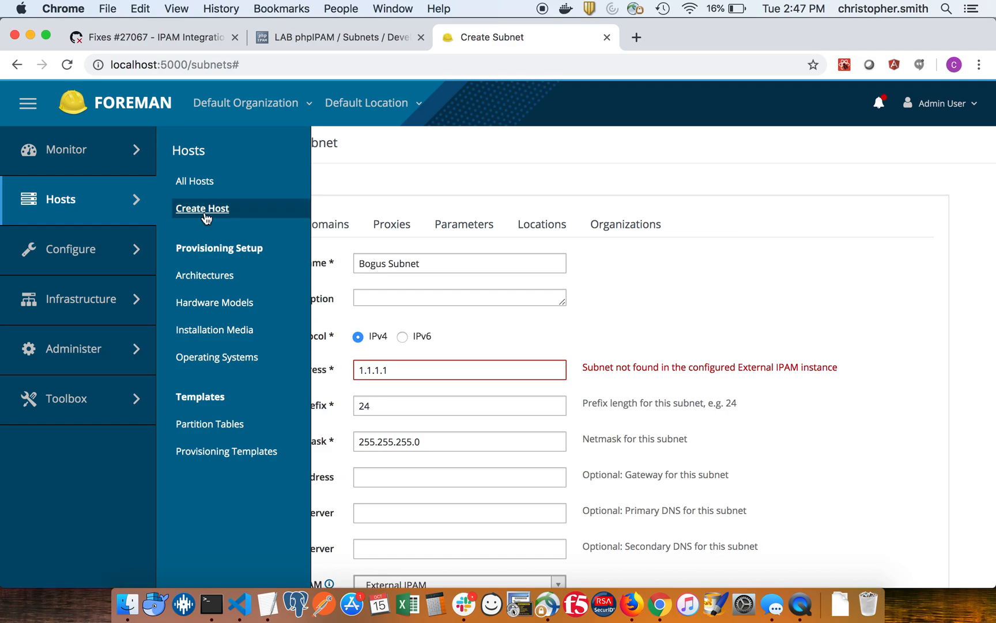
left_click(202, 208)
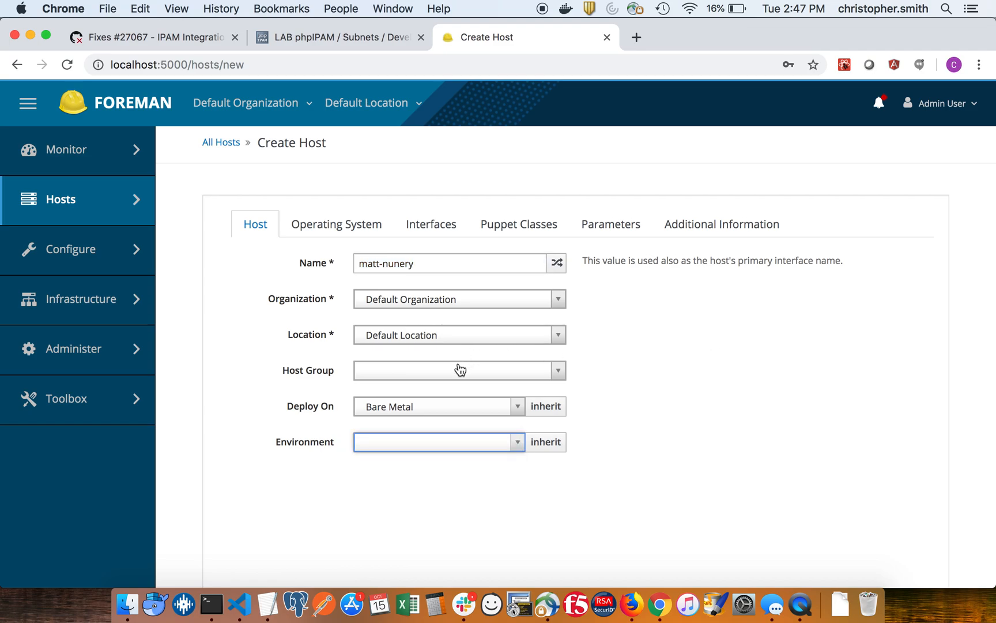
left_click(459, 370)
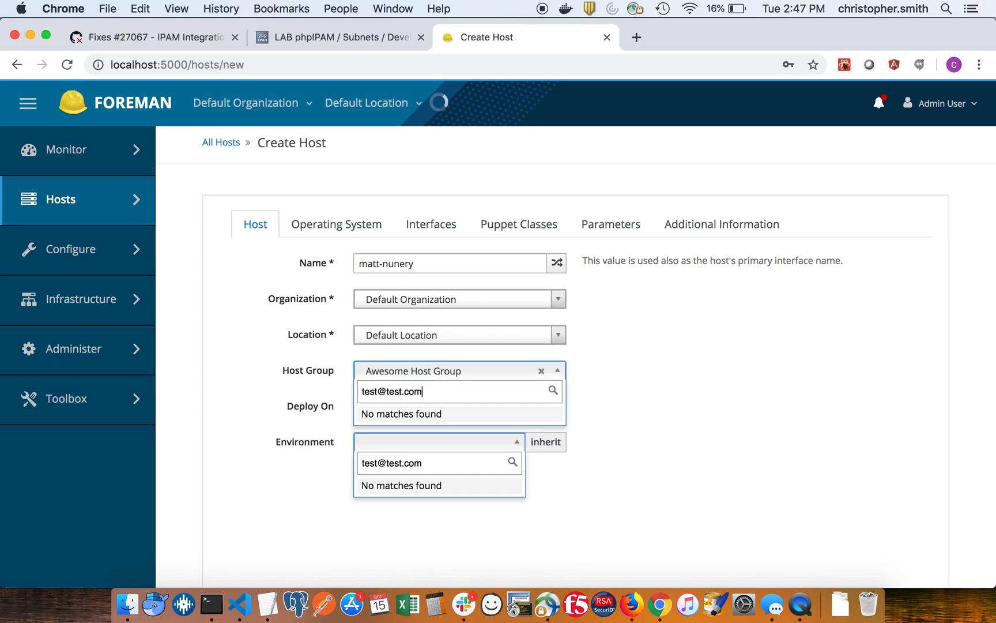
- Give the primary interface MAC 00:0a:95:9d:68:10 on Full Subnet, auto-assigning 20.20.20.1
left_click(430, 224)
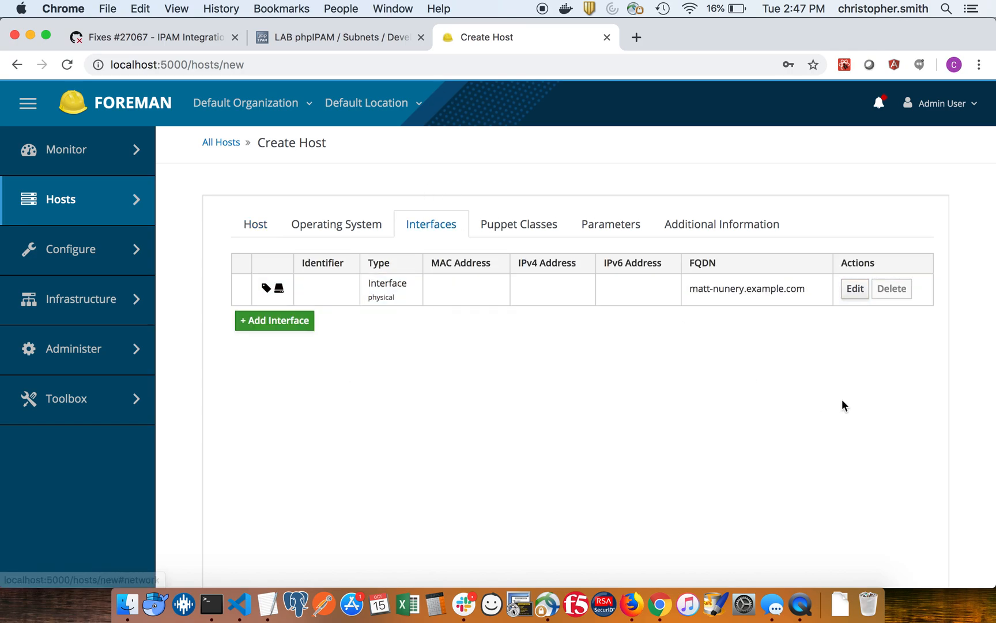
left_click(855, 288)
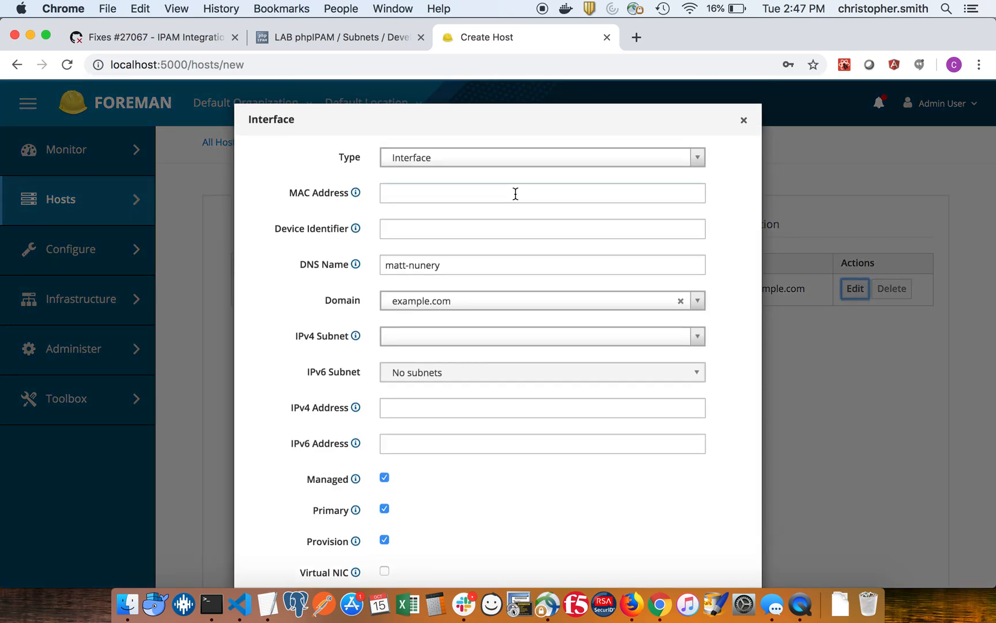
type("00:0a:95:9d:68:10")
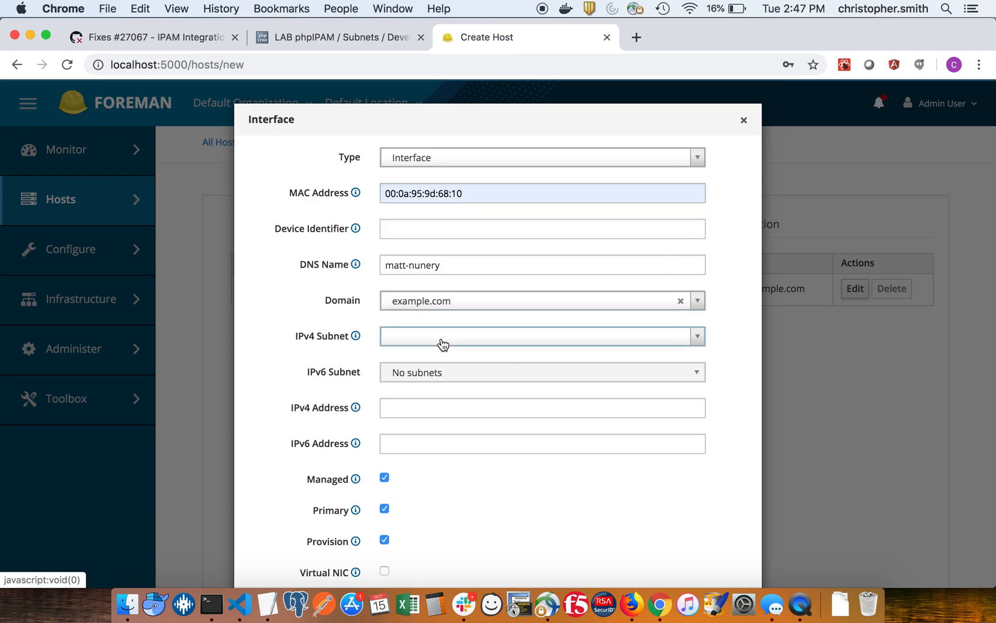
left_click(542, 336)
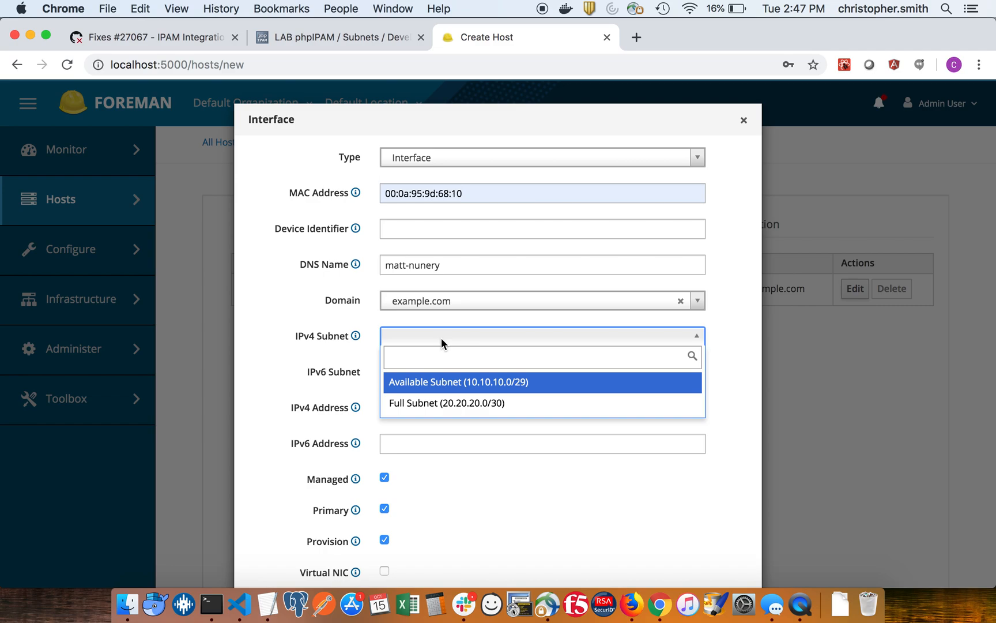
mouse_move(323, 337)
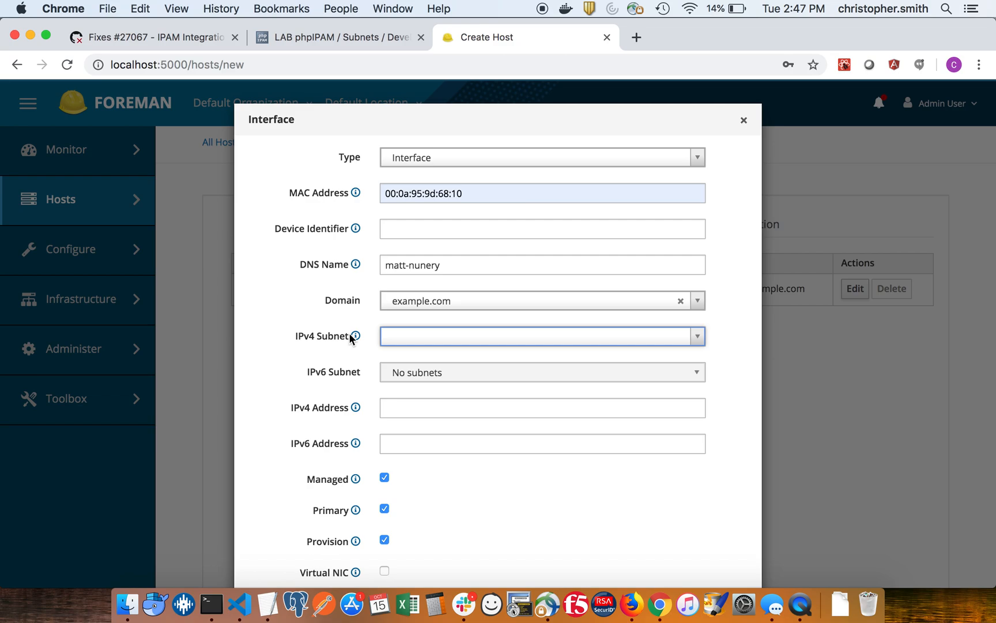
left_click(541, 335)
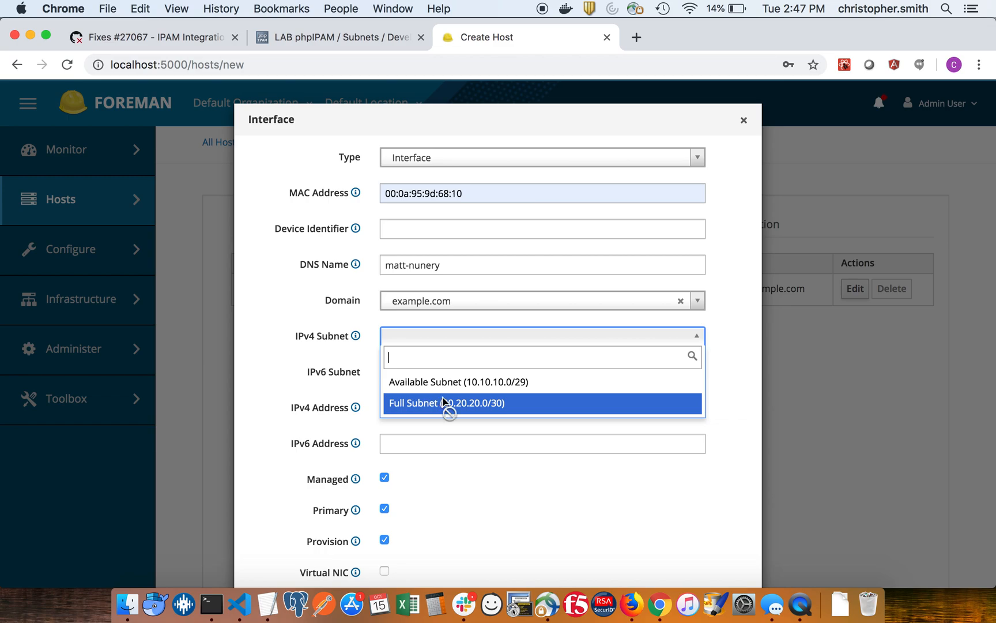
left_click(446, 403)
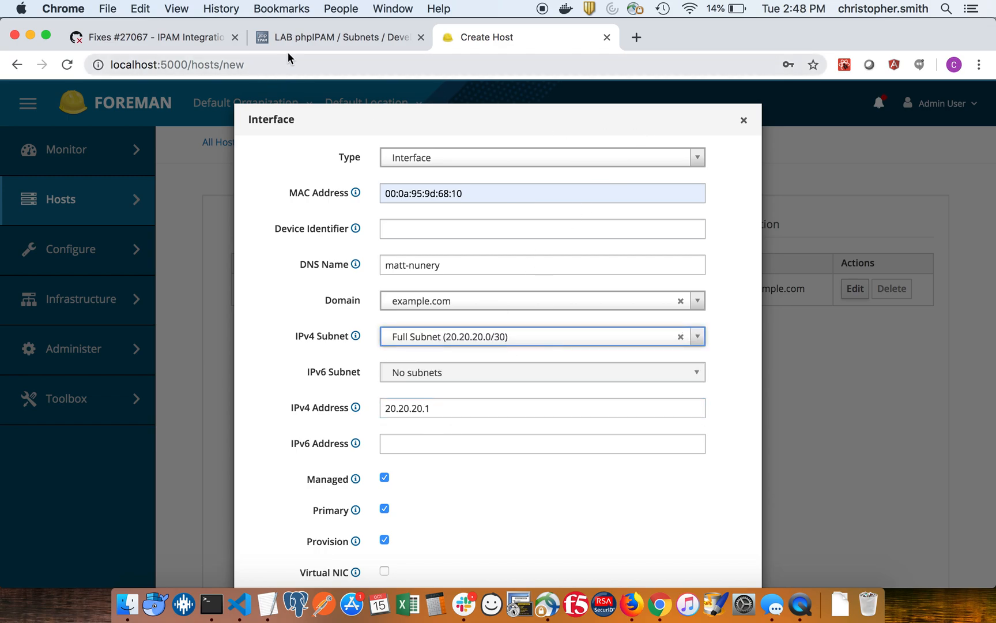
- In phpIPAM, mark 20.20.20.1 and 20.20.20.2 of subnet 20.20.20.0/30 as used
left_click(339, 37)
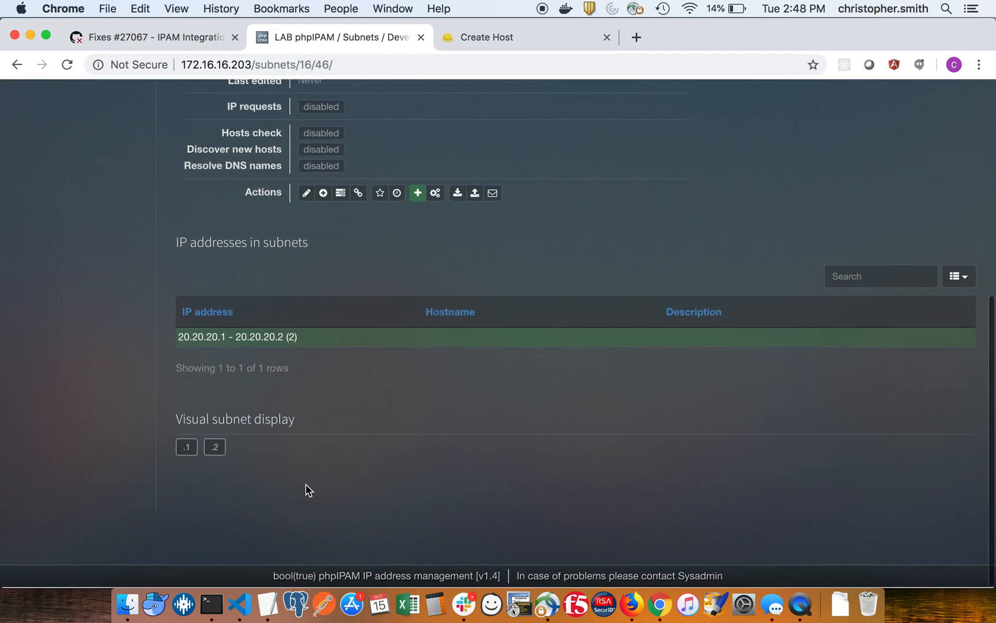
left_click(417, 193)
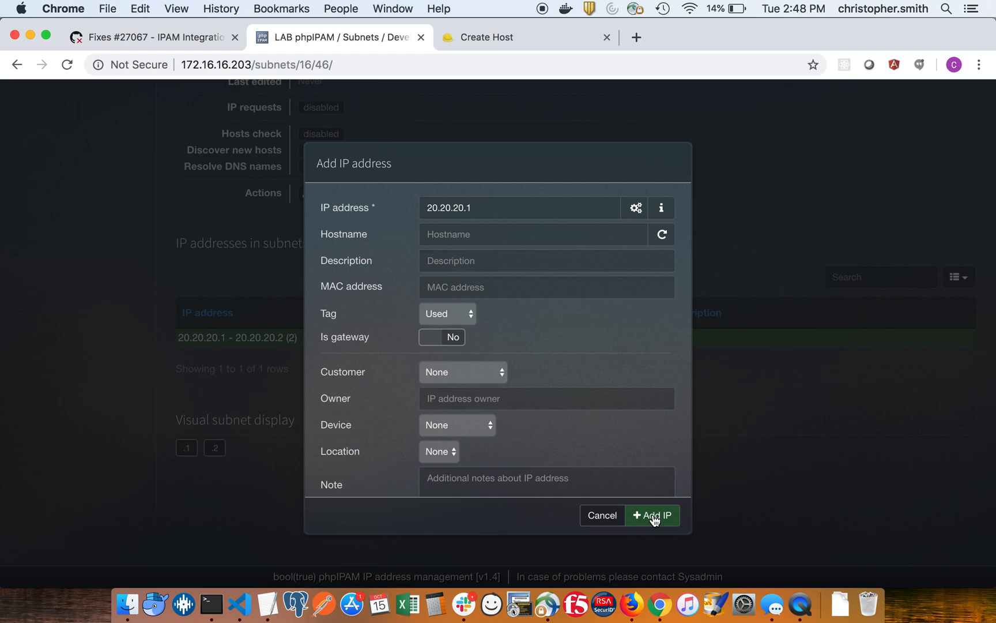
left_click(652, 514)
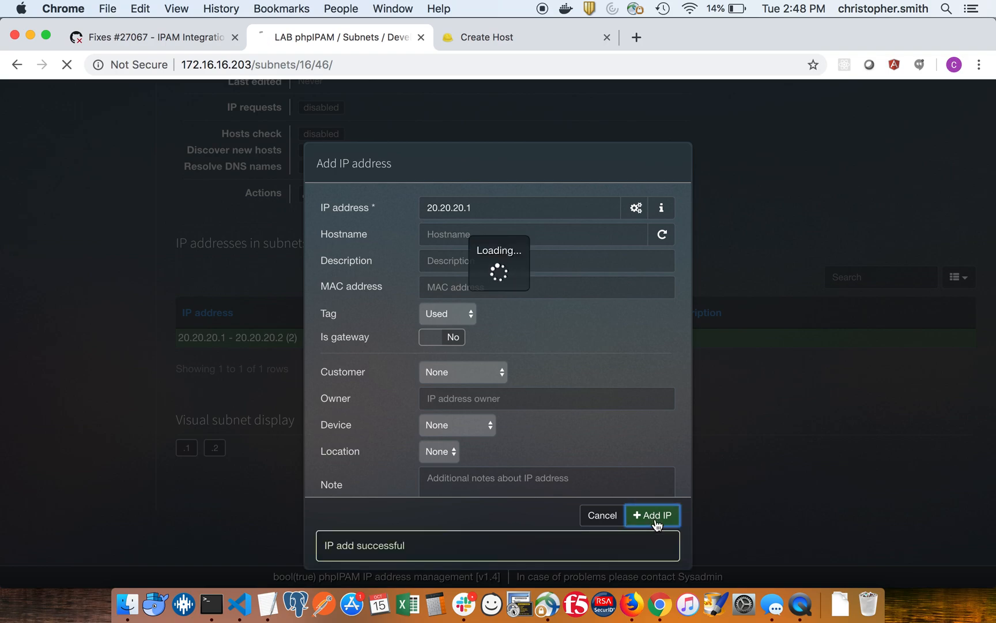
left_click(652, 515)
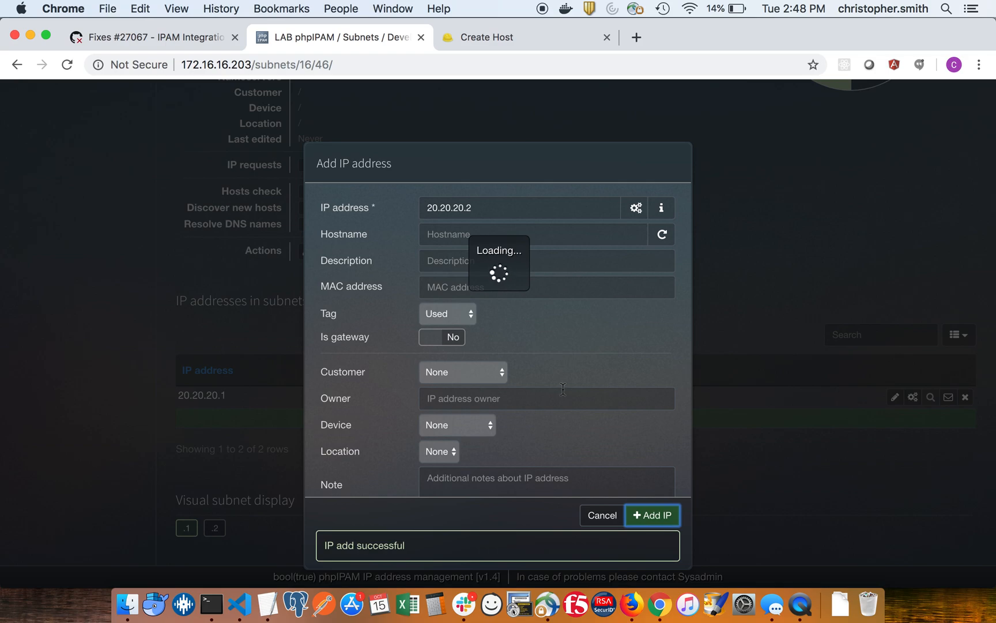
left_click(652, 515)
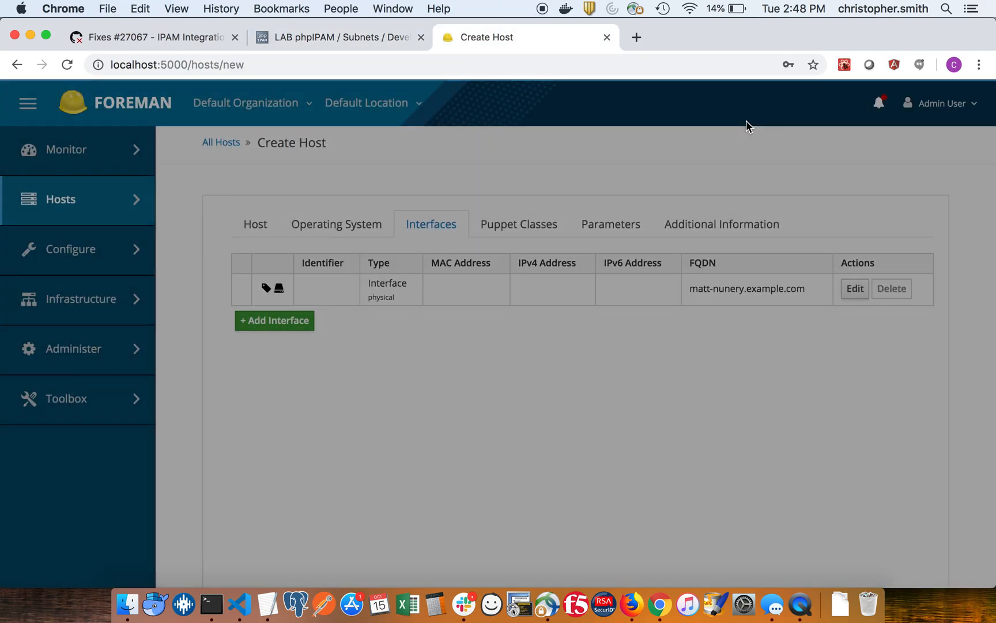
- Re-enter the MAC, move from exhausted Full Subnet to Available Subnet (10.10.10.1), then view 10.10.10.0/29 in phpIPAM
left_click(854, 288)
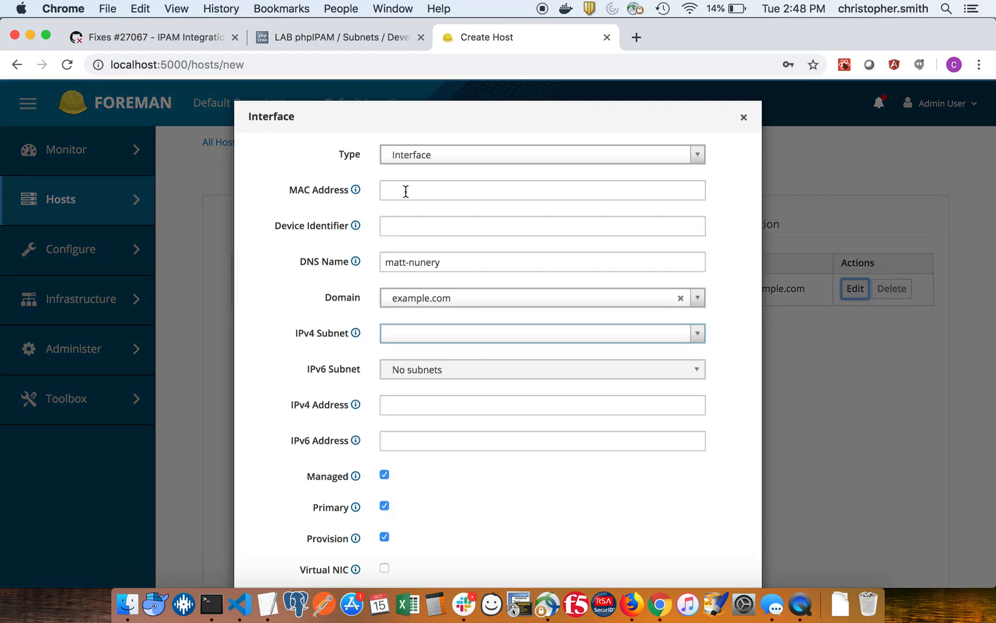
type("00:0a:95:9d:68:10")
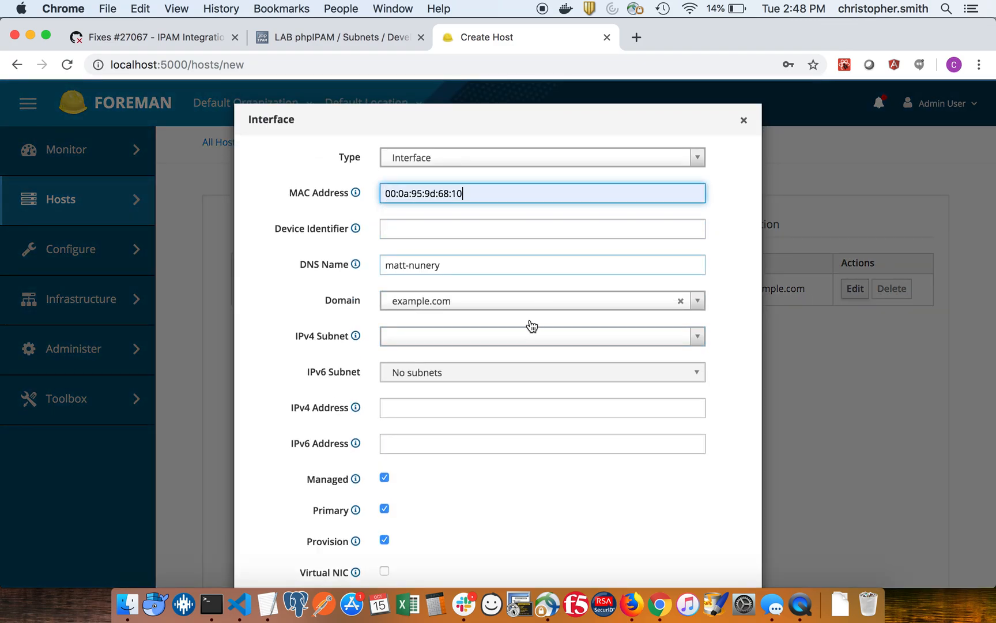
left_click(541, 336)
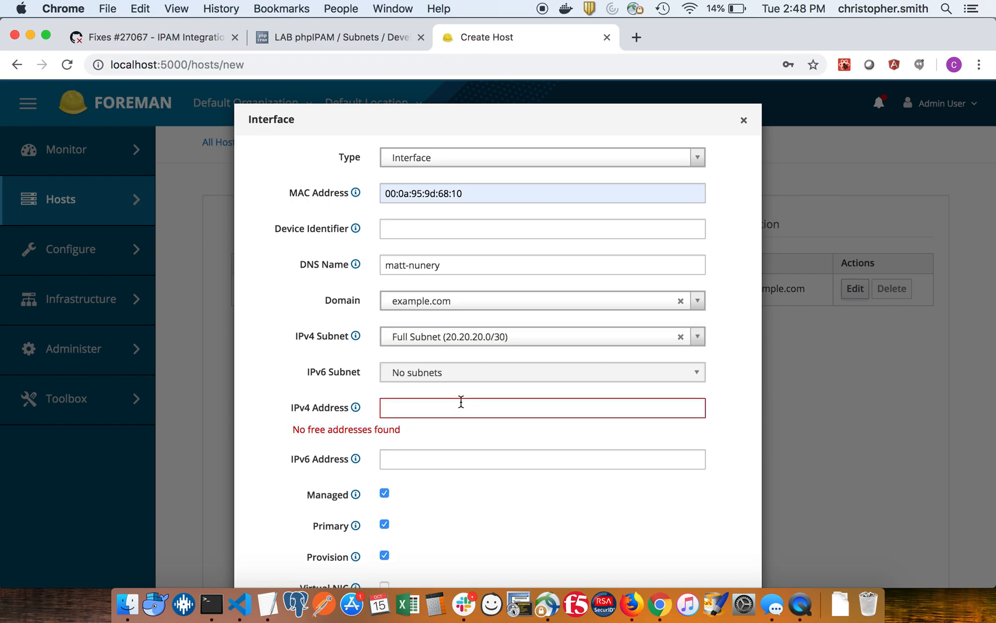
left_click(540, 336)
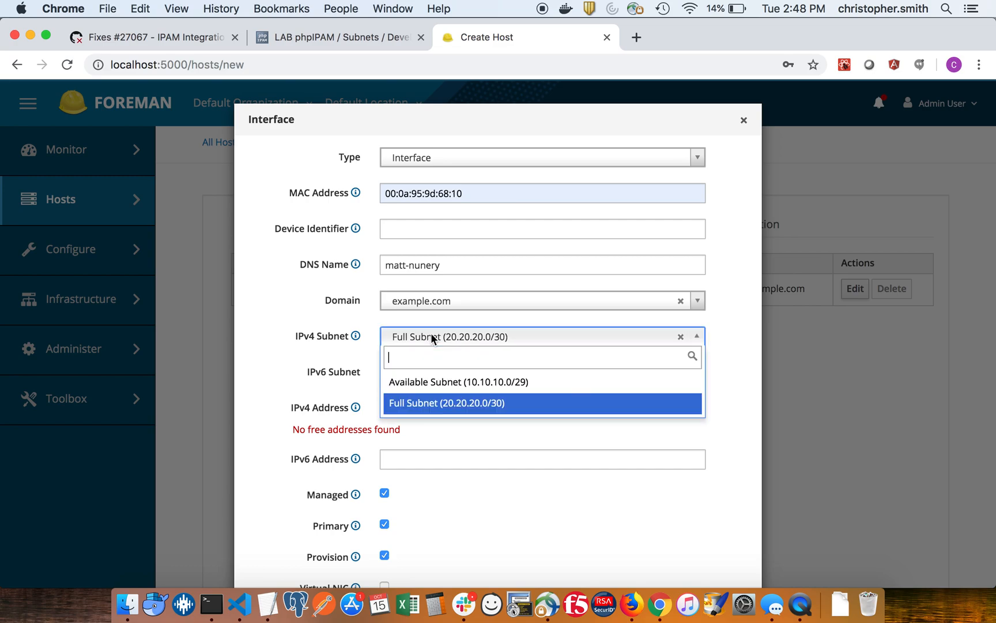
mouse_move(434, 382)
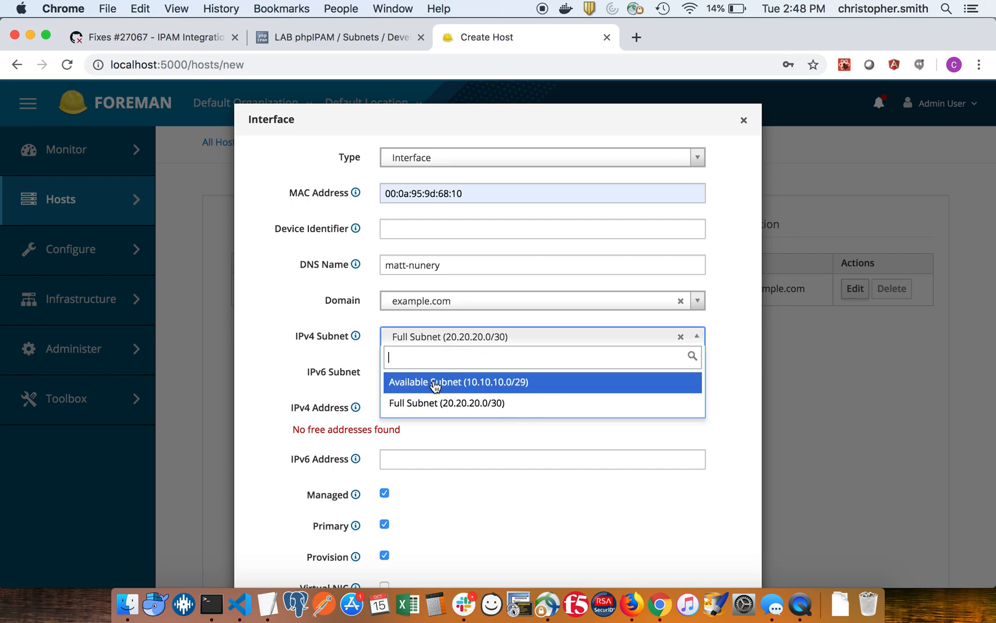
left_click(458, 382)
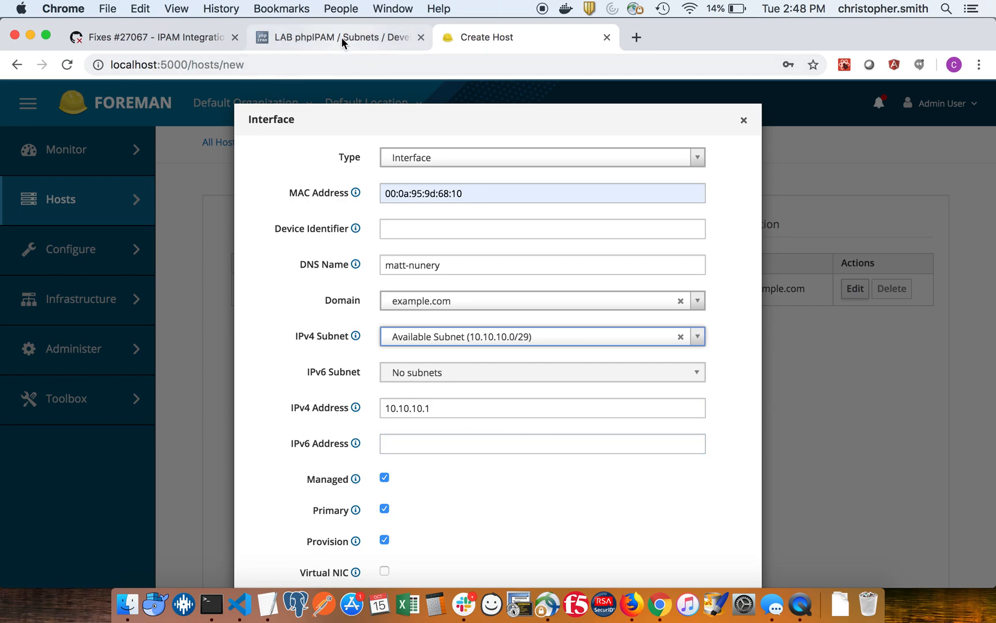
left_click(338, 37)
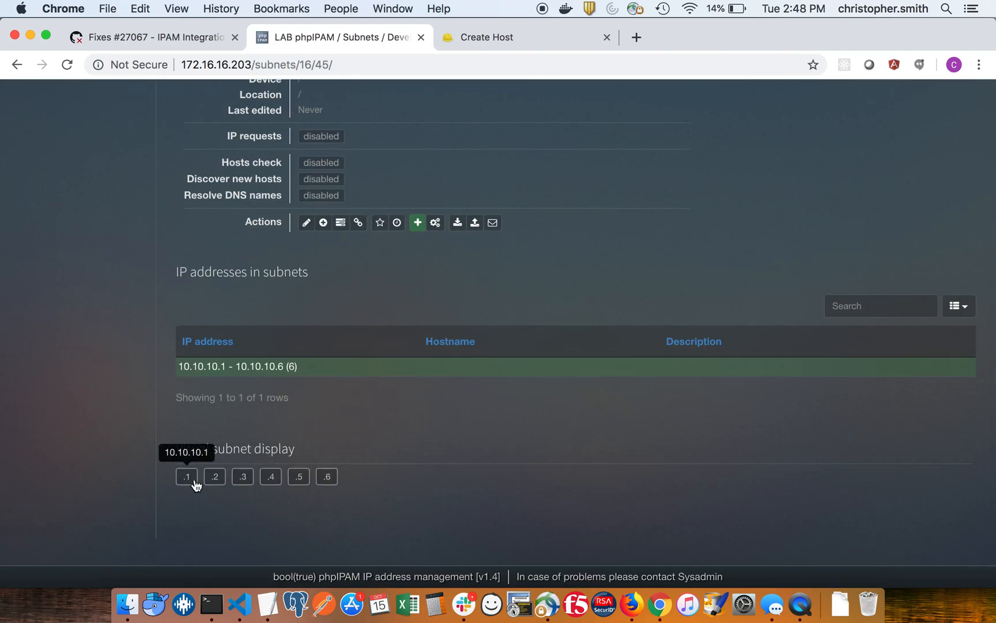
- Save the interface back in Foreman, now listed with IPv4 address 10.10.10.1
left_click(496, 37)
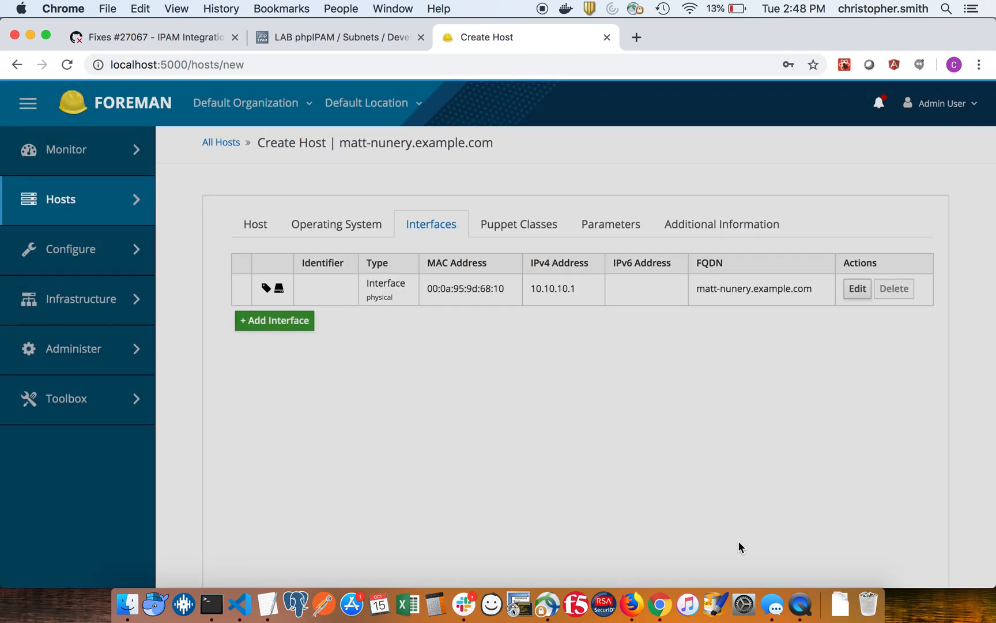
mouse_move(275, 320)
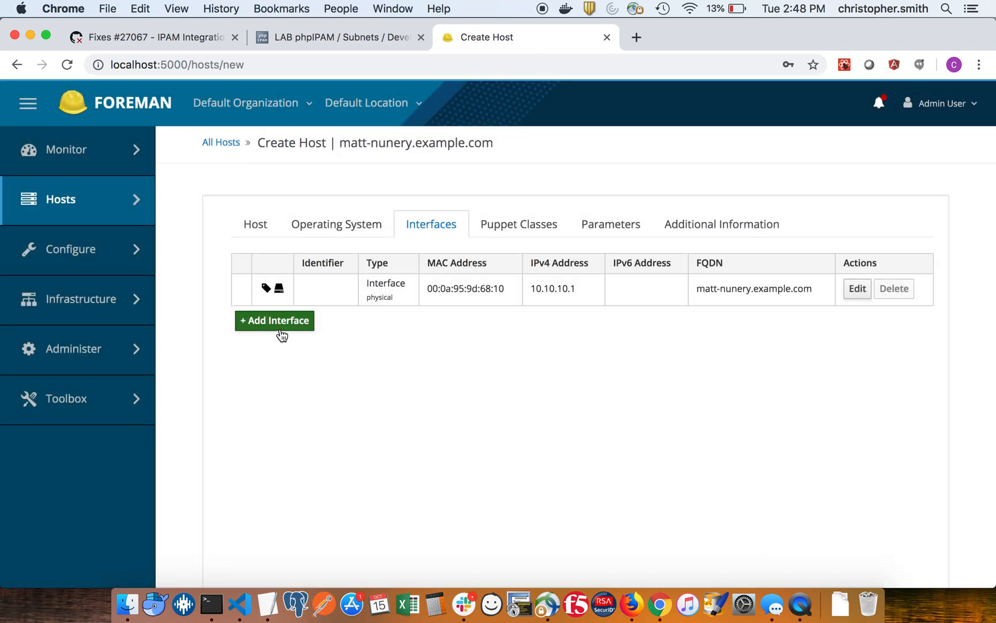
mouse_move(595, 289)
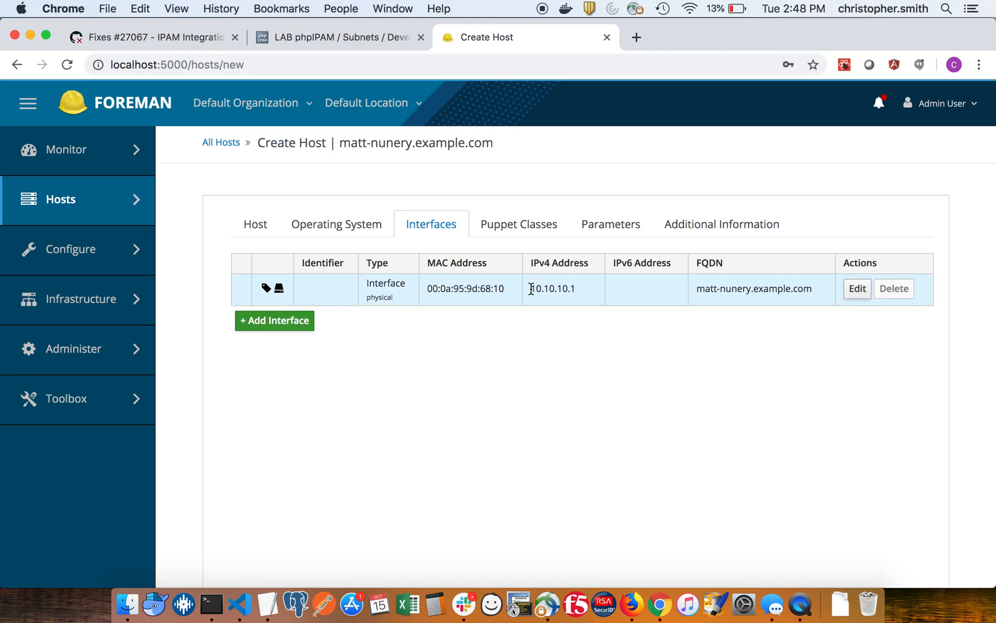
double_click(552, 288)
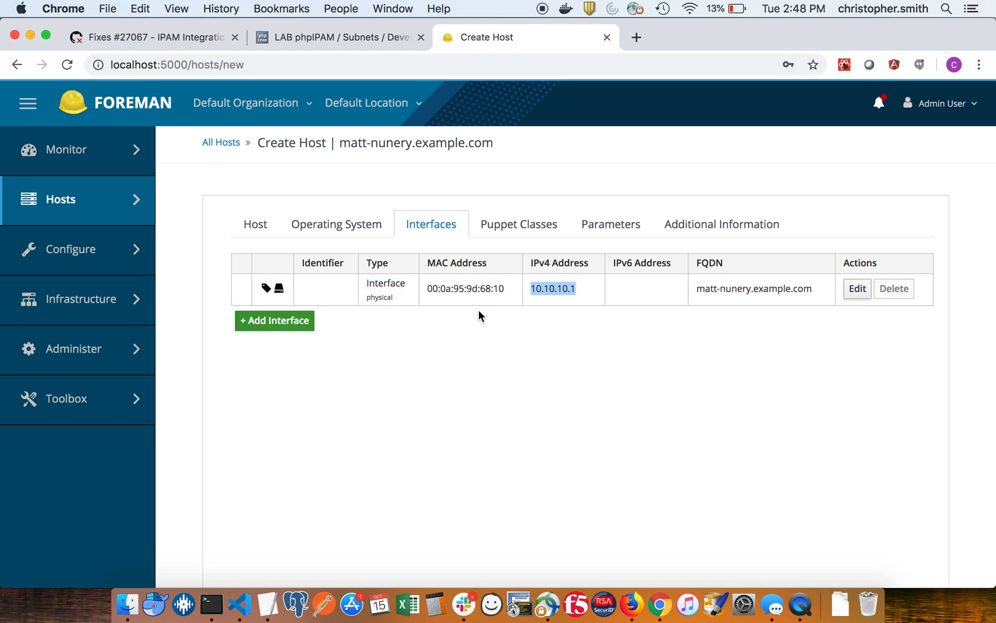
left_click(339, 37)
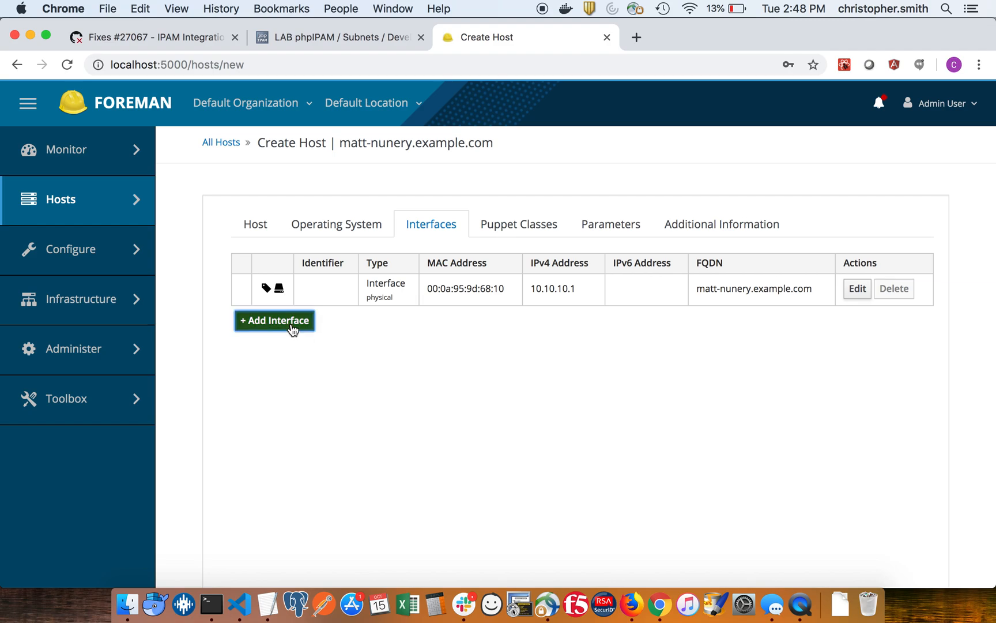
- Add a second interface with MAC 00:0a:95:9d:68:45, domain example.com, Available Subnet, getting 10.10.10.2
left_click(275, 319)
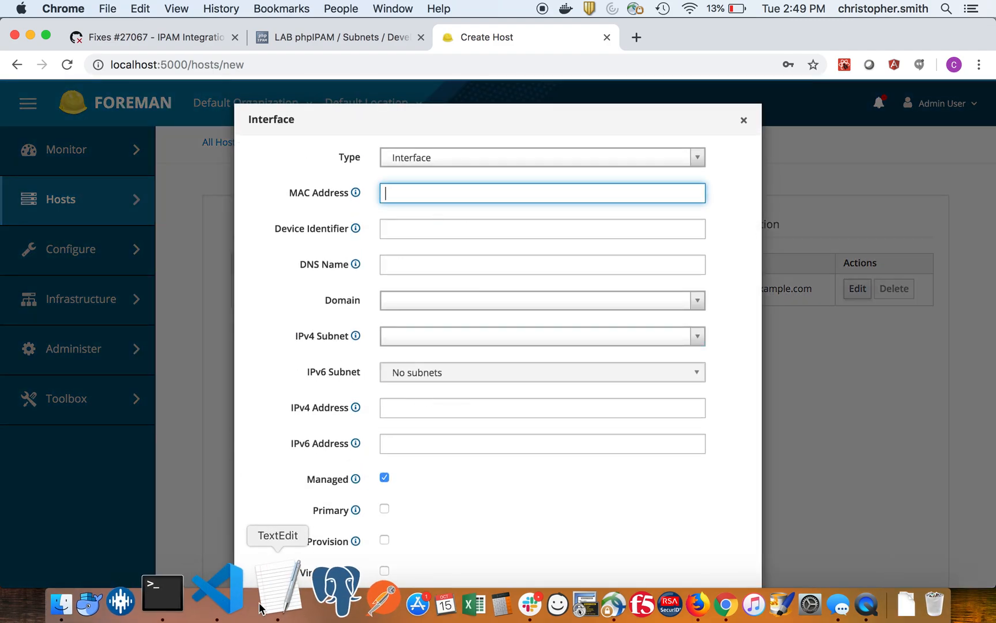
left_click(276, 590)
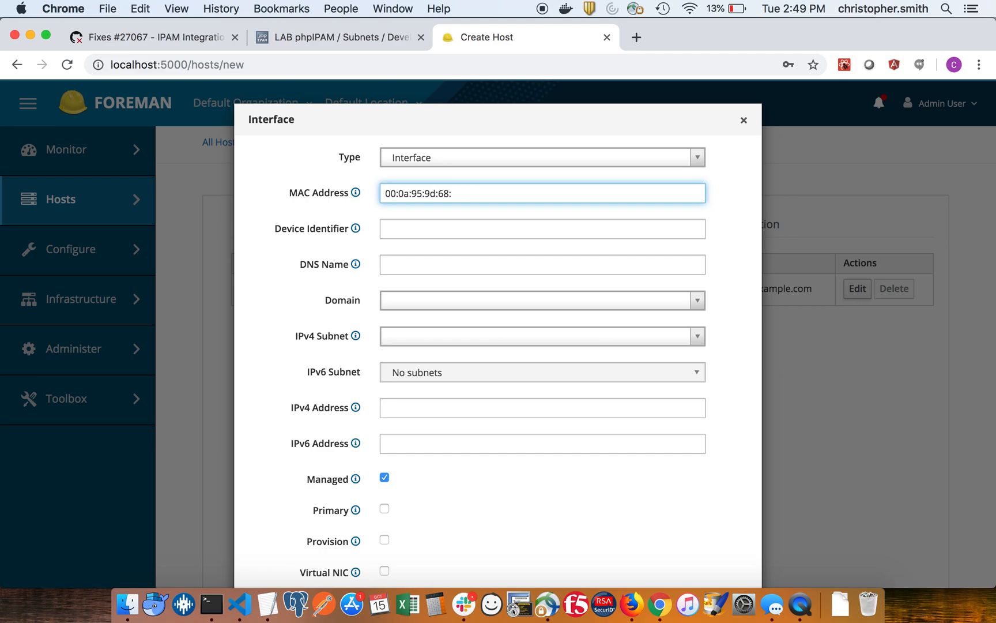
type("45")
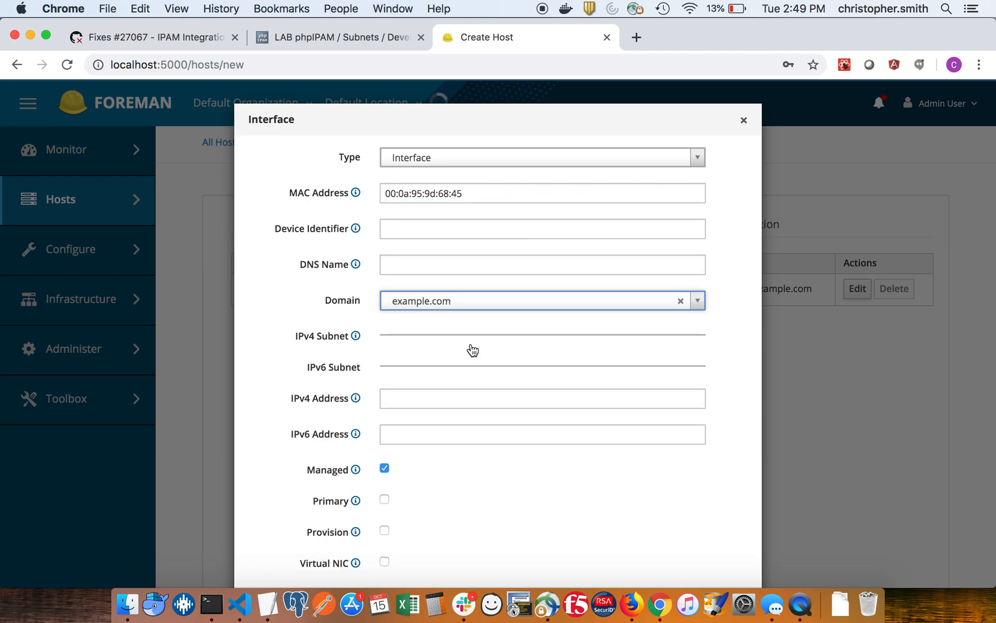
left_click(542, 336)
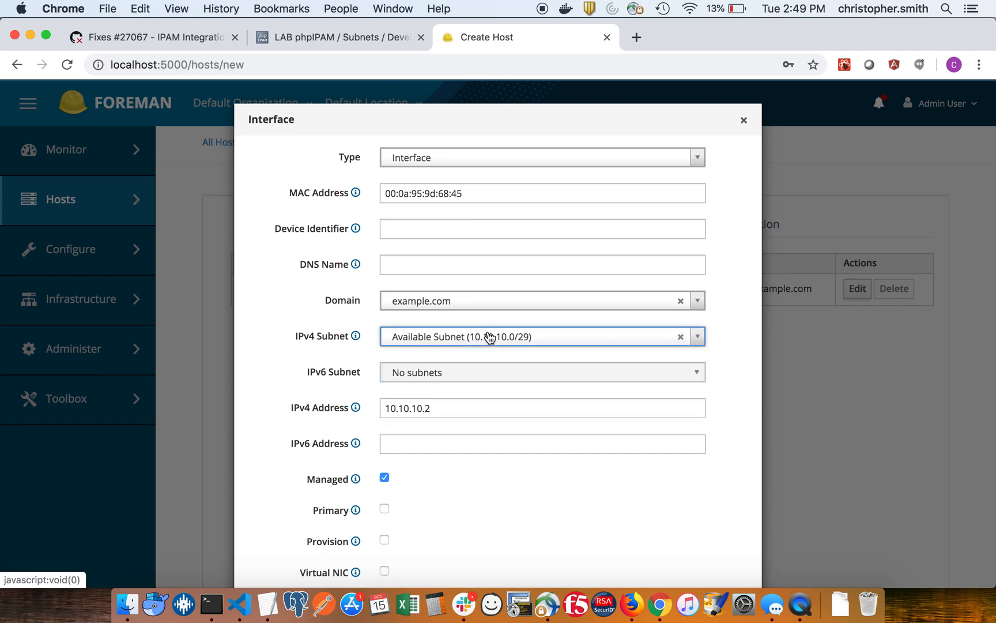
left_click(474, 408)
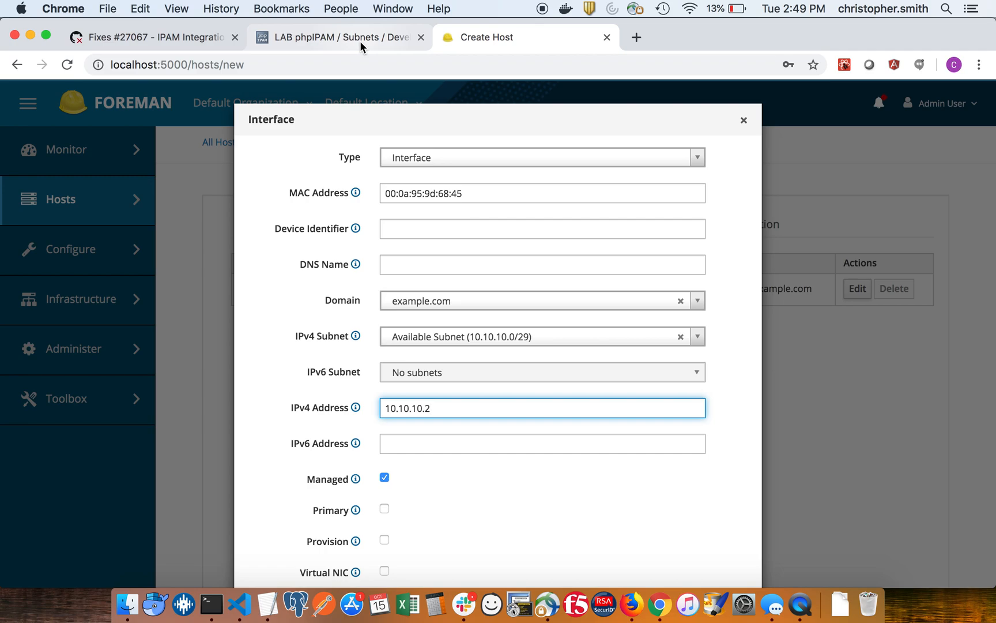
left_click(340, 37)
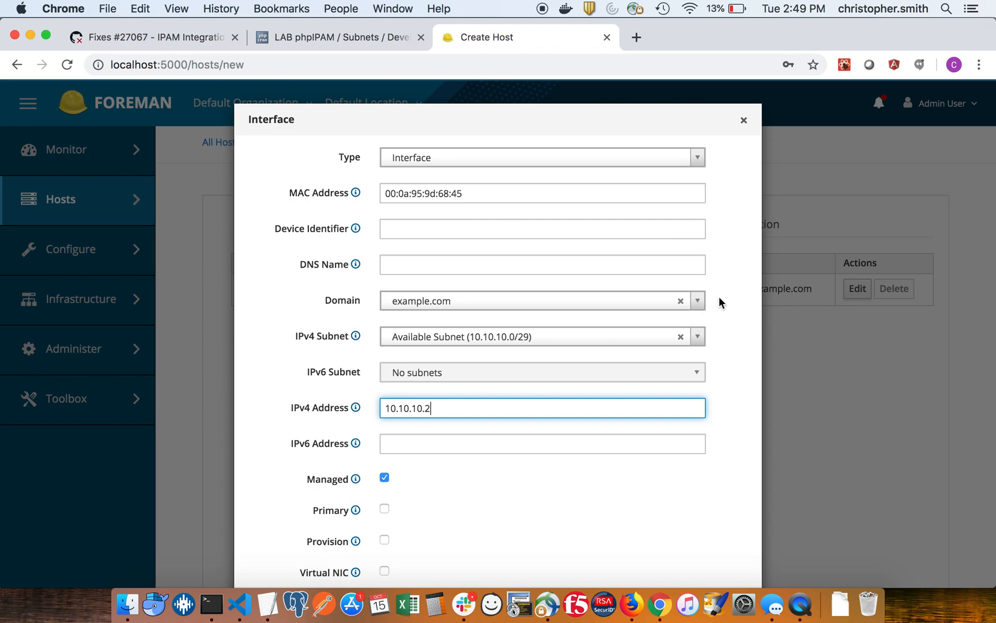
mouse_move(723, 264)
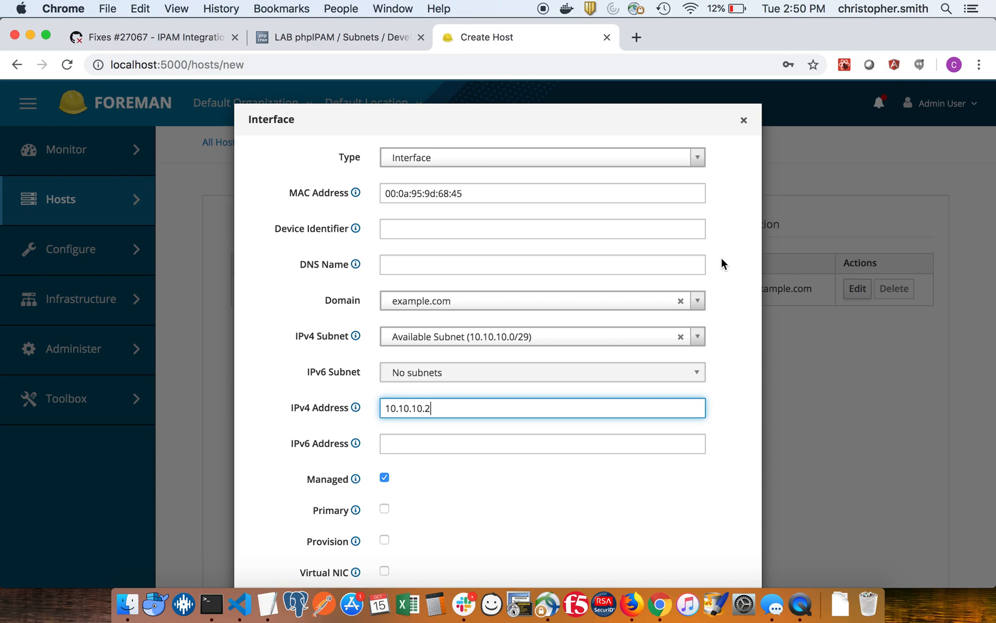
mouse_move(947, 282)
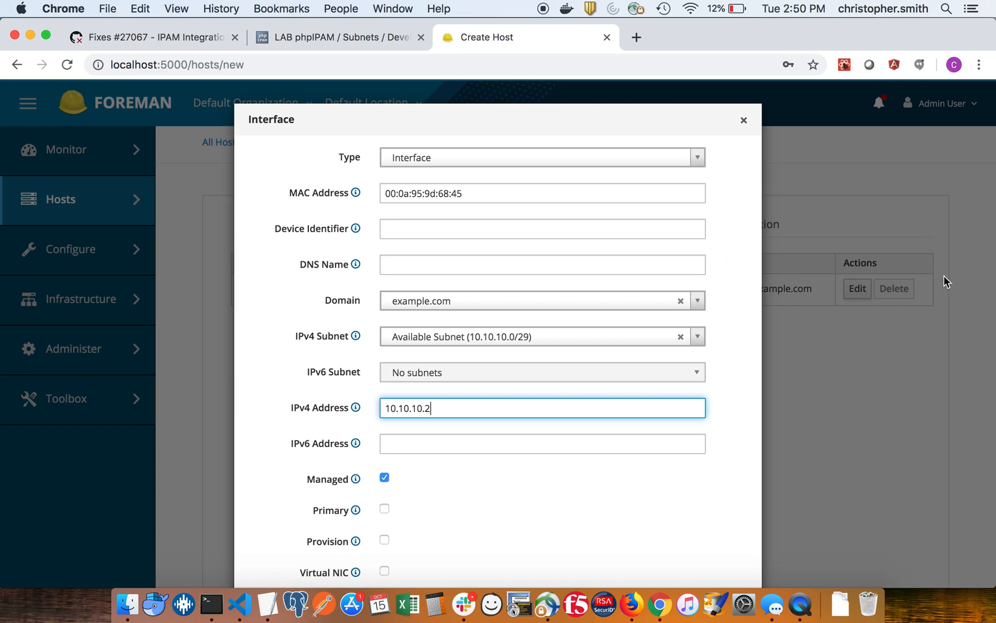
scroll("down", 3)
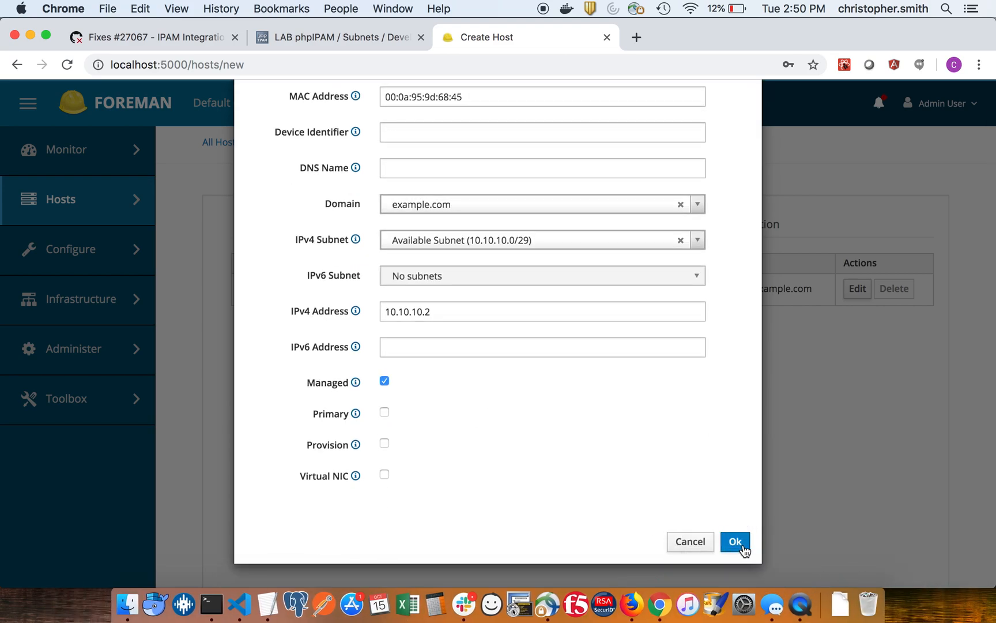
- Confirm the second interface, submit host matt-nunery.example.com, and dismiss the success notice
left_click(735, 541)
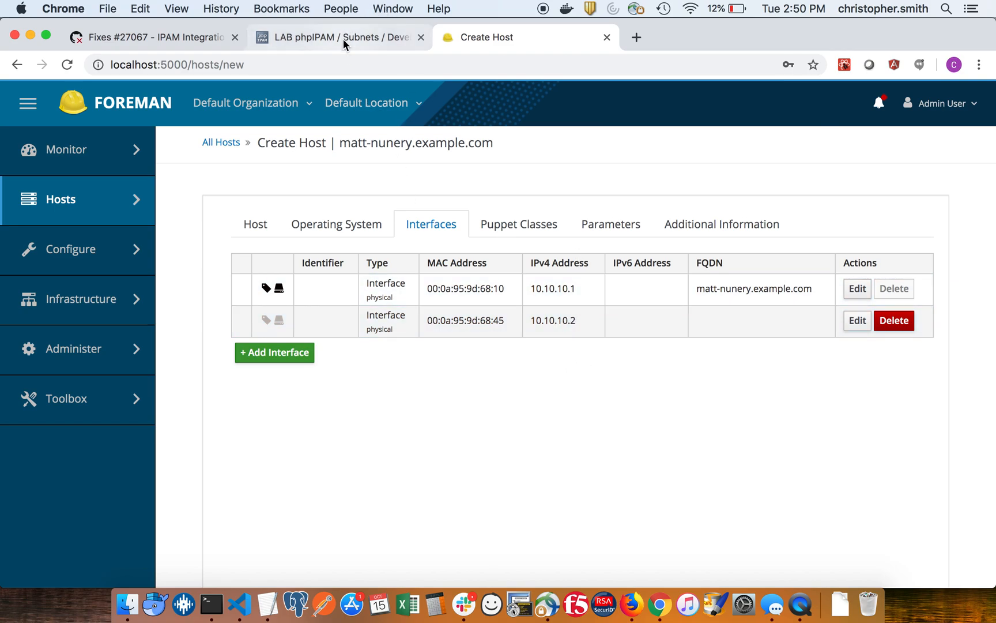
scroll("down", 3)
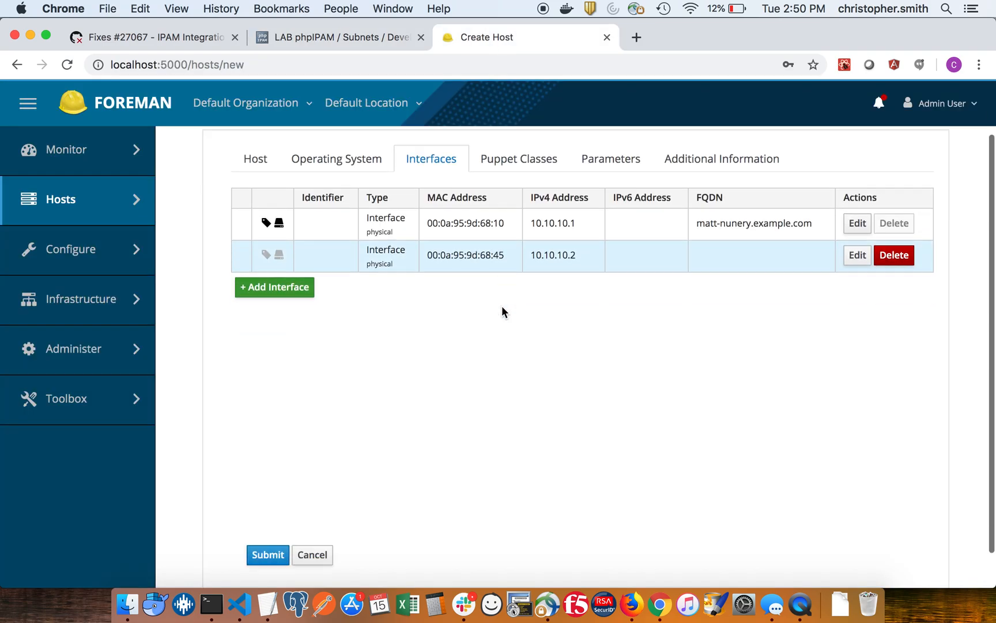
scroll("down", 3)
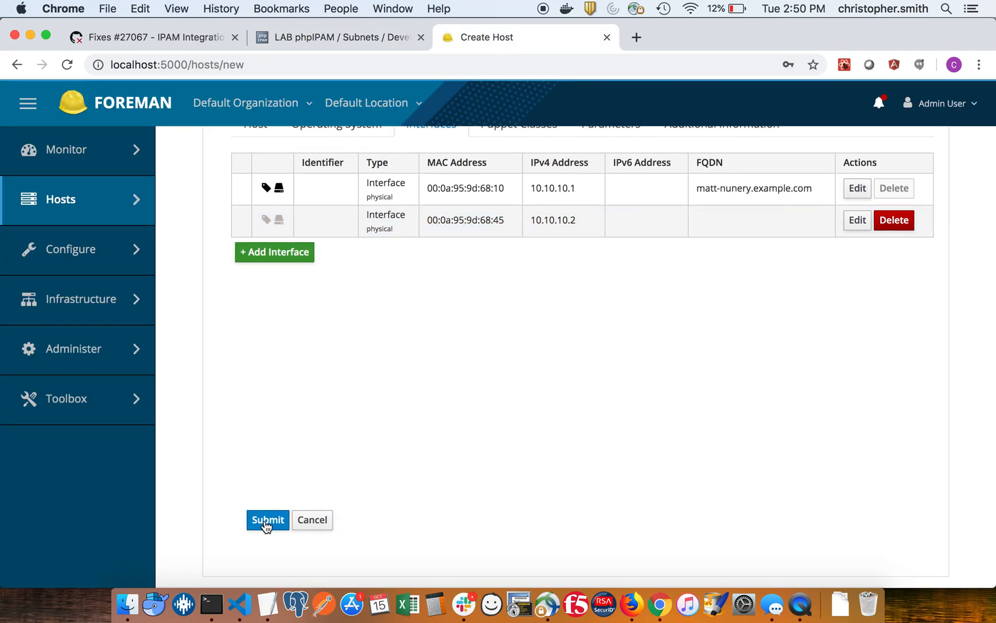
left_click(267, 519)
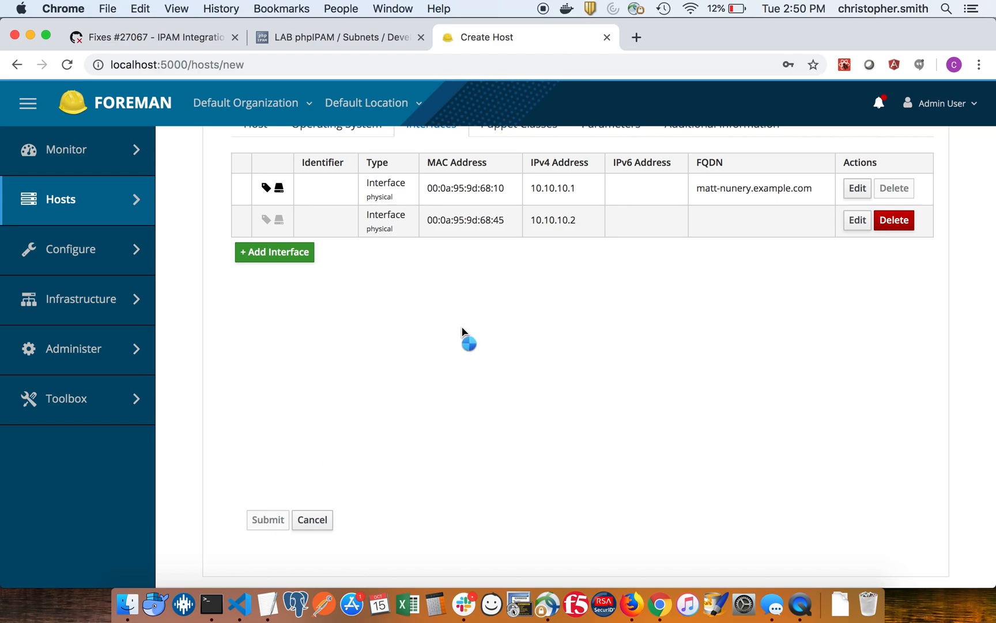
left_click(267, 519)
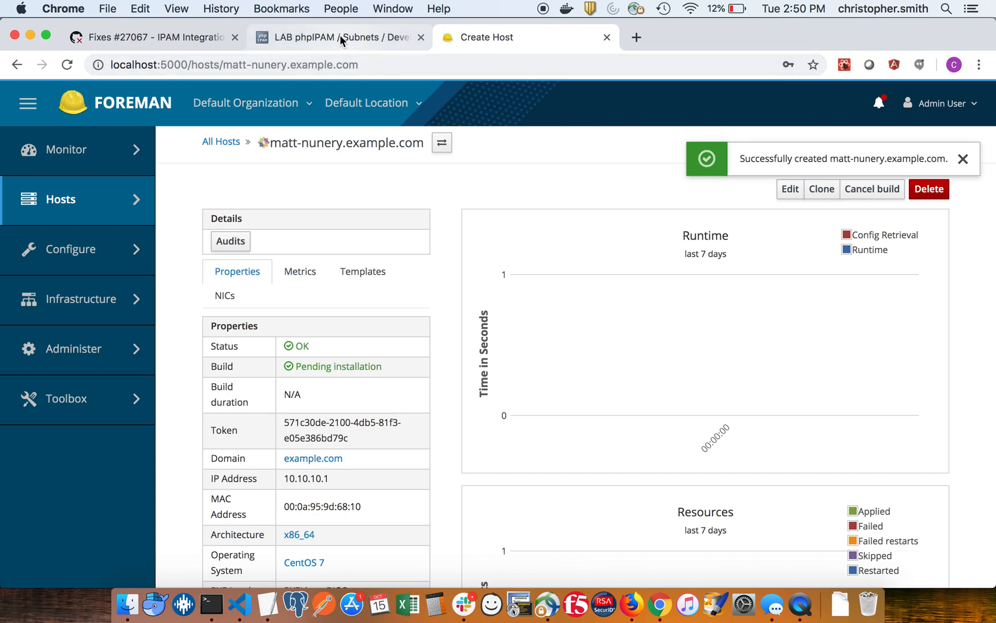
left_click(337, 37)
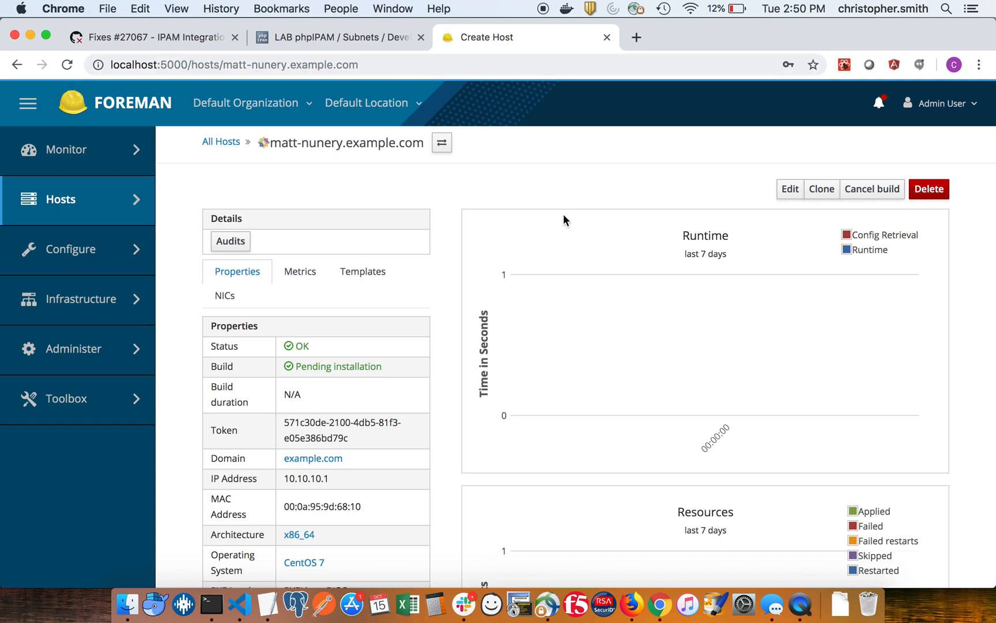
mouse_move(929, 189)
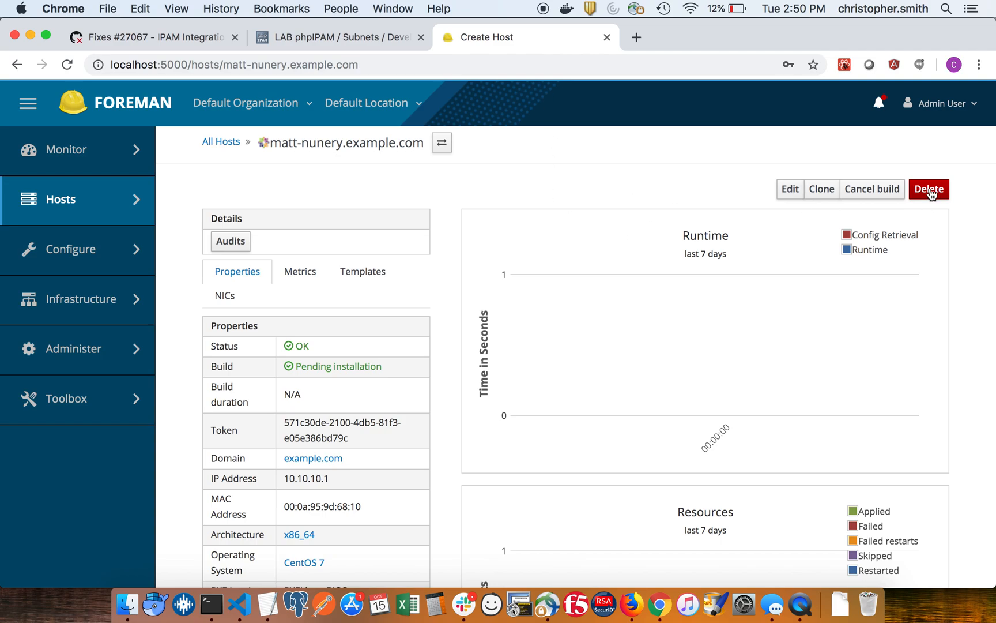
left_click(928, 188)
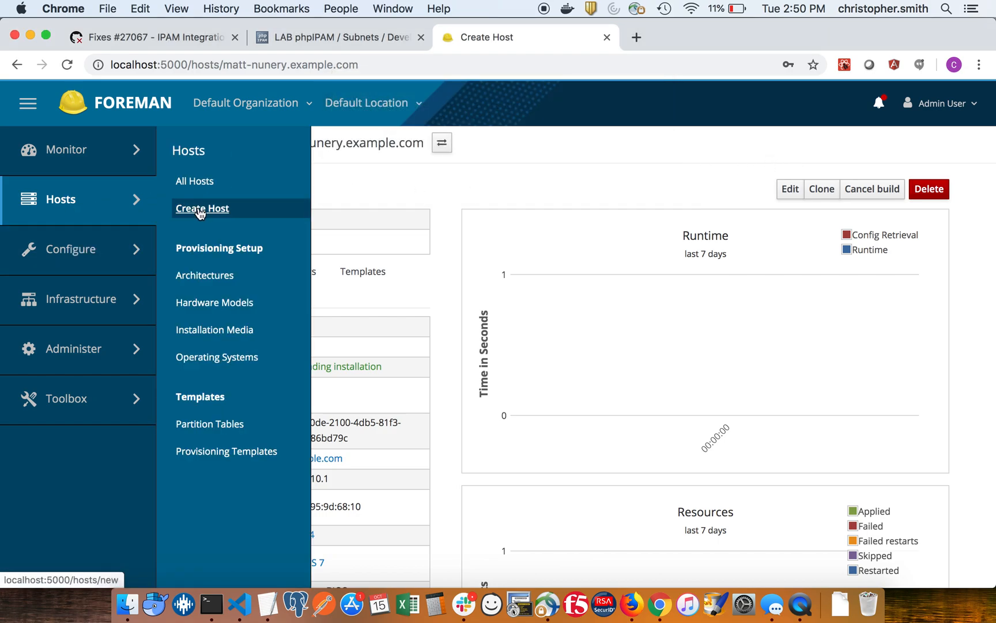
left_click(202, 208)
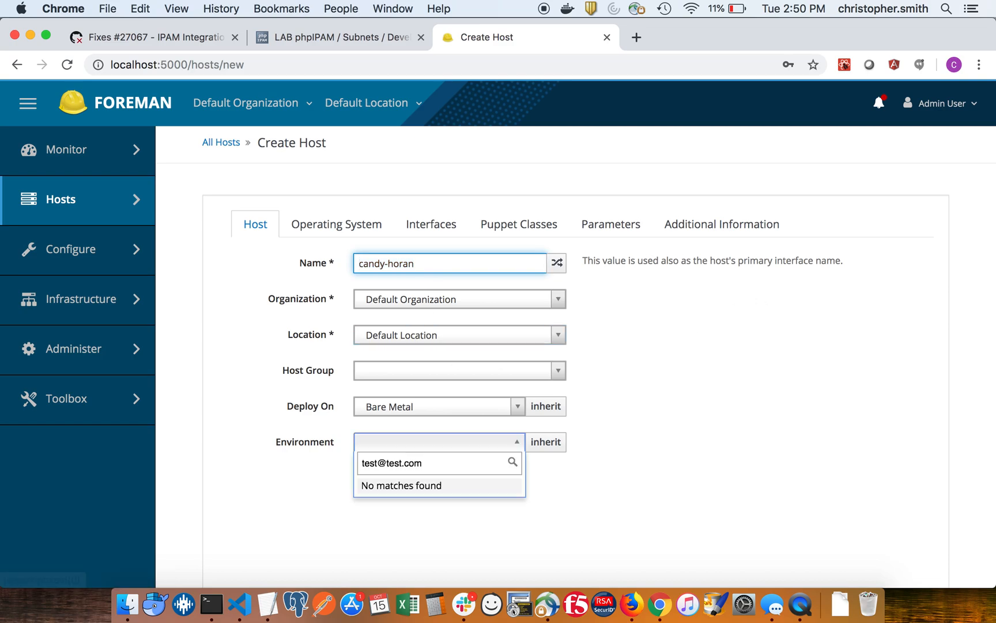
left_click(459, 370)
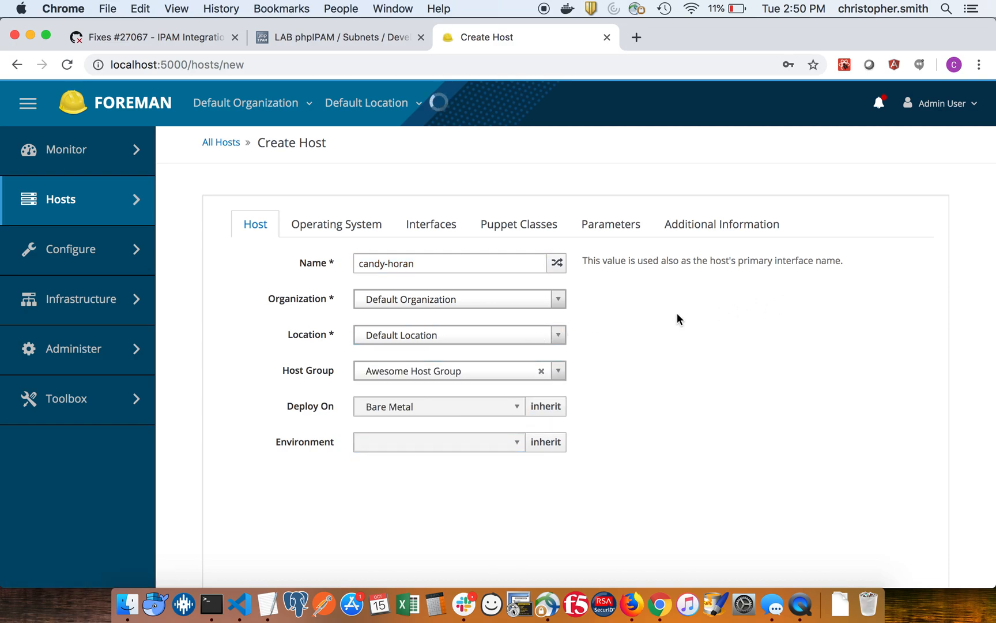
type("test@test.com")
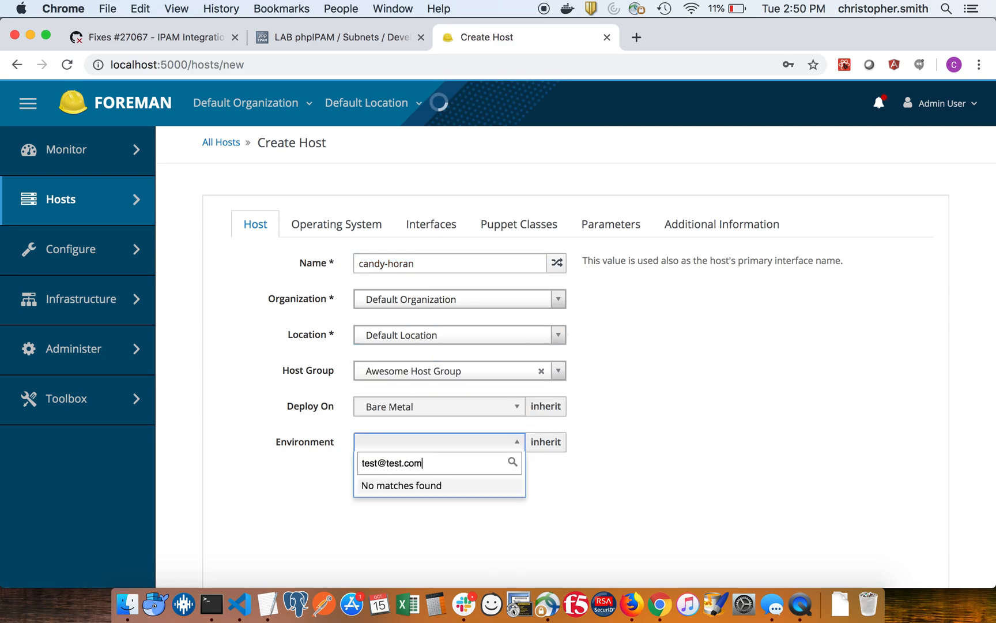
- Give its interface MAC 00:0a:95:9d:68:98 on Available Subnet and save it
left_click(430, 223)
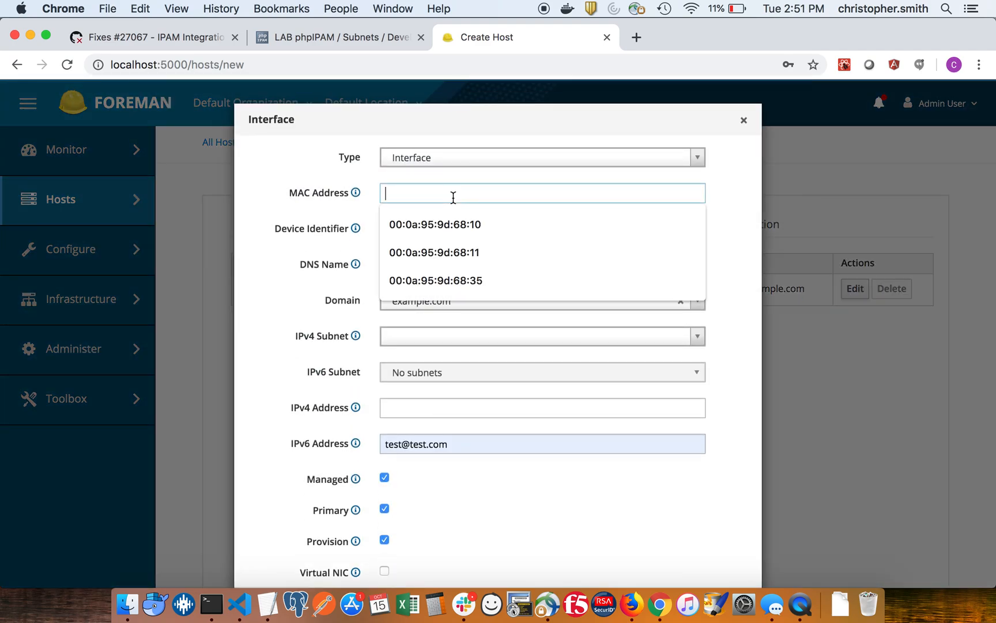
type("00:0a:95:9d:68:98")
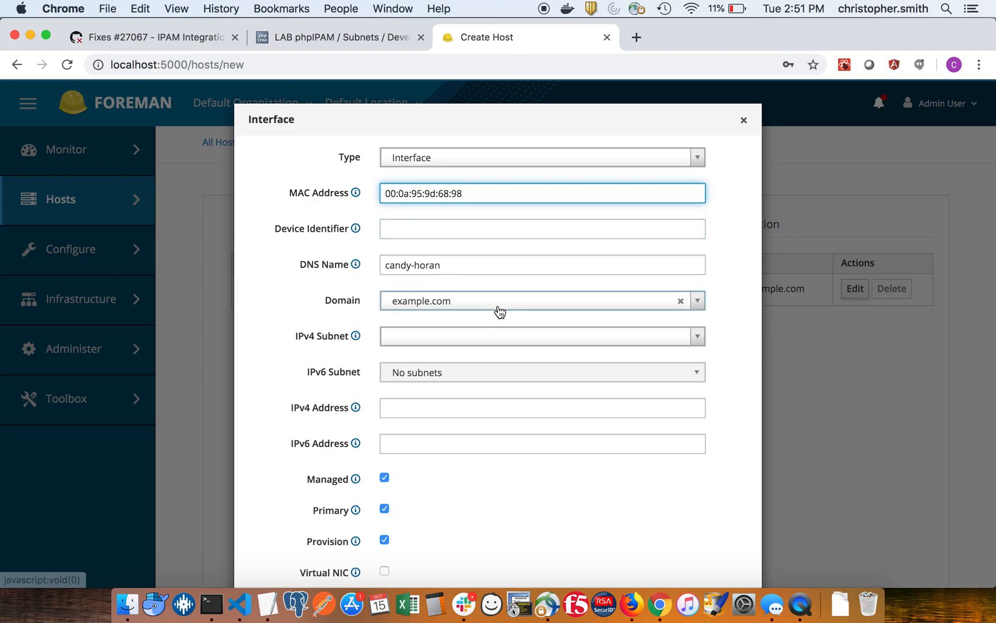
left_click(541, 335)
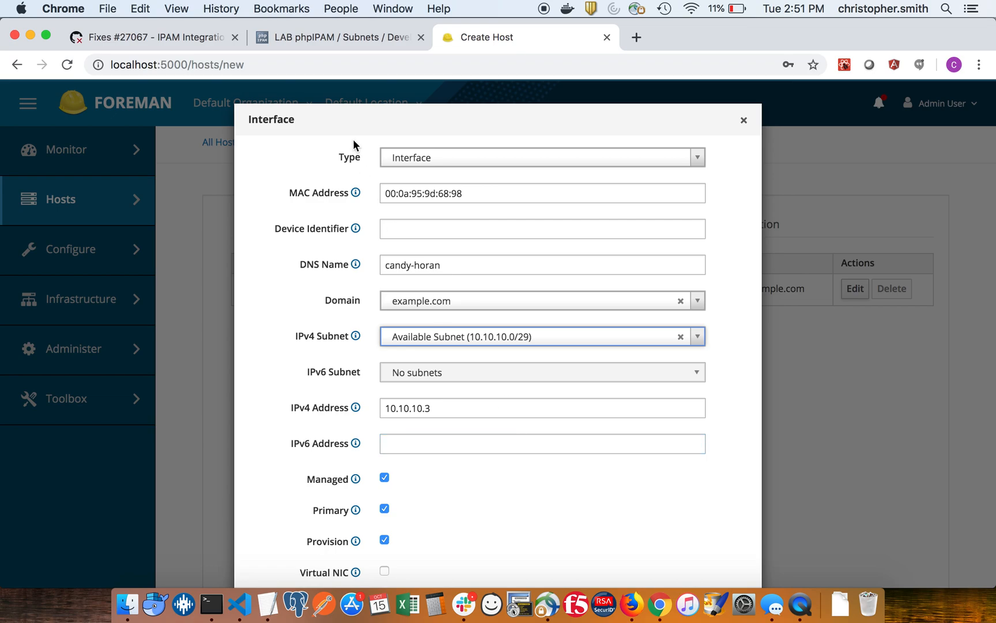
left_click(542, 408)
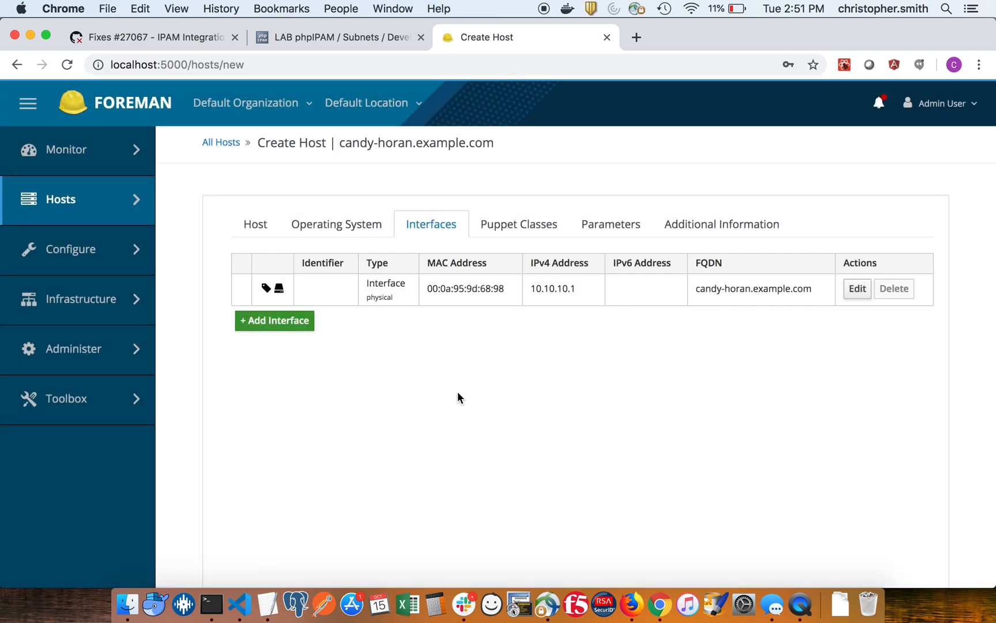
- Submit the host and open the interface rejected for its already reserved address
scroll("down", 3)
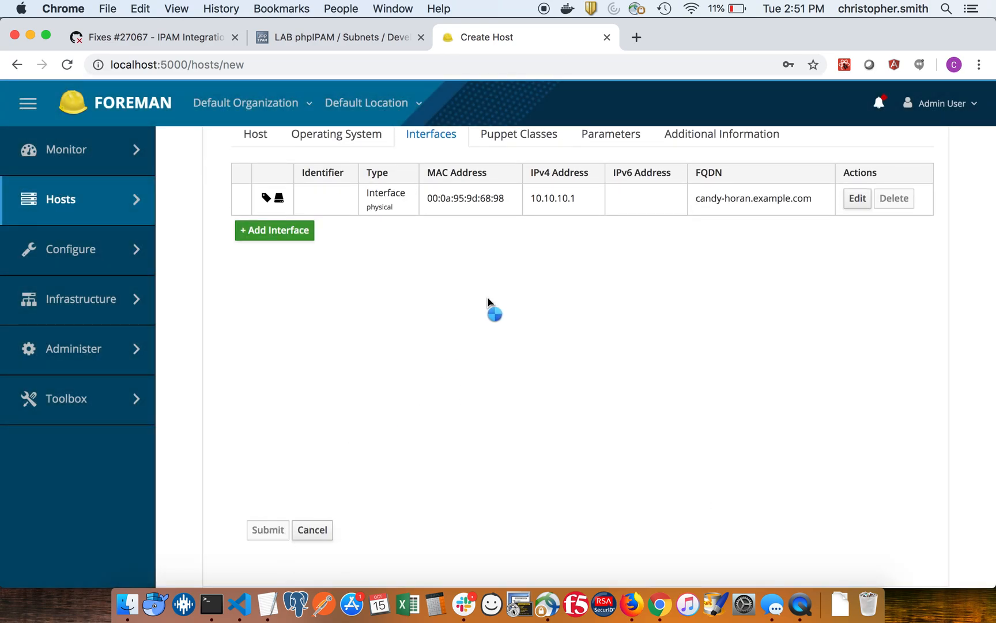
left_click(267, 530)
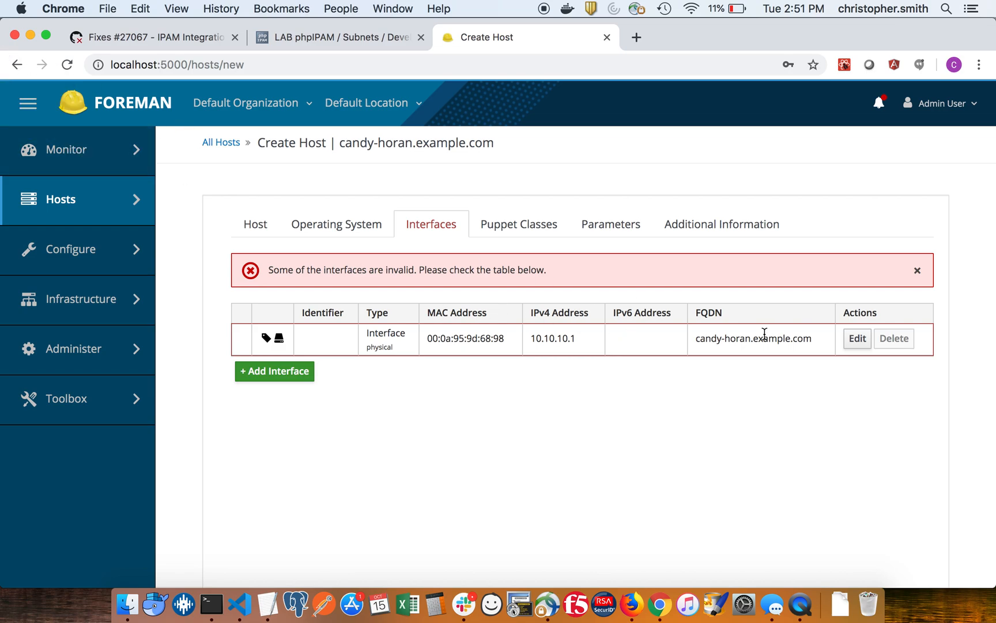
left_click(855, 338)
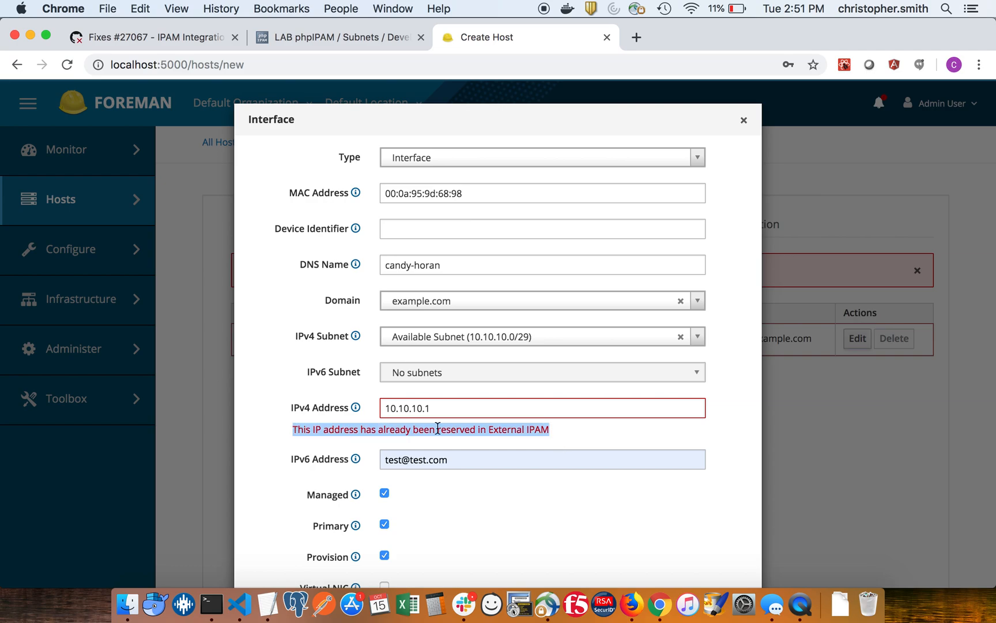
left_click(542, 459)
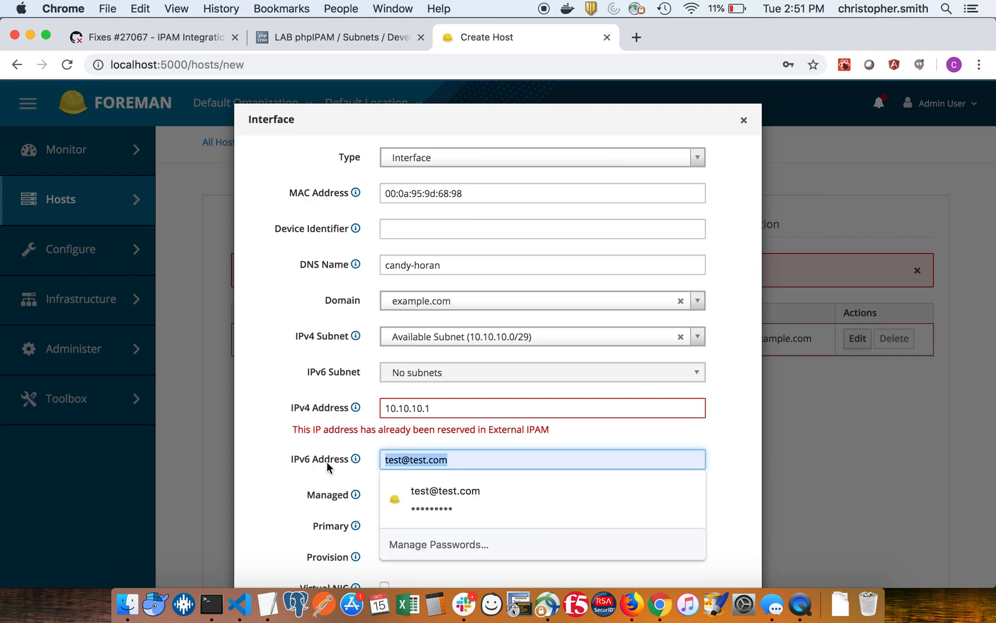
left_click(542, 409)
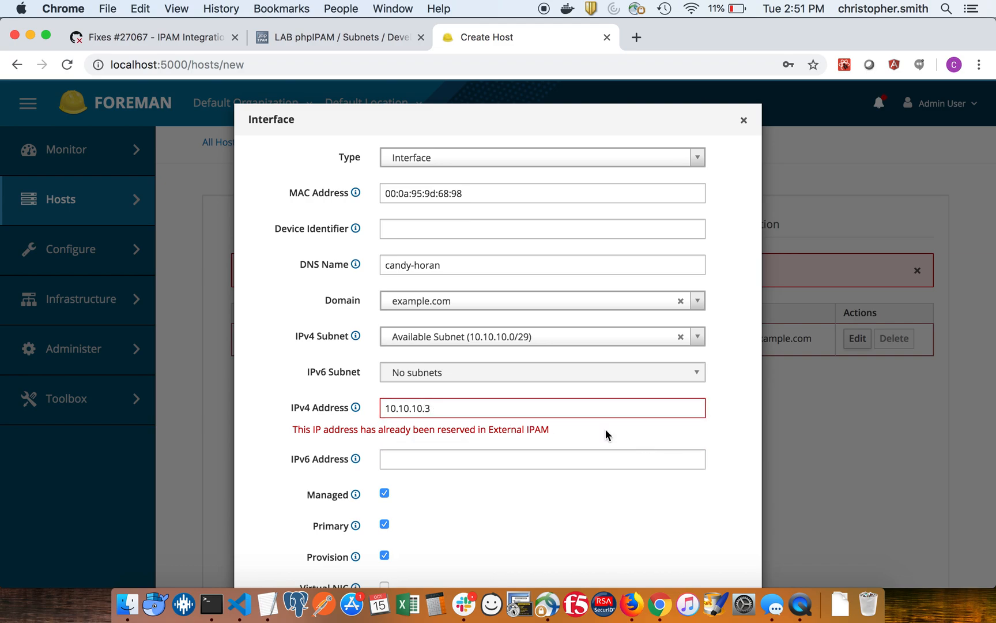
- Reselect Available Subnet to get 10.10.10.3, save the interface, and resubmit the host
left_click(542, 336)
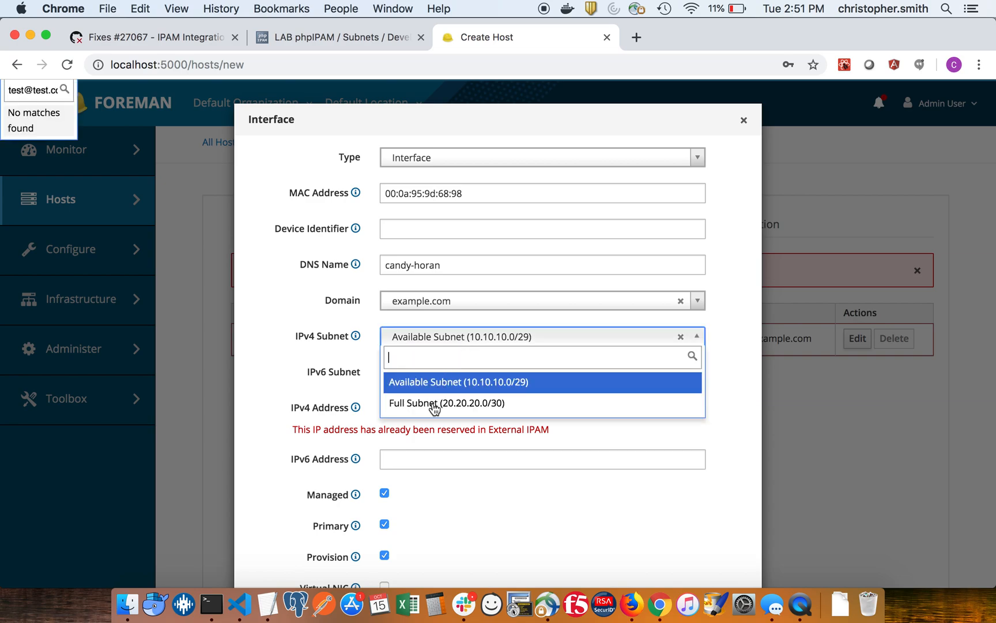
left_click(446, 403)
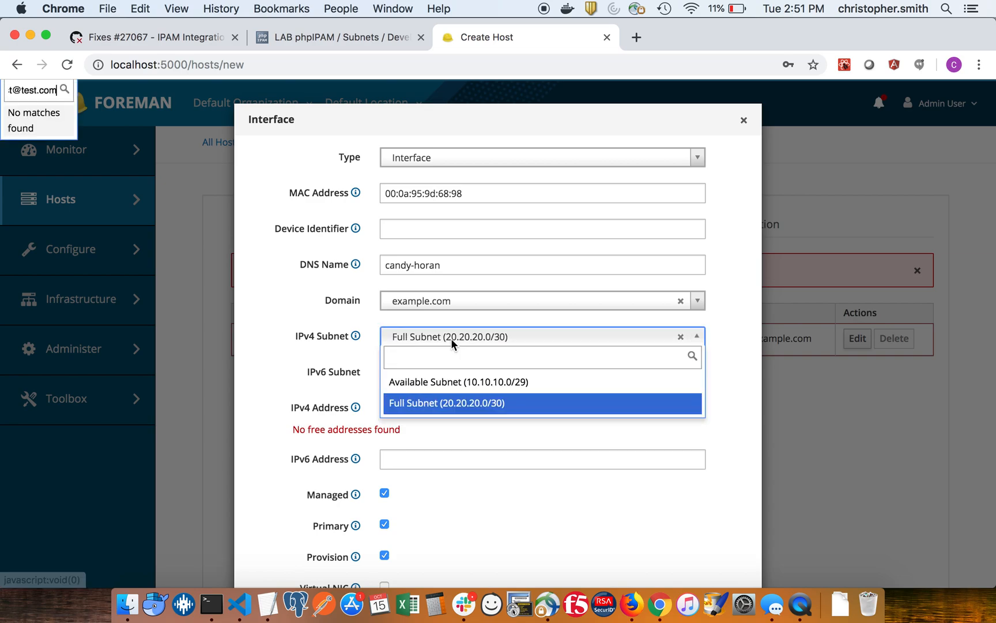
left_click(457, 382)
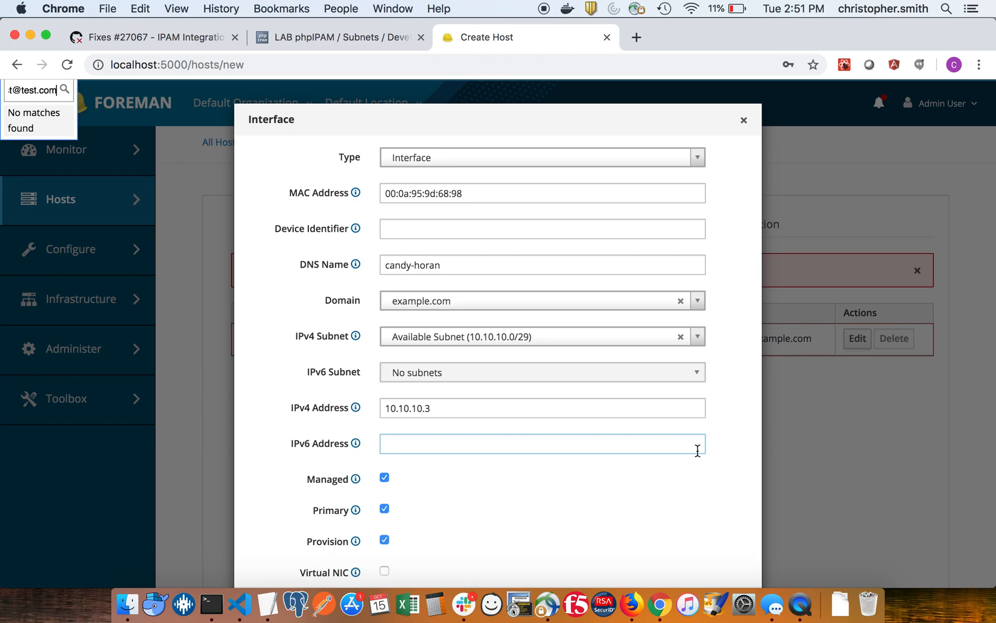
left_click(734, 182)
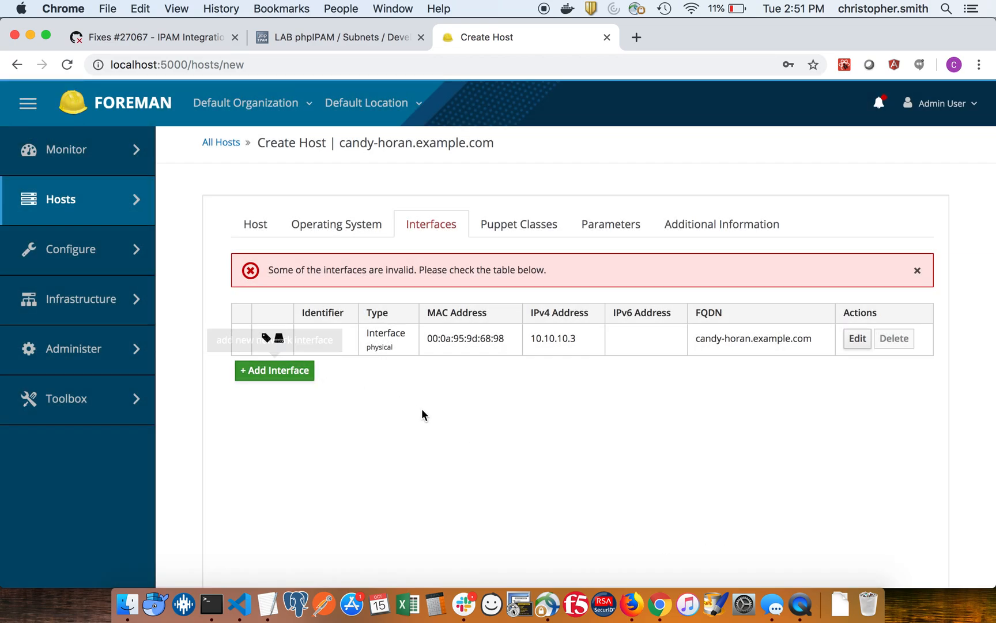
scroll("down", 3)
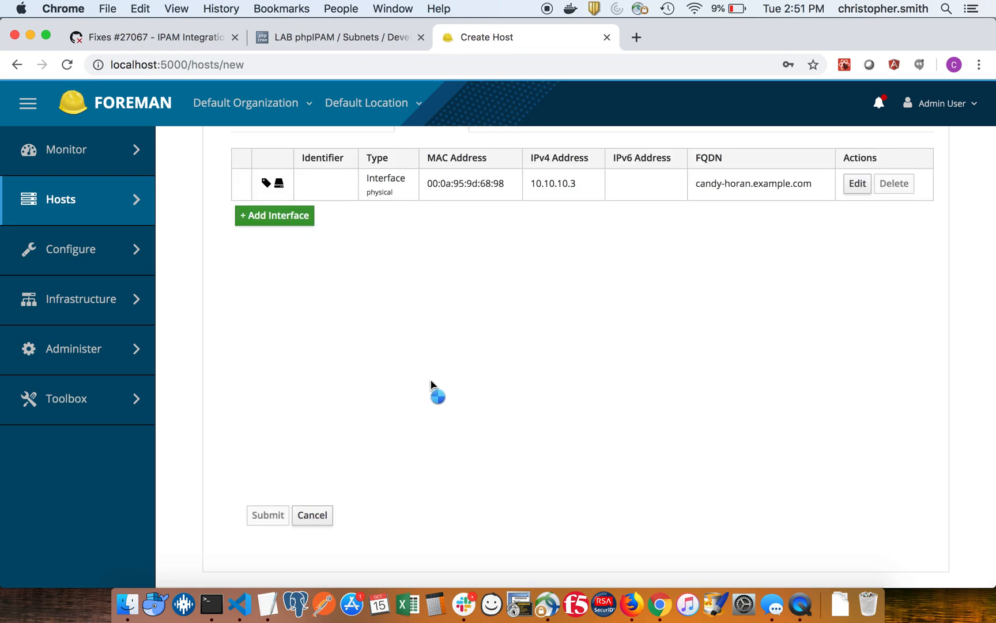
left_click(267, 515)
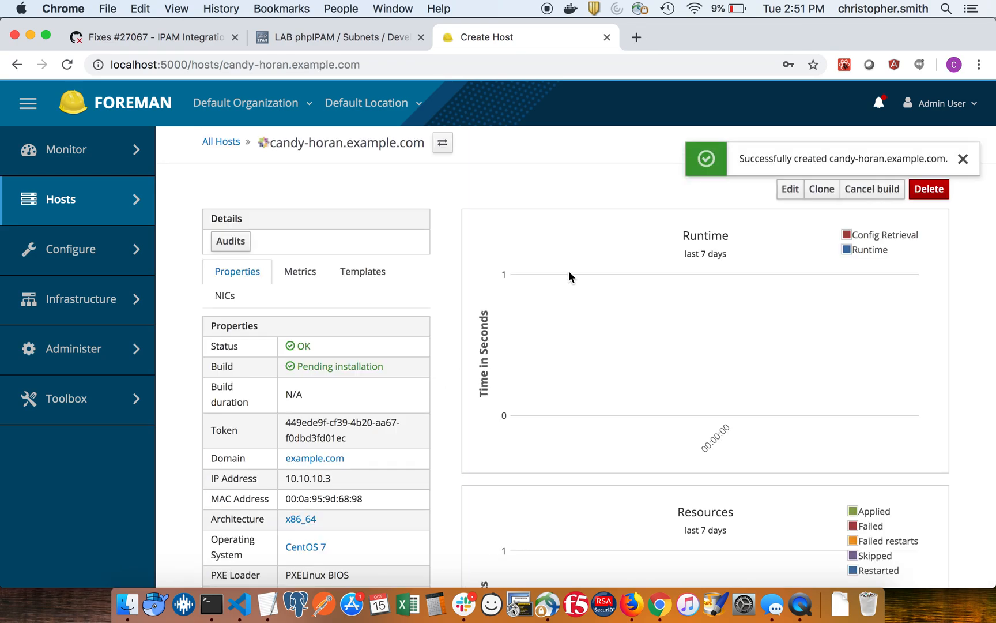
- View the phpIPAM subnet showing 10.10.10.1 to 10.10.10.3 auto-added by Foreman
left_click(338, 37)
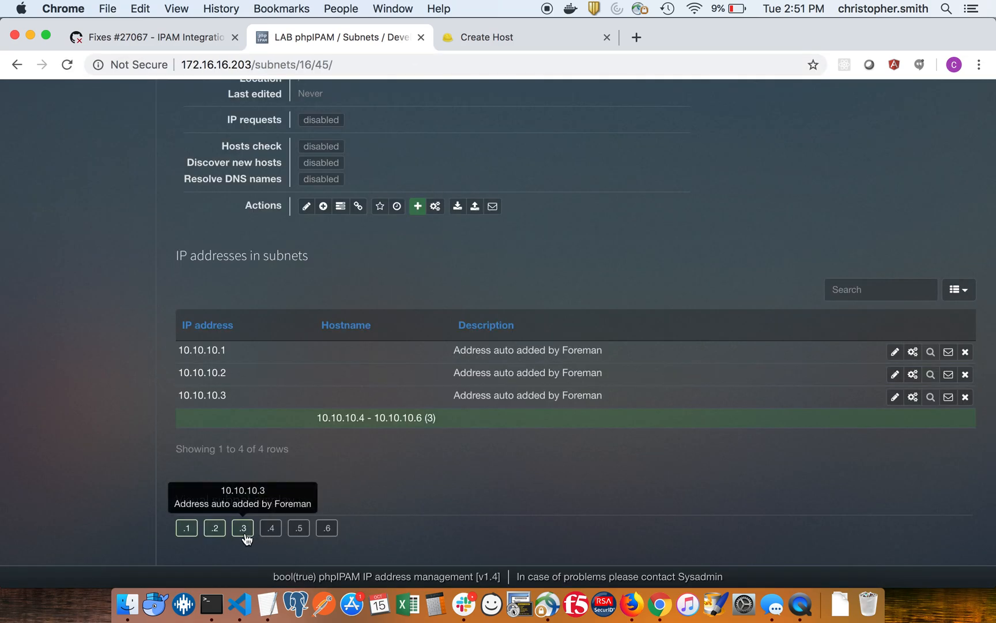
left_click(509, 37)
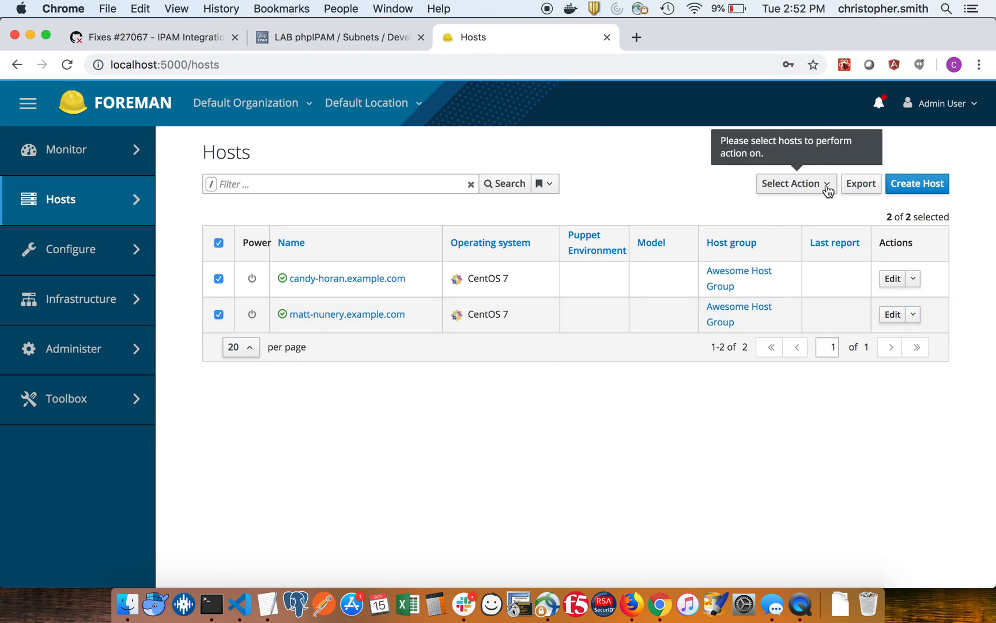
- Delete hosts candy-horan and matt-nunery via Delete Hosts, then dismiss the destroyed notice
left_click(790, 183)
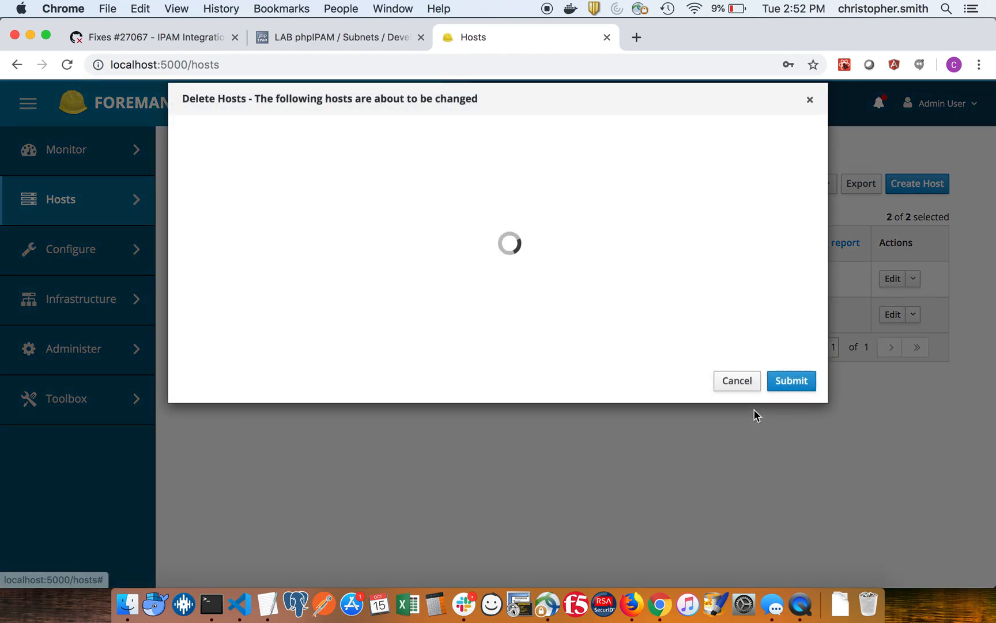
left_click(791, 401)
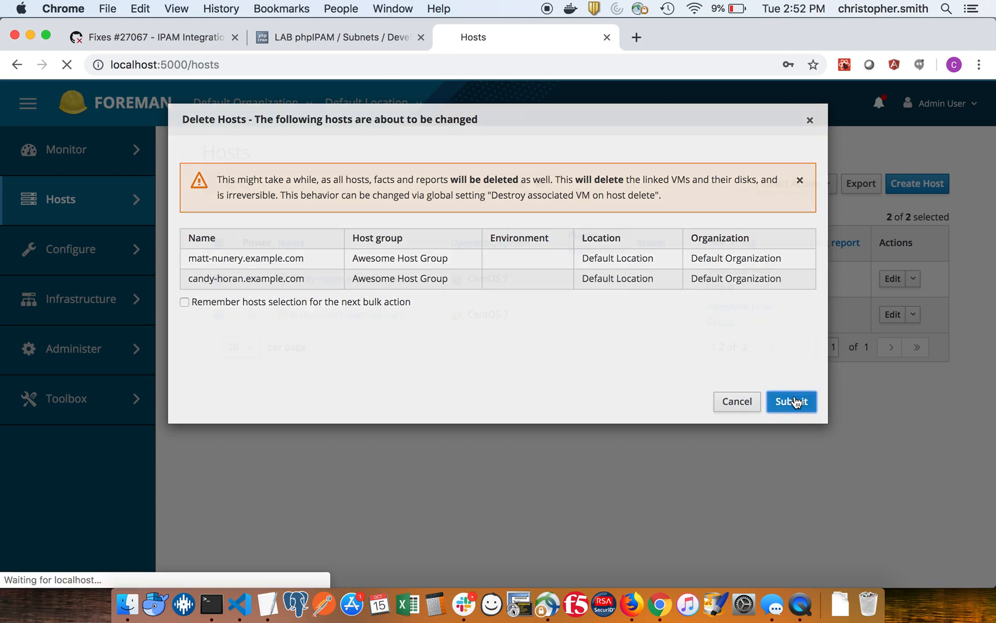
left_click(791, 401)
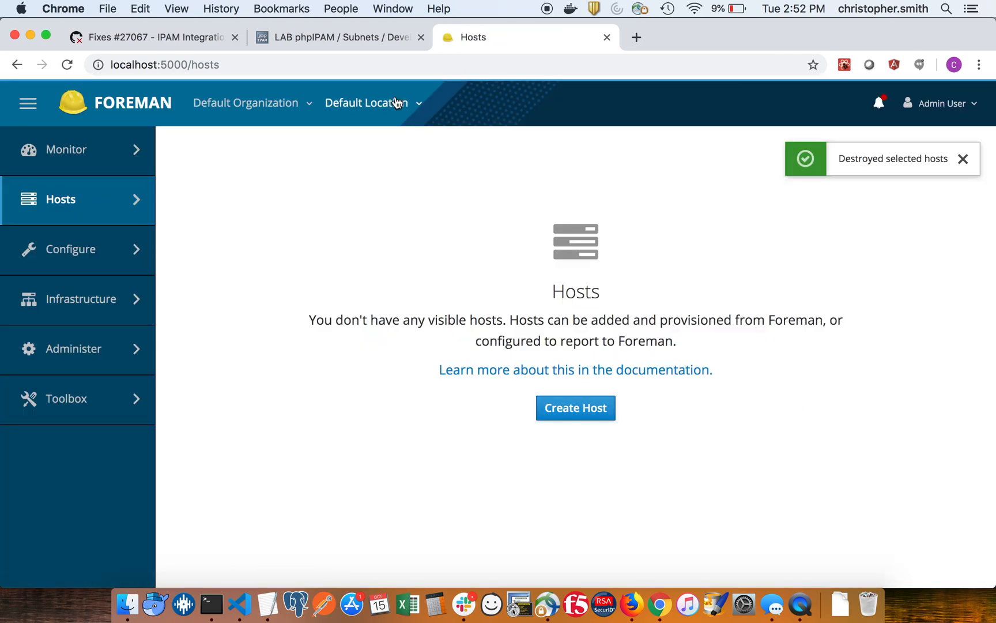
left_click(336, 37)
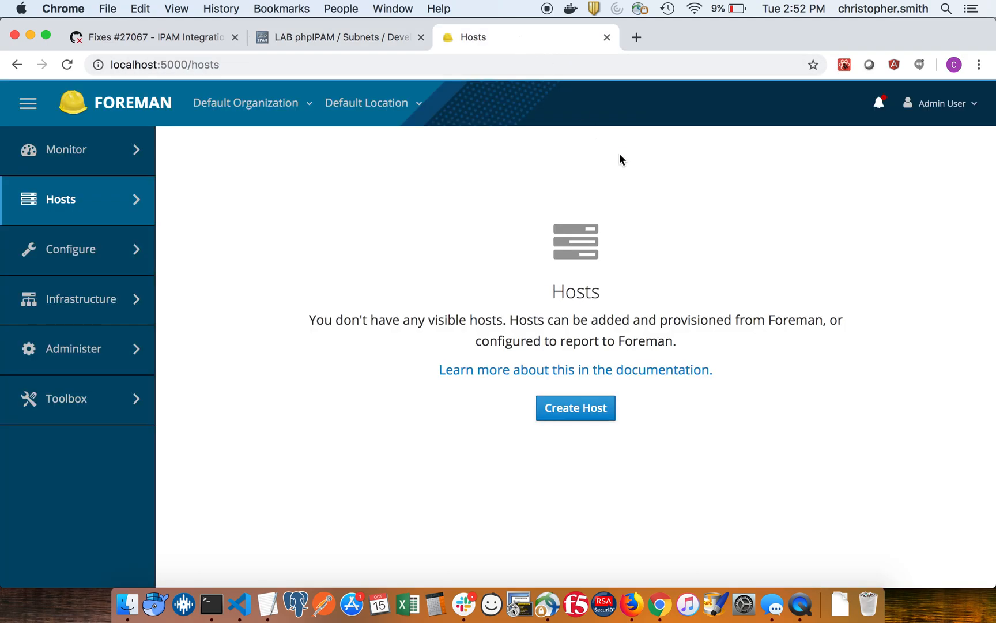
mouse_move(622, 166)
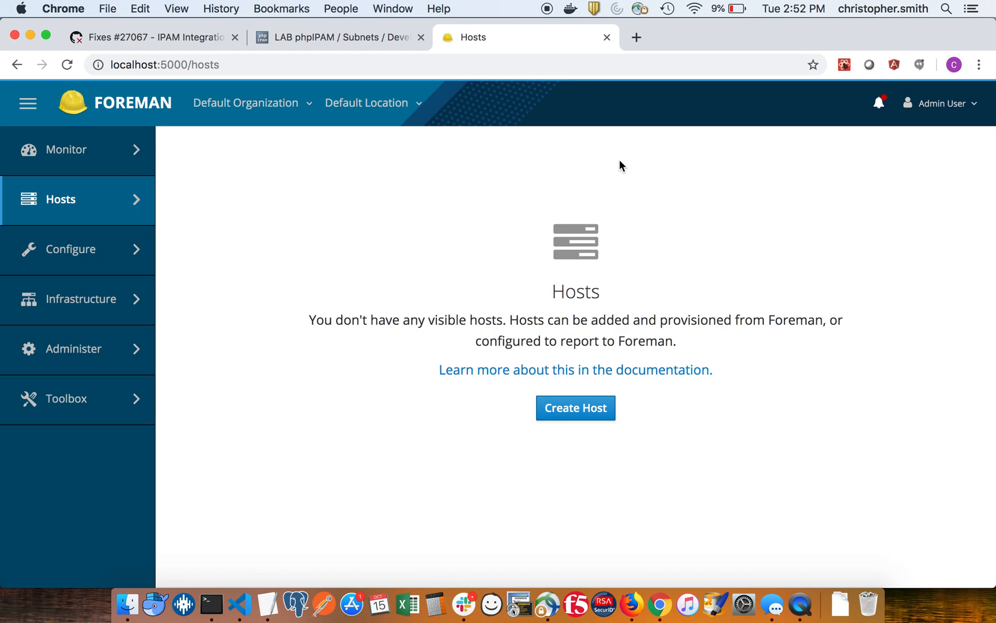
mouse_move(515, 392)
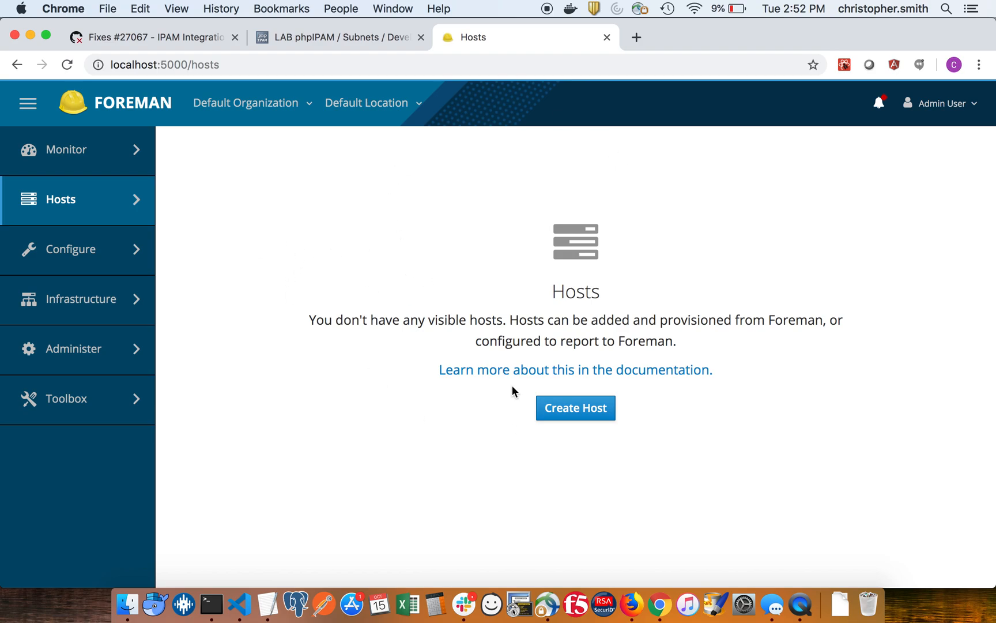
mouse_move(470, 207)
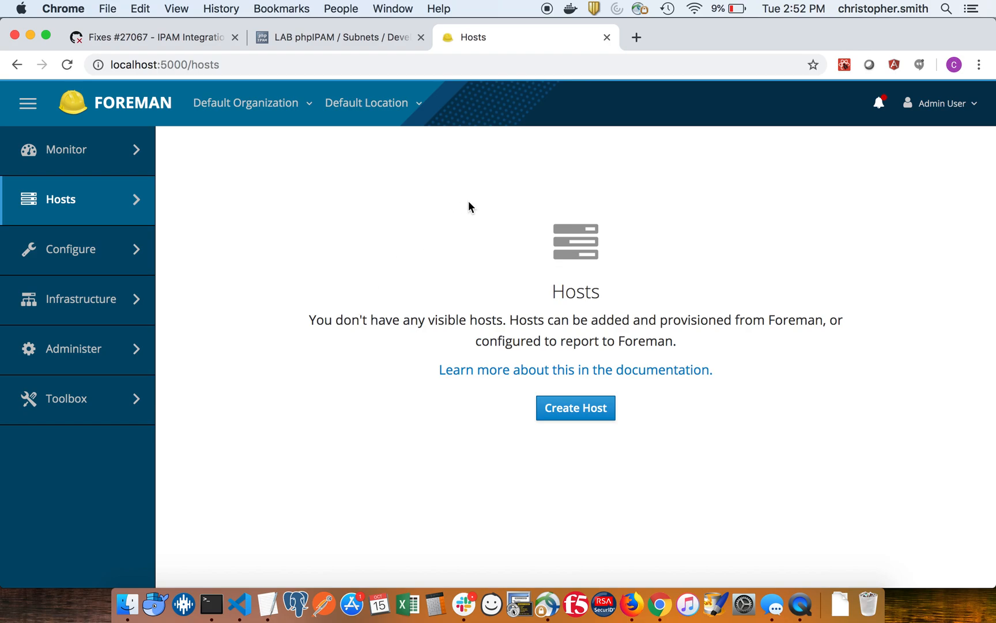